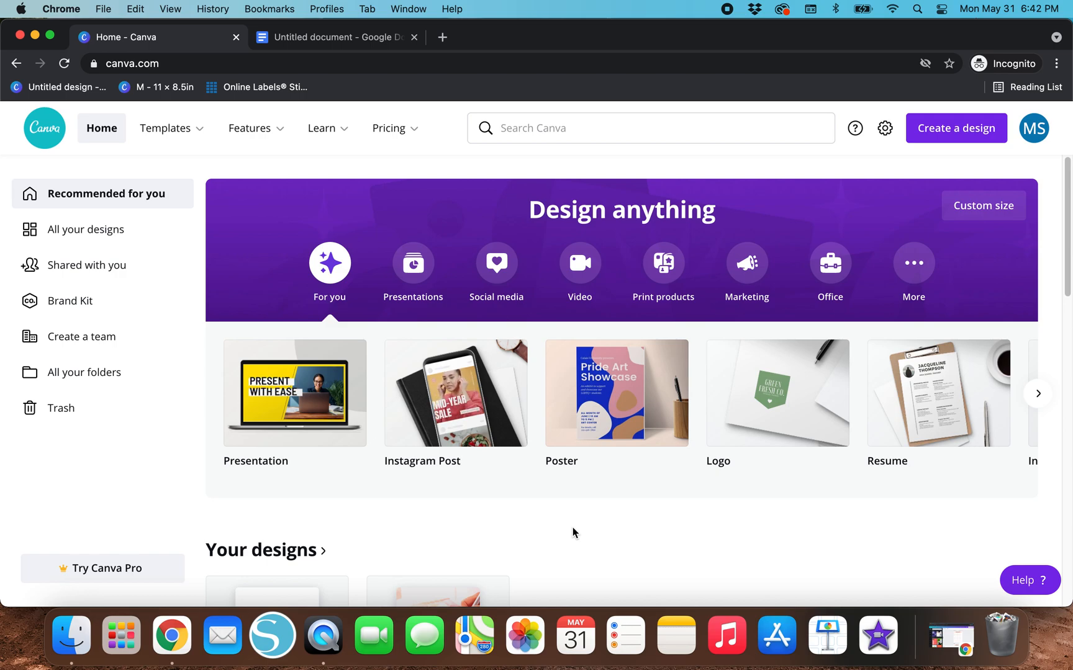
mouse_move(1051, 243)
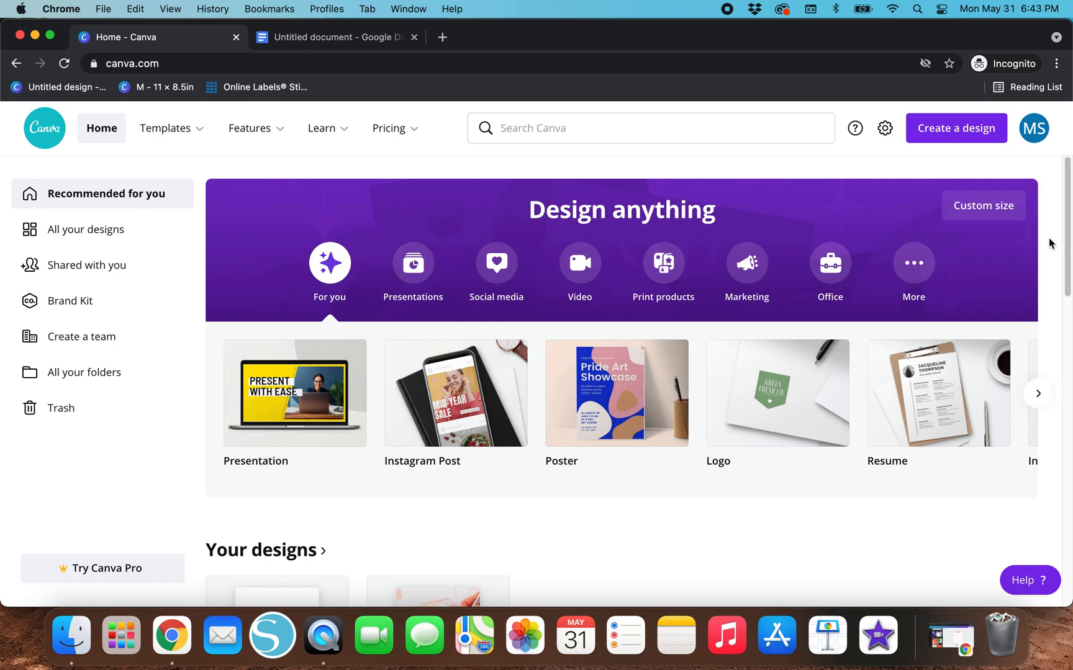
mouse_move(956, 128)
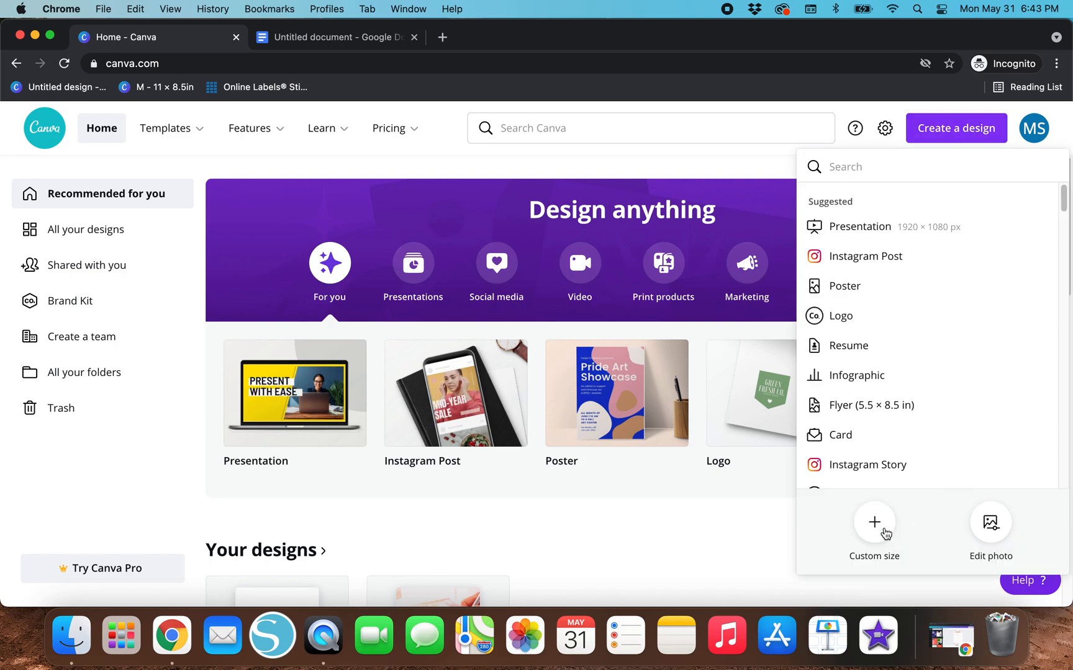
Step: Create a custom-size blank design of 8.5 × 11 with units in inches
left_click(873, 534)
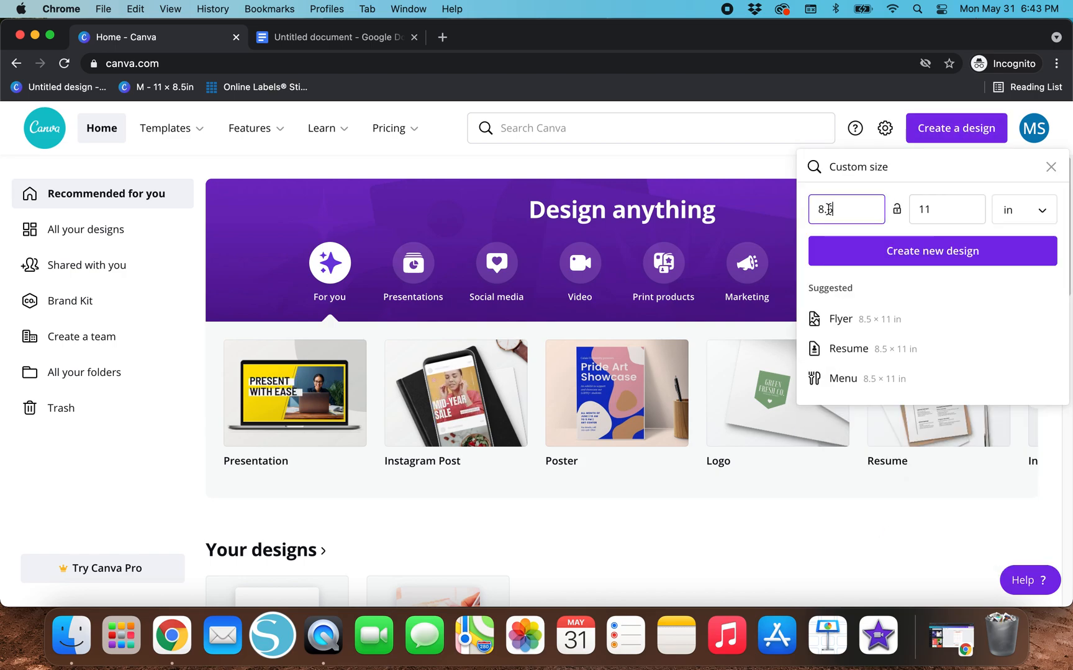
left_click(1022, 209)
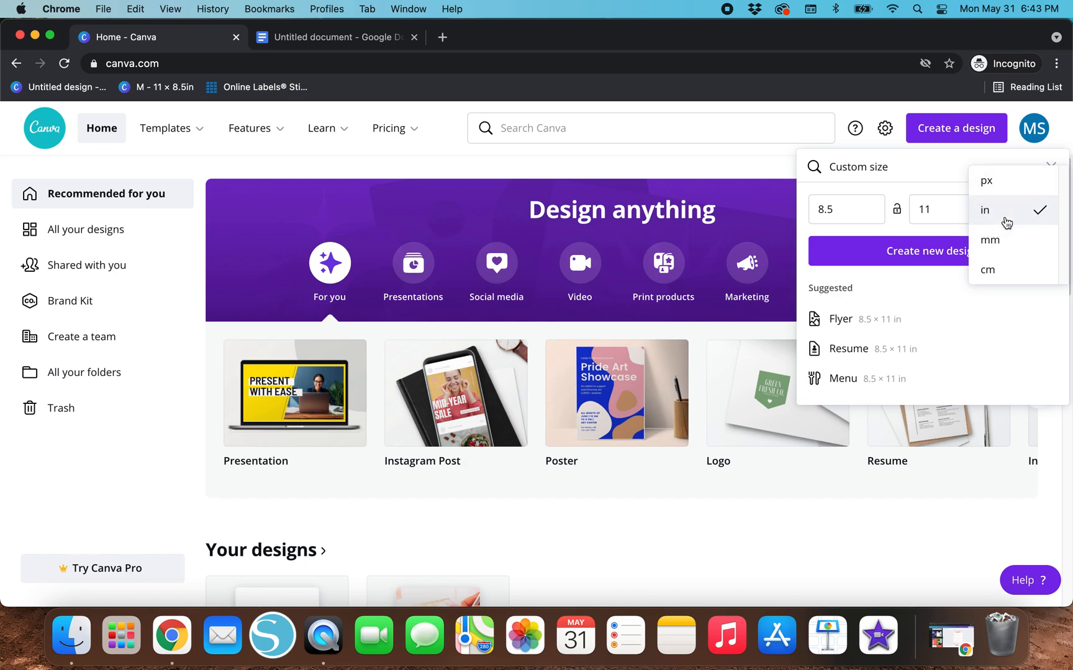
left_click(984, 210)
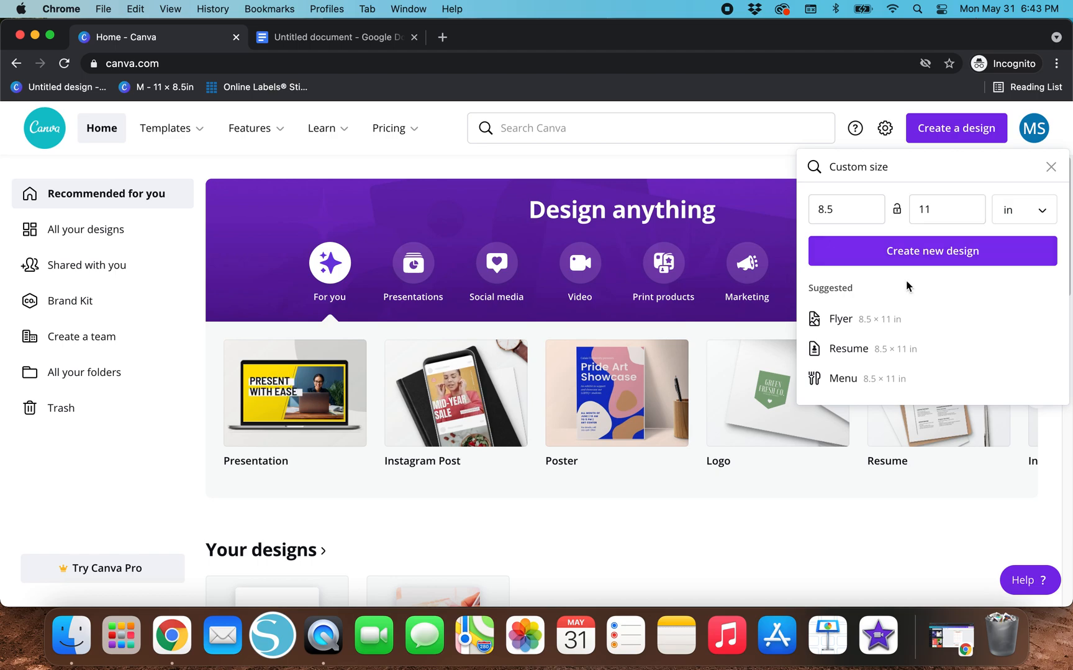
left_click(931, 251)
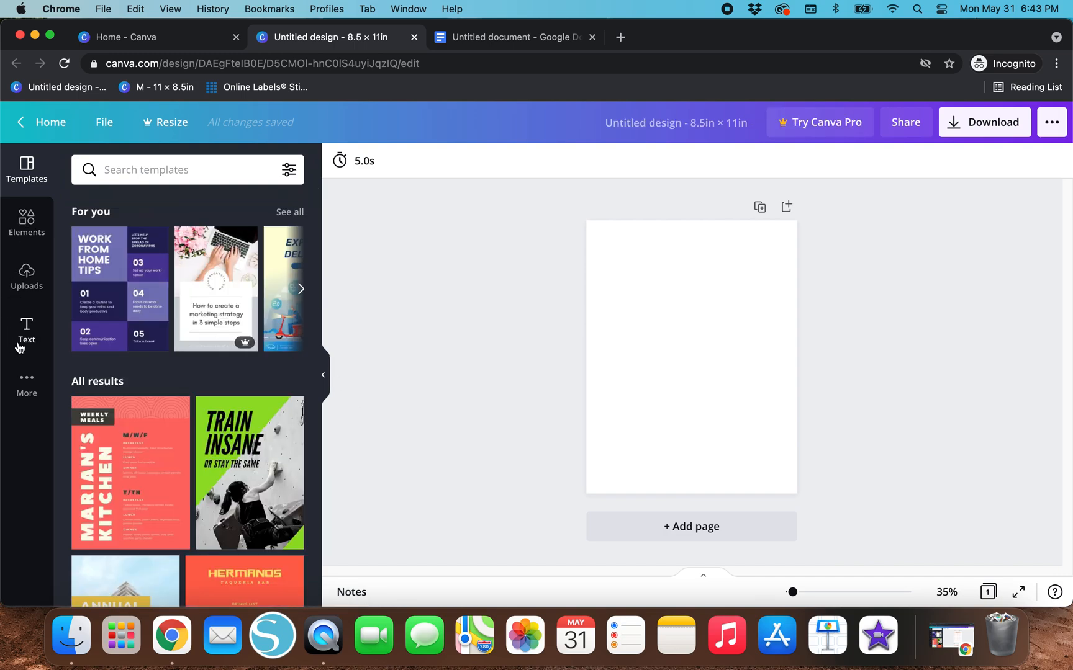
Step: Add a heading reading 'Notes' at the top of the page
left_click(26, 331)
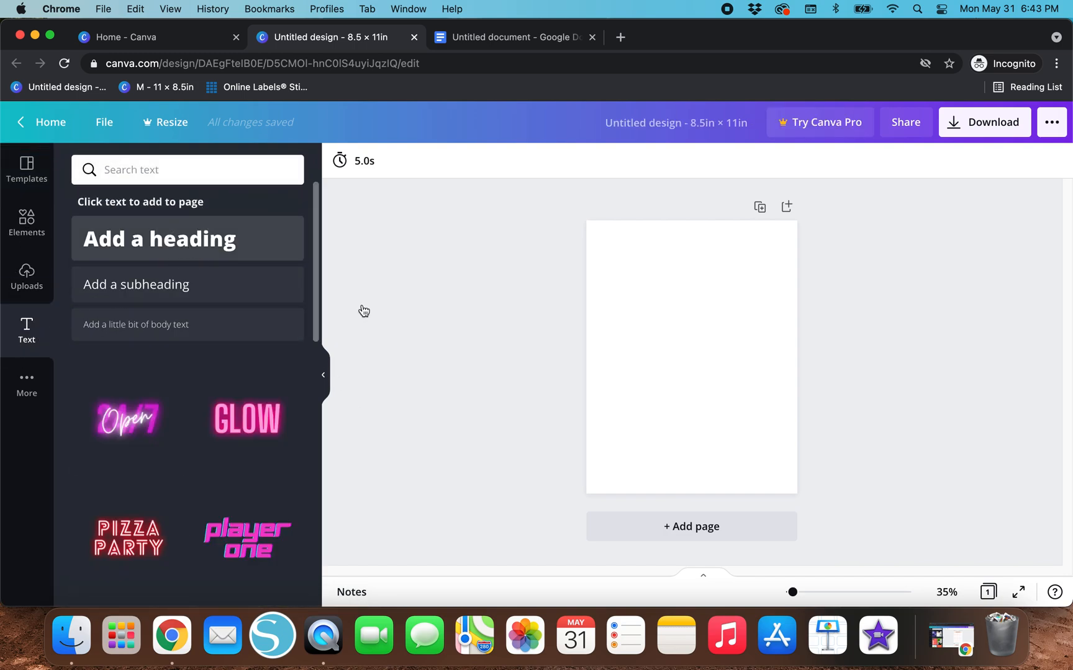
left_click(159, 239)
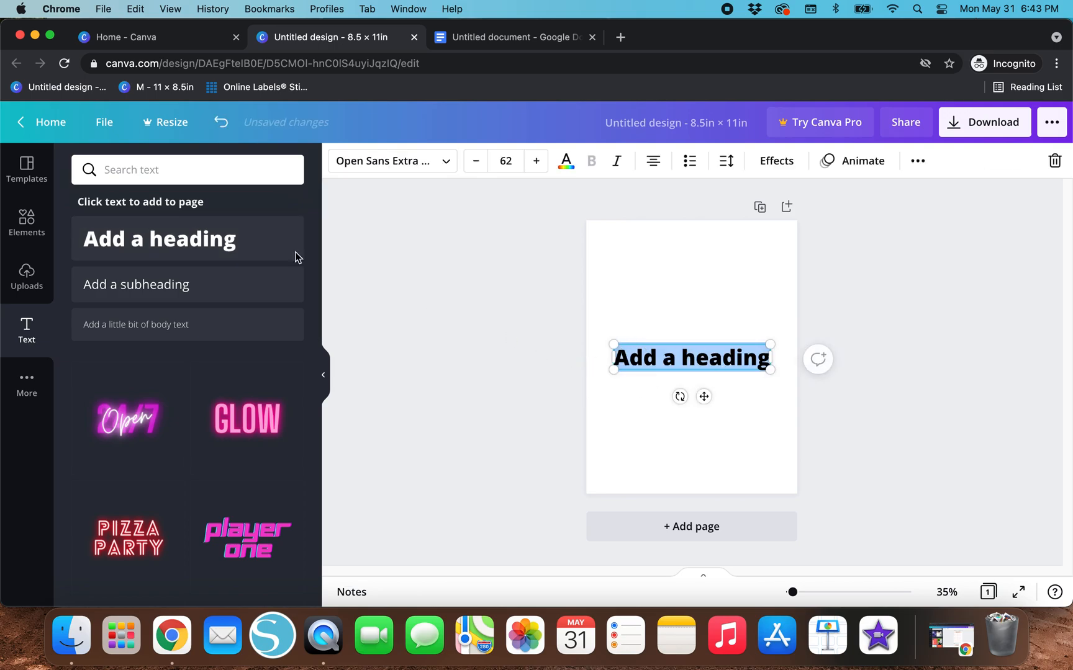
mouse_move(566, 364)
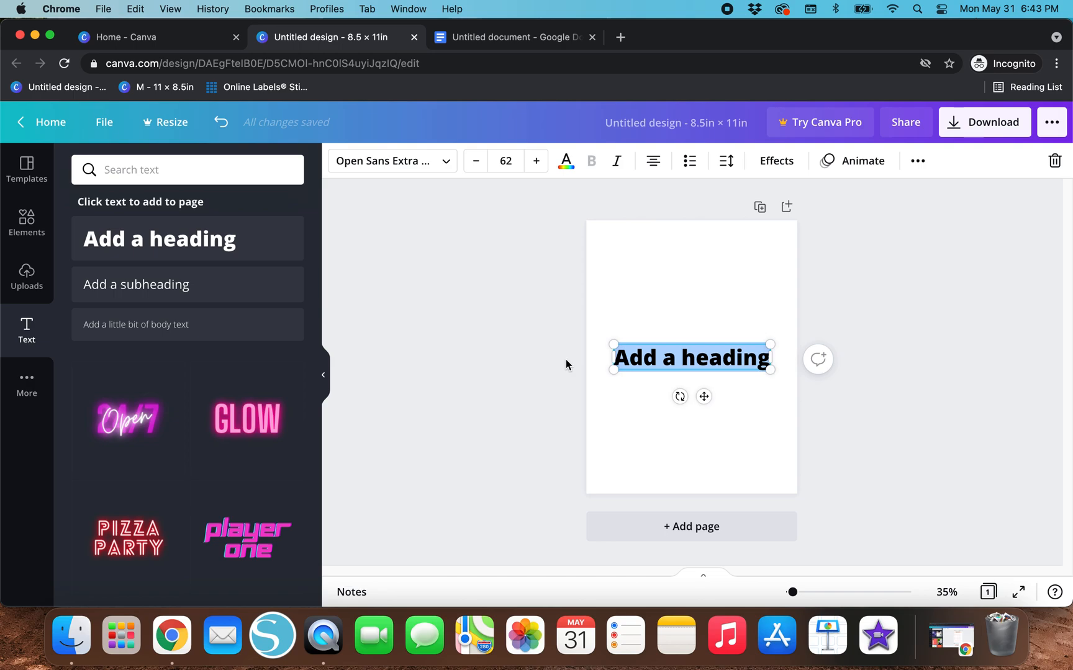
type("Notes")
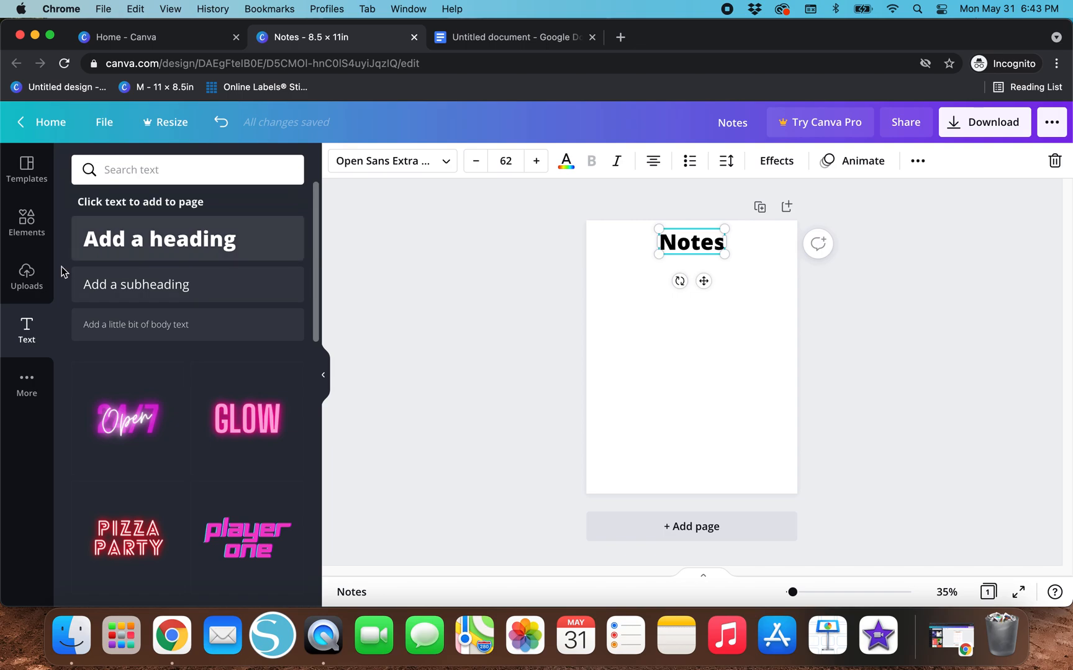
left_click(26, 223)
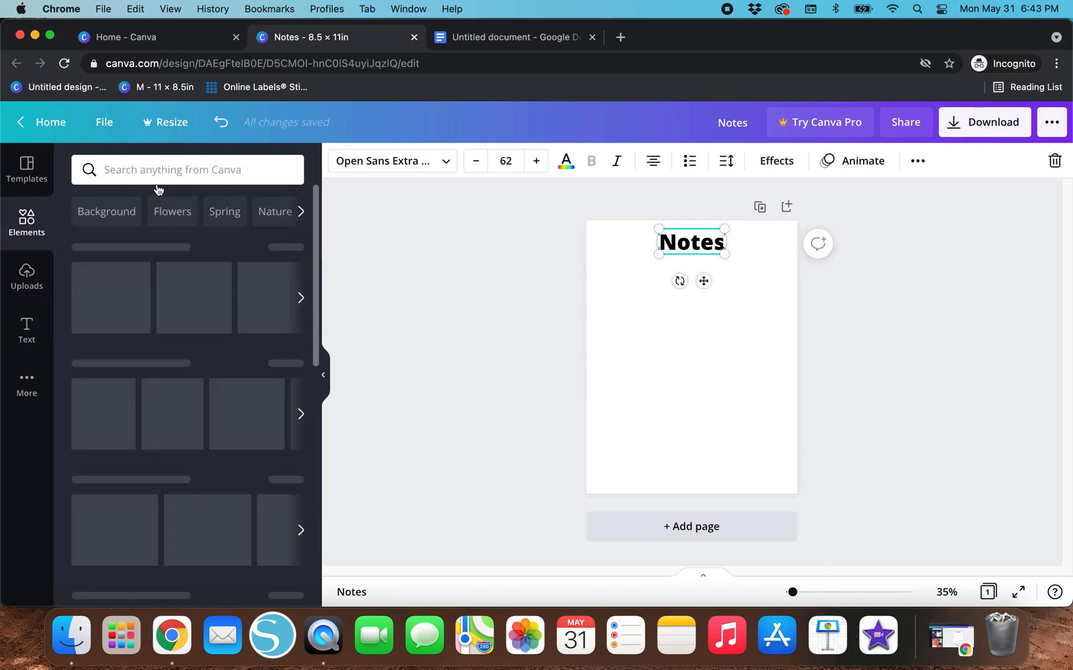
Step: Search Elements for 'line', set line weight 1, and stack ruled lines down the page
type("line")
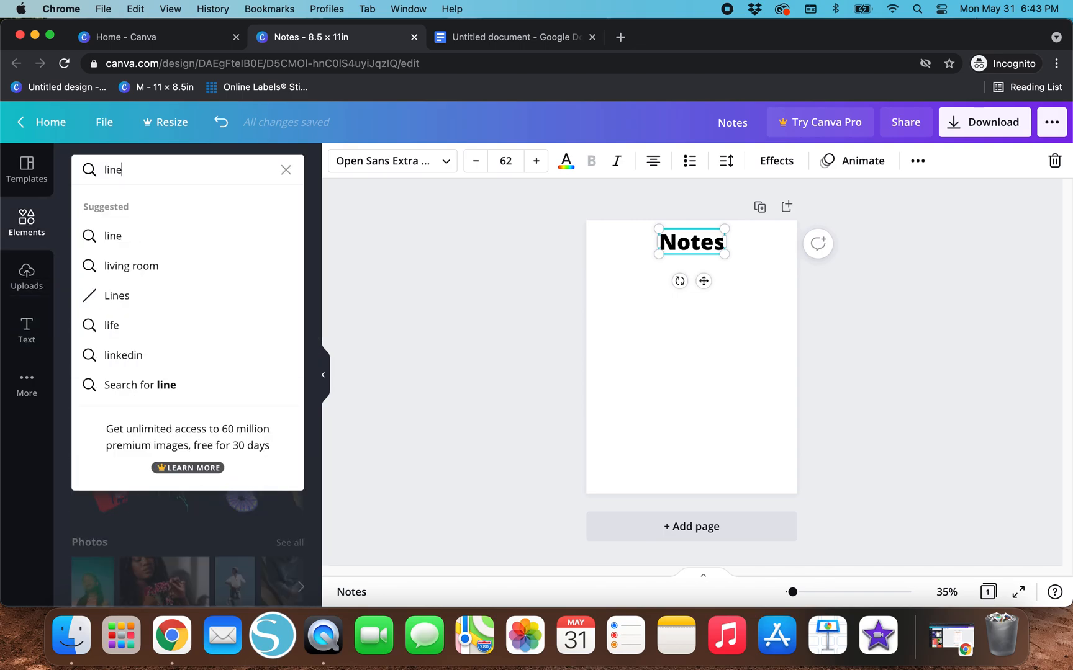
key("Return")
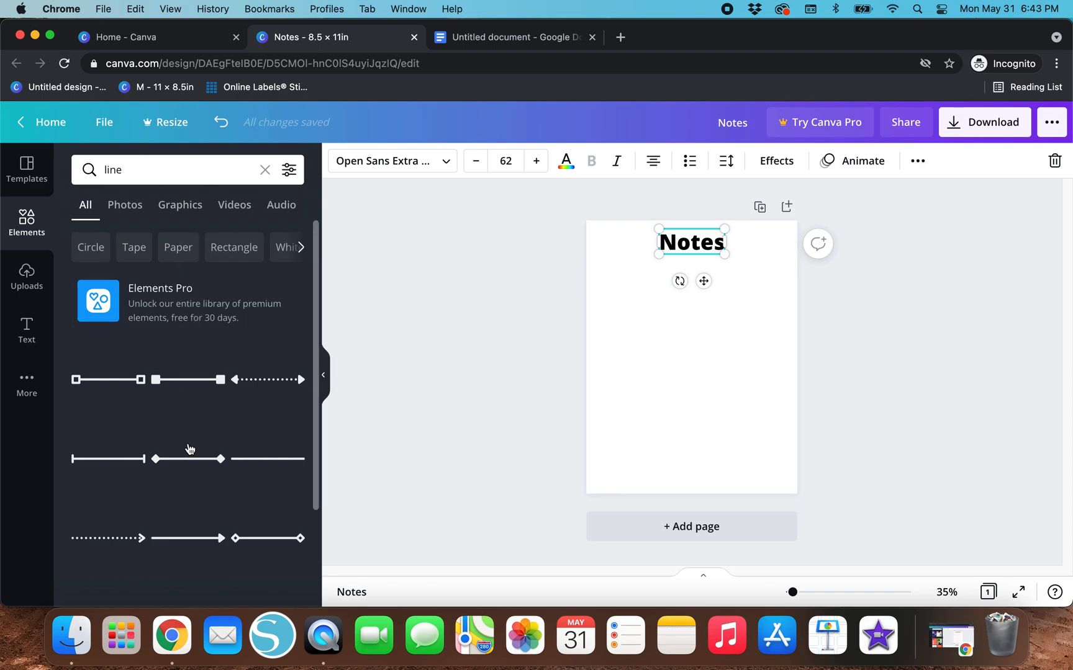
scroll("down", 3)
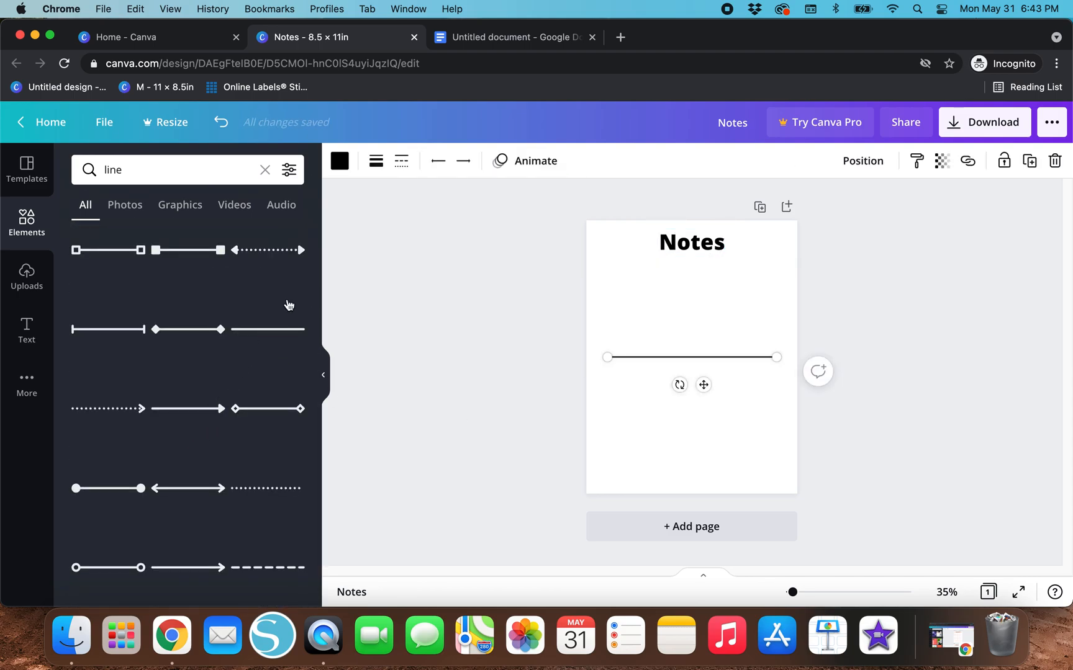
mouse_move(636, 354)
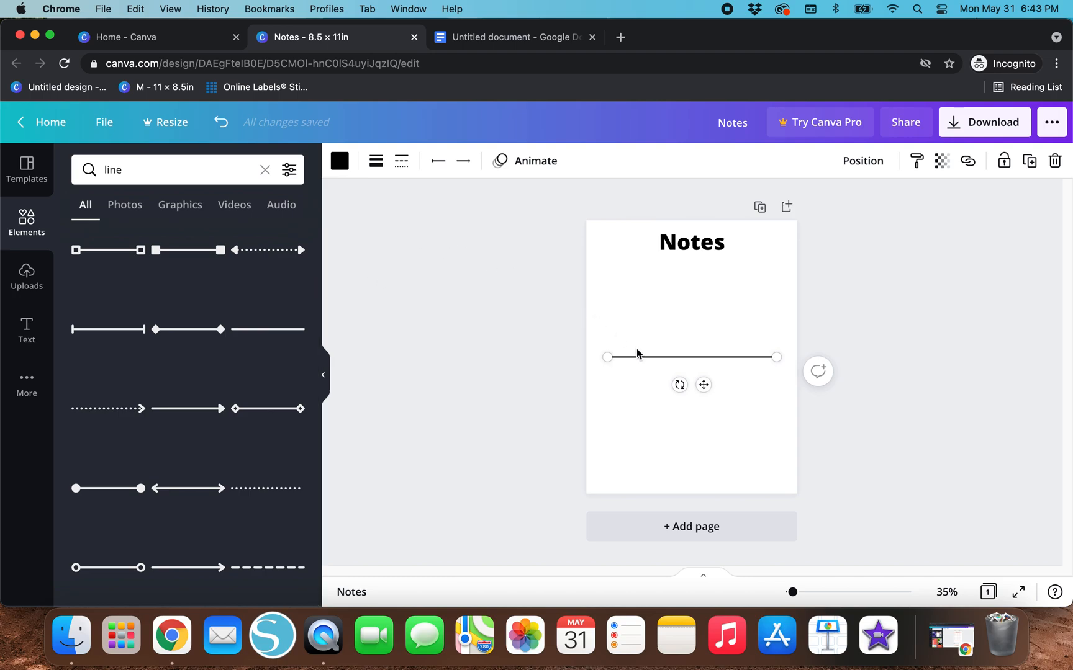
left_click(375, 161)
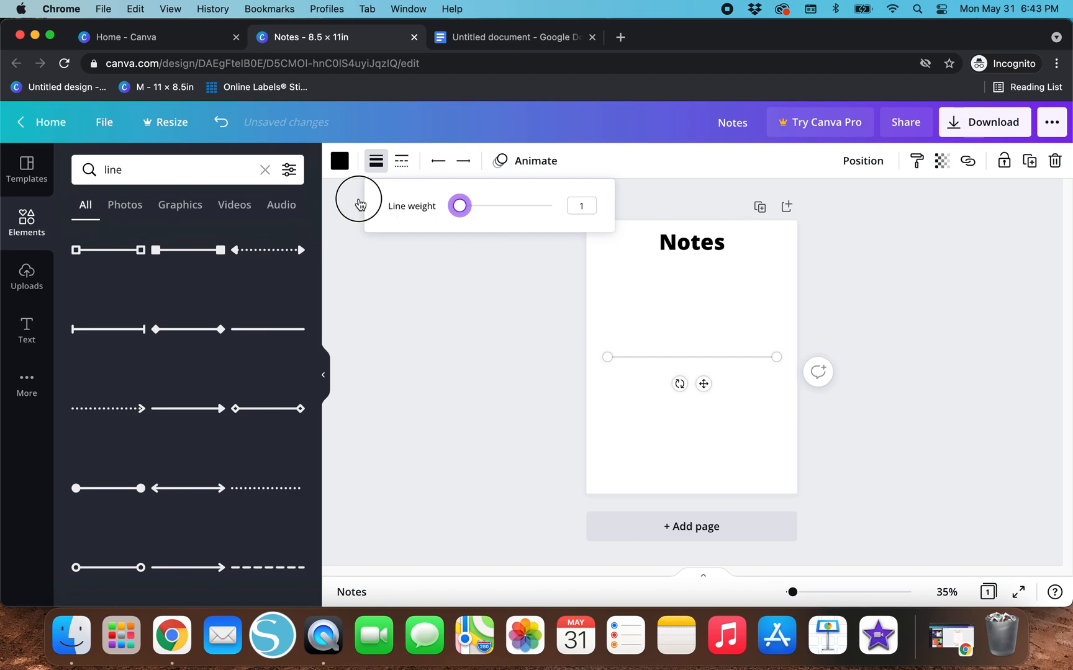
mouse_move(686, 362)
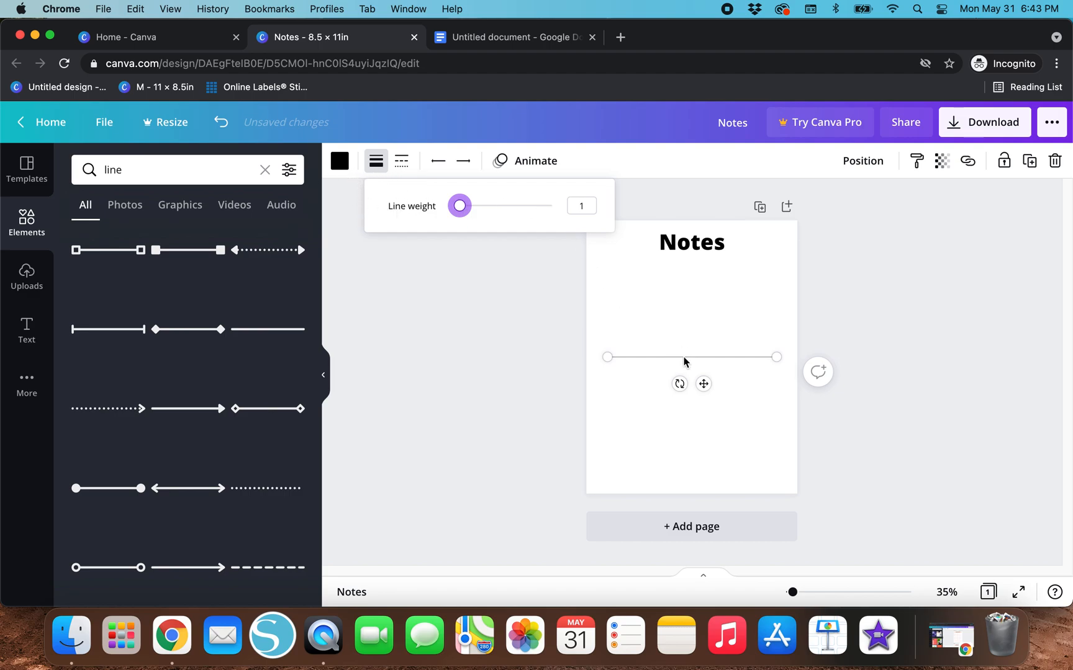
mouse_move(536, 384)
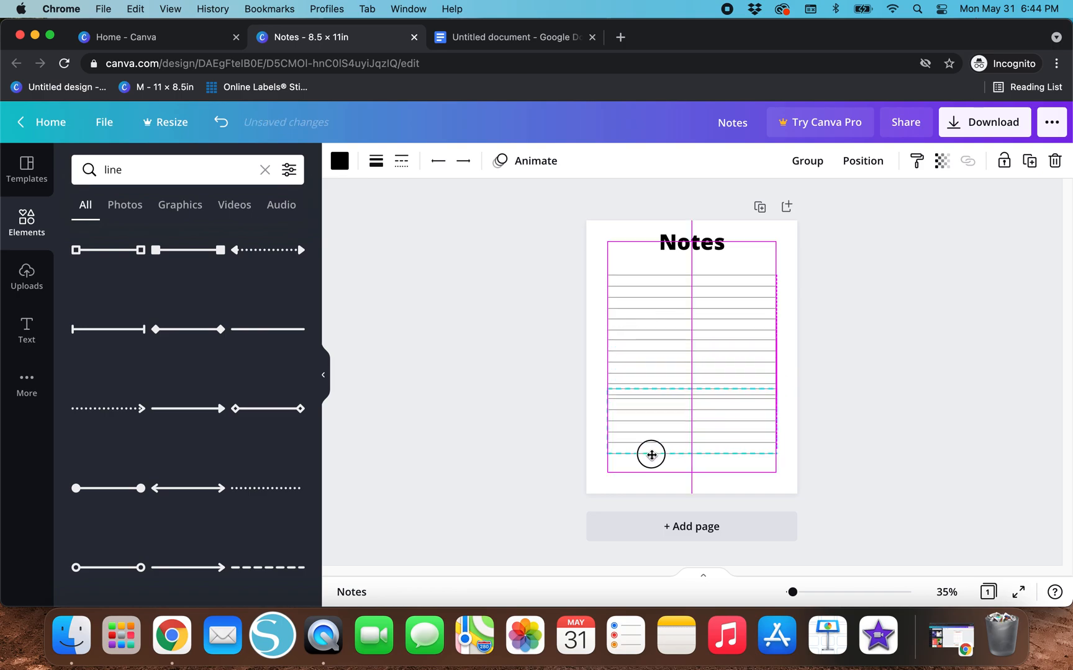
left_click(559, 404)
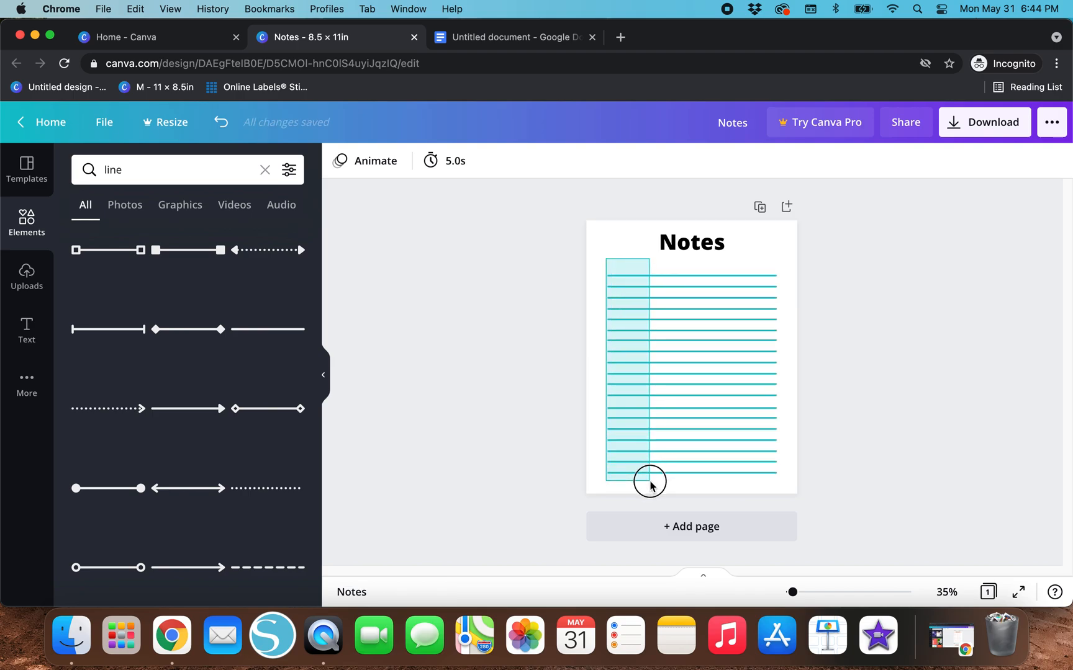
Step: Select the ruled lines, space them evenly vertically, then deselect everything
left_click(691, 370)
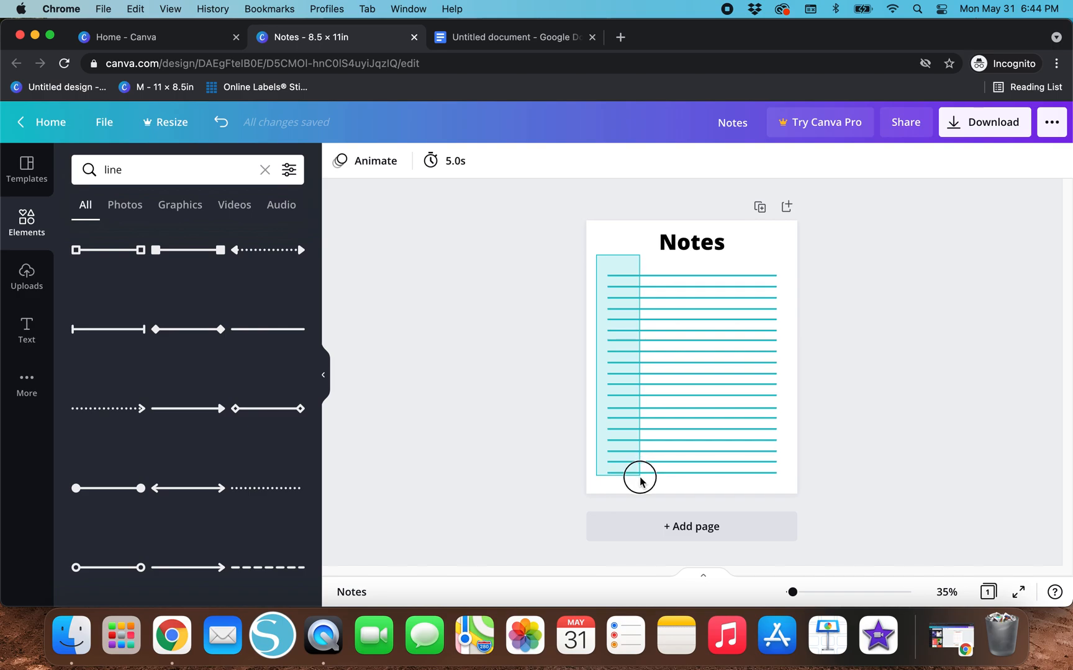
left_click(864, 161)
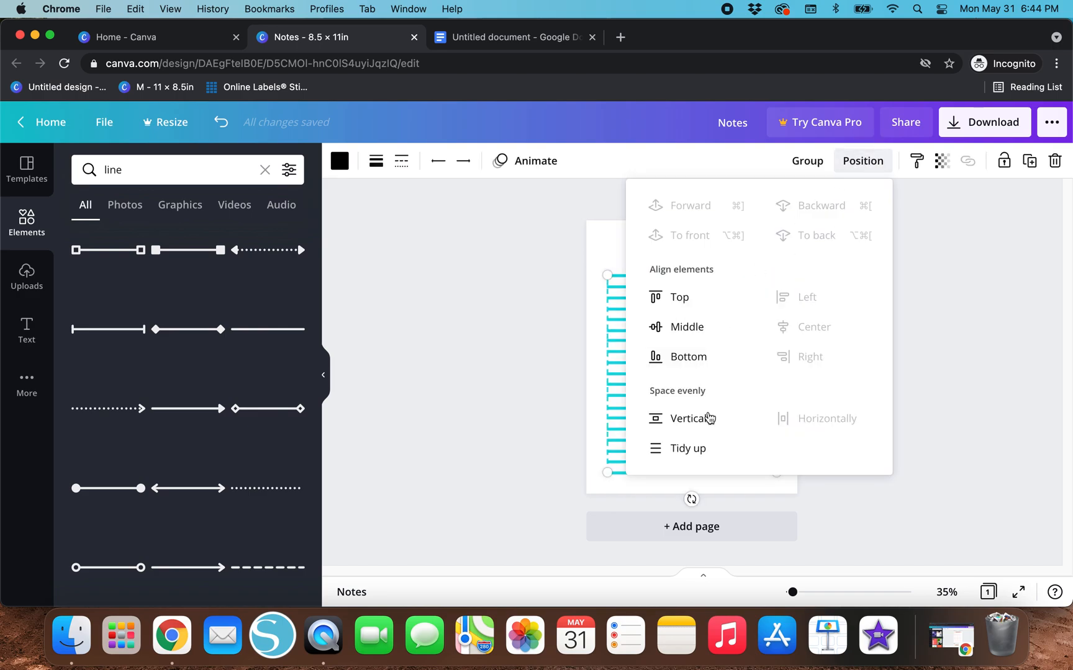
left_click(691, 242)
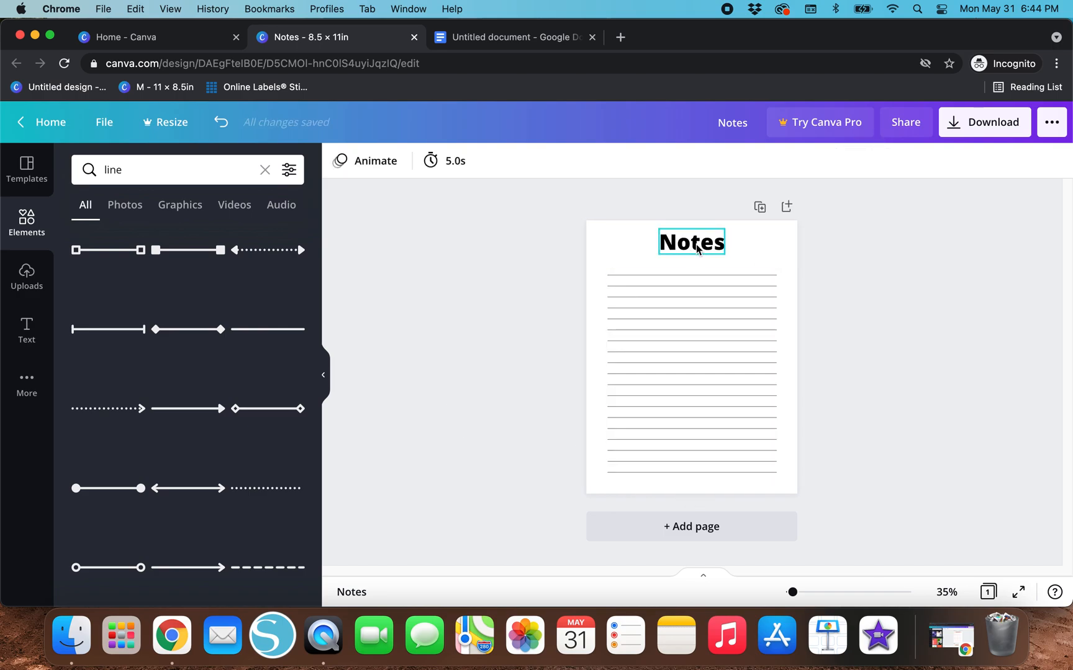
left_click(691, 242)
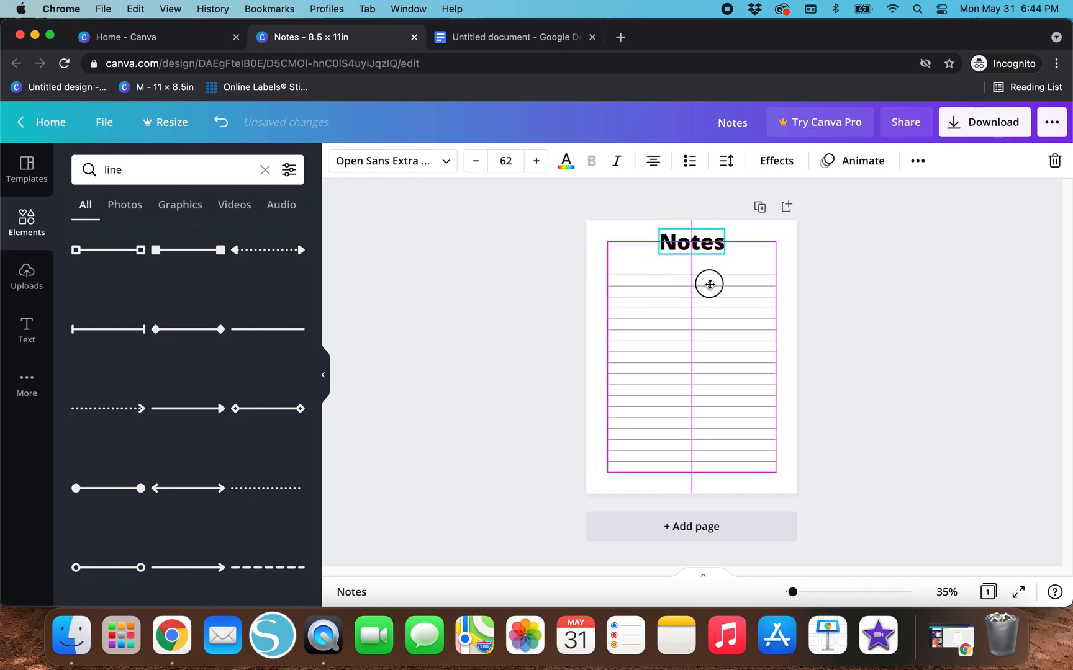
left_click(548, 290)
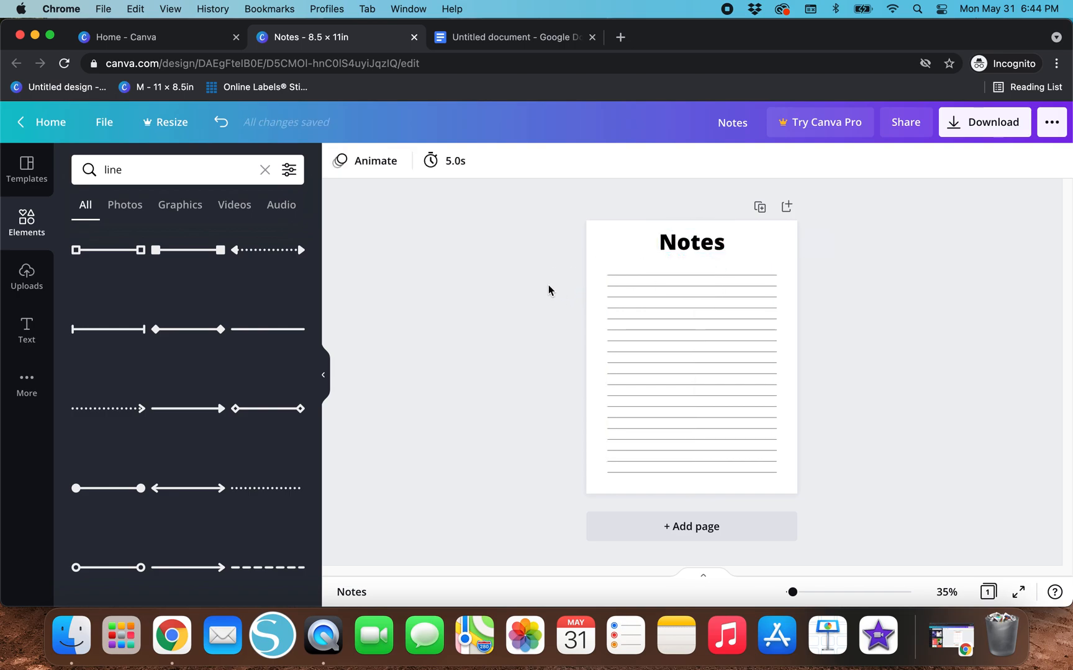
mouse_move(691, 527)
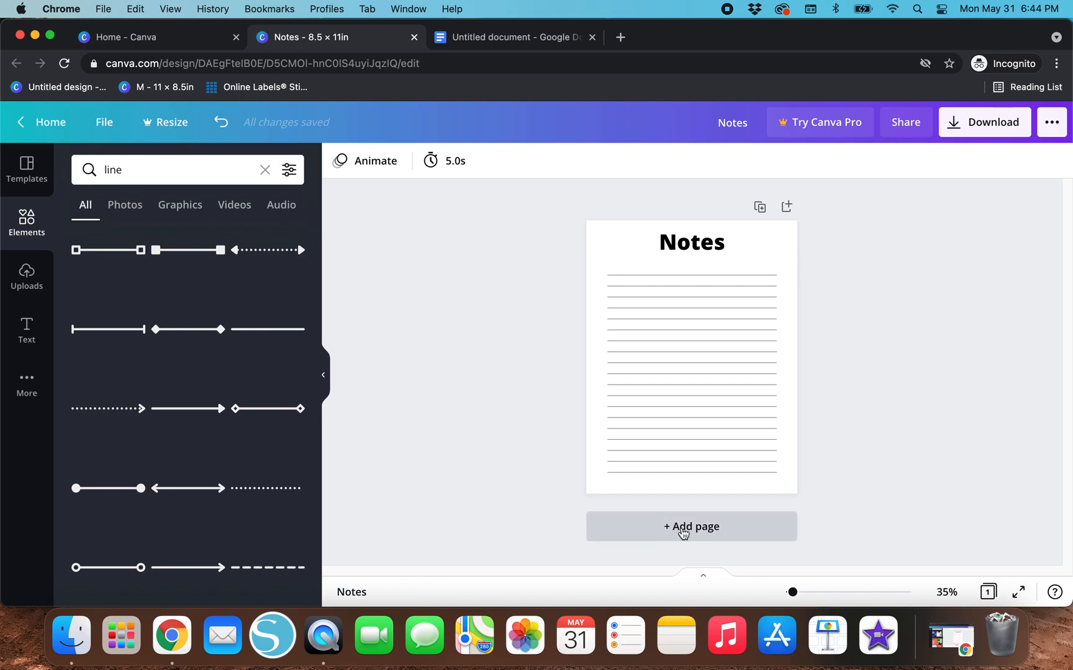
mouse_move(759, 208)
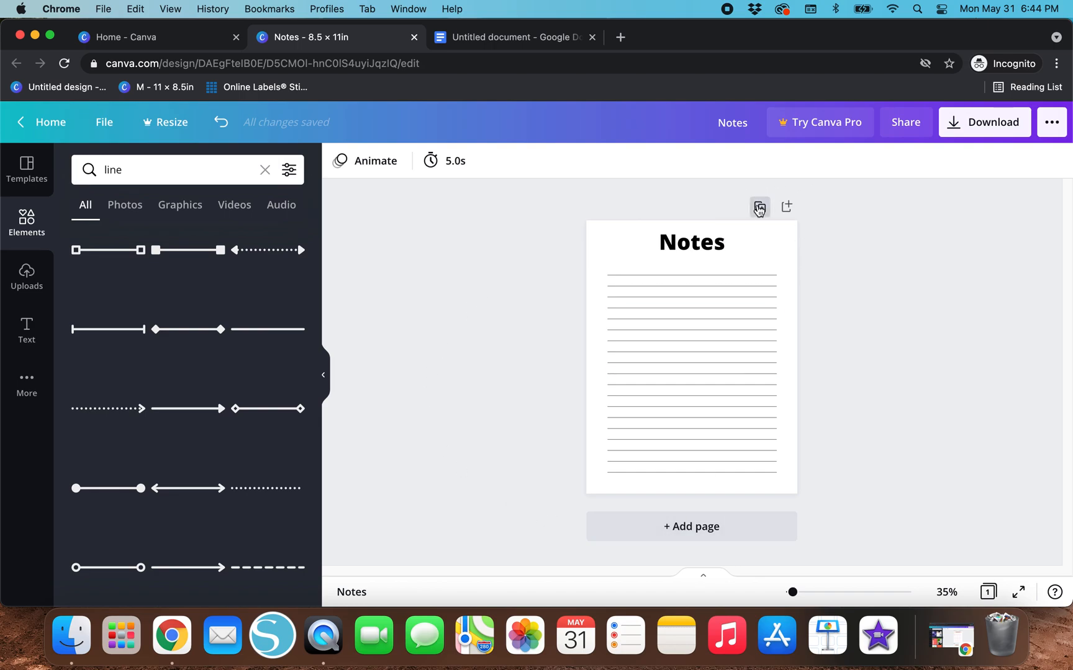
left_click(758, 207)
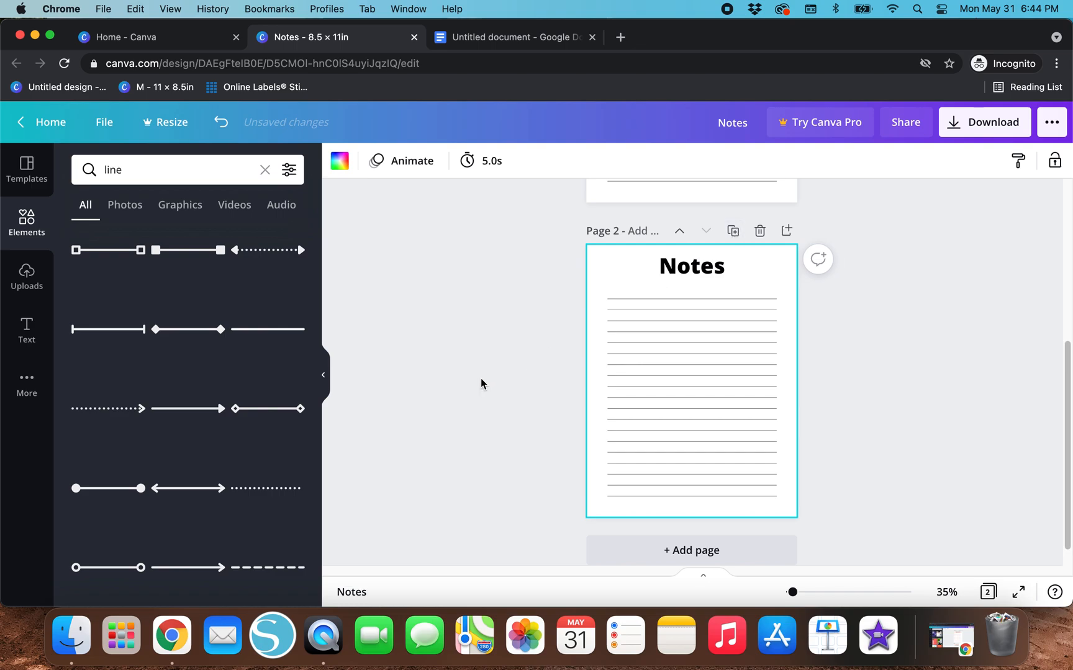
mouse_move(505, 377)
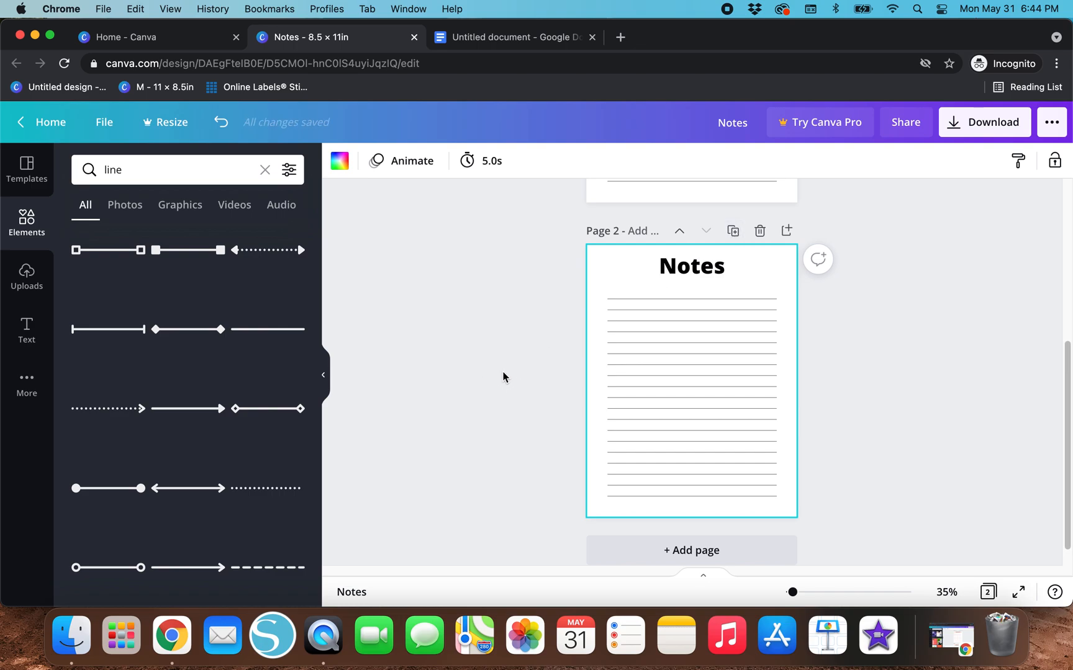
mouse_move(478, 401)
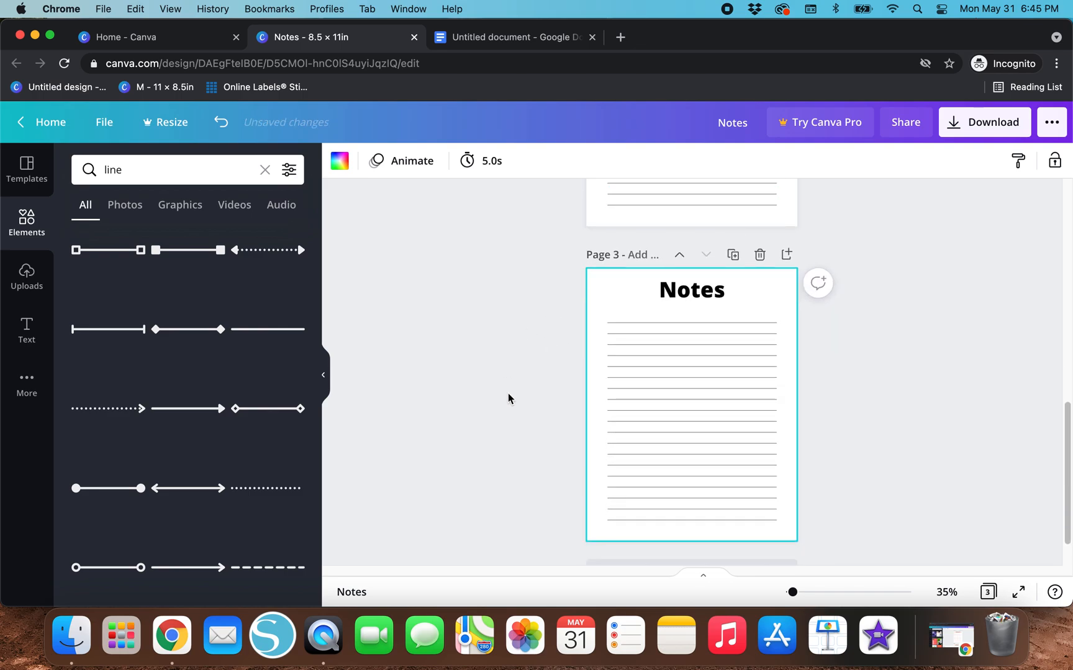
scroll("up", 3)
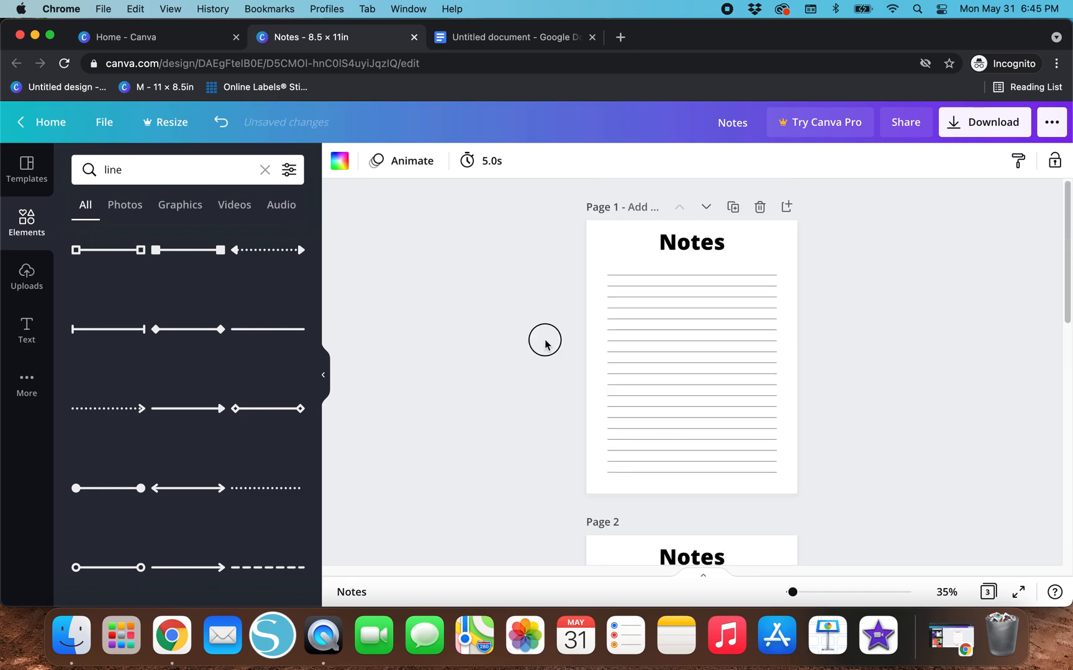
scroll("down", 3)
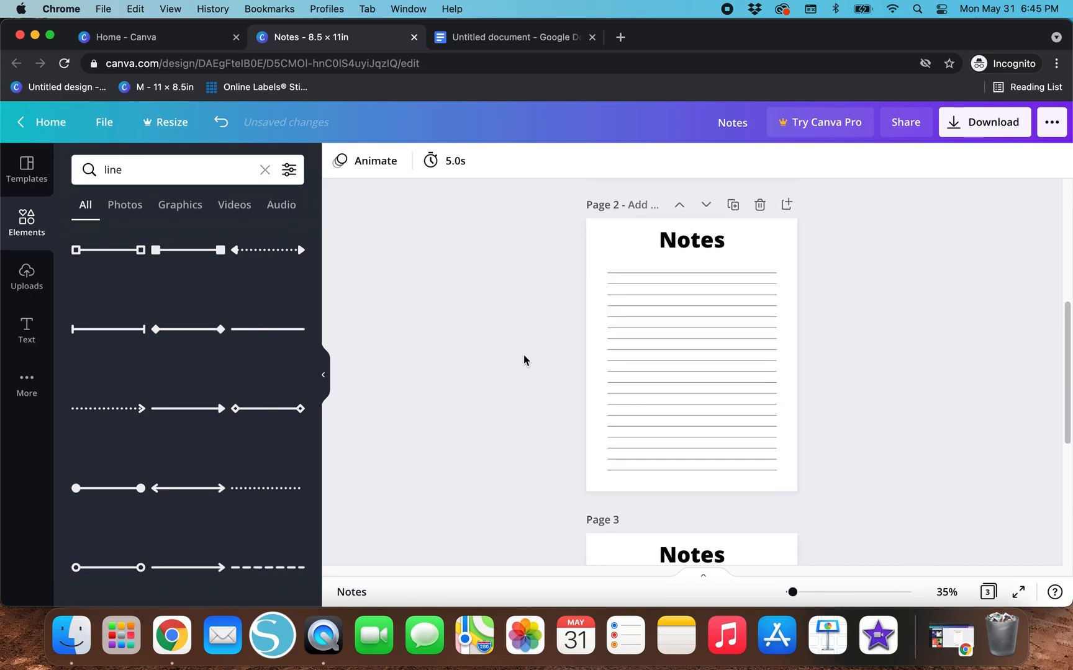
scroll("down", 3)
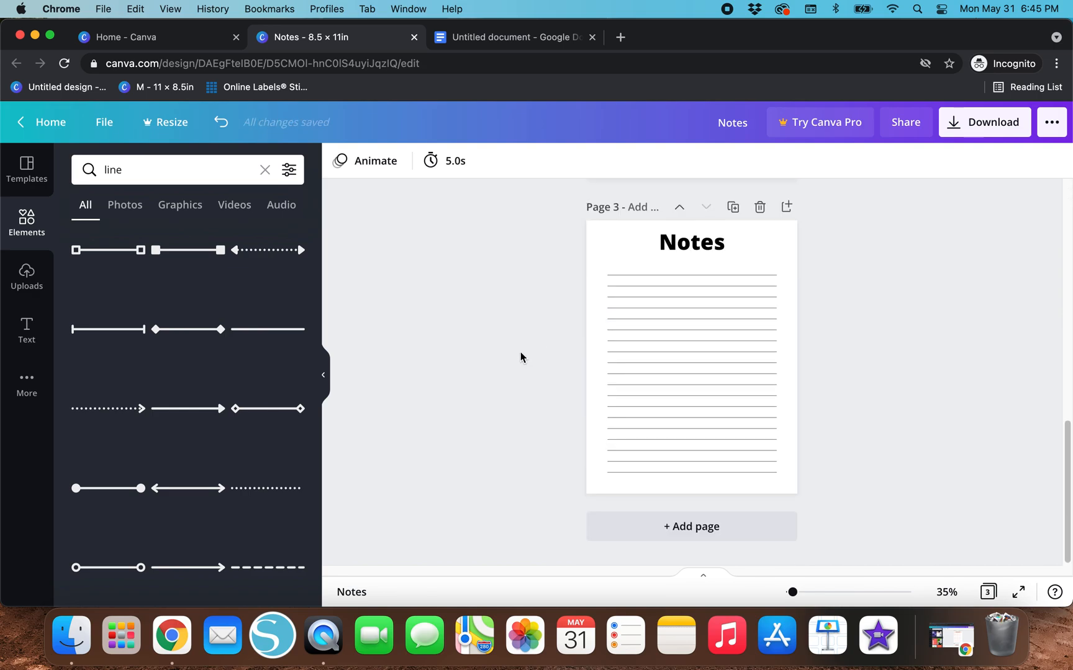
left_click(690, 242)
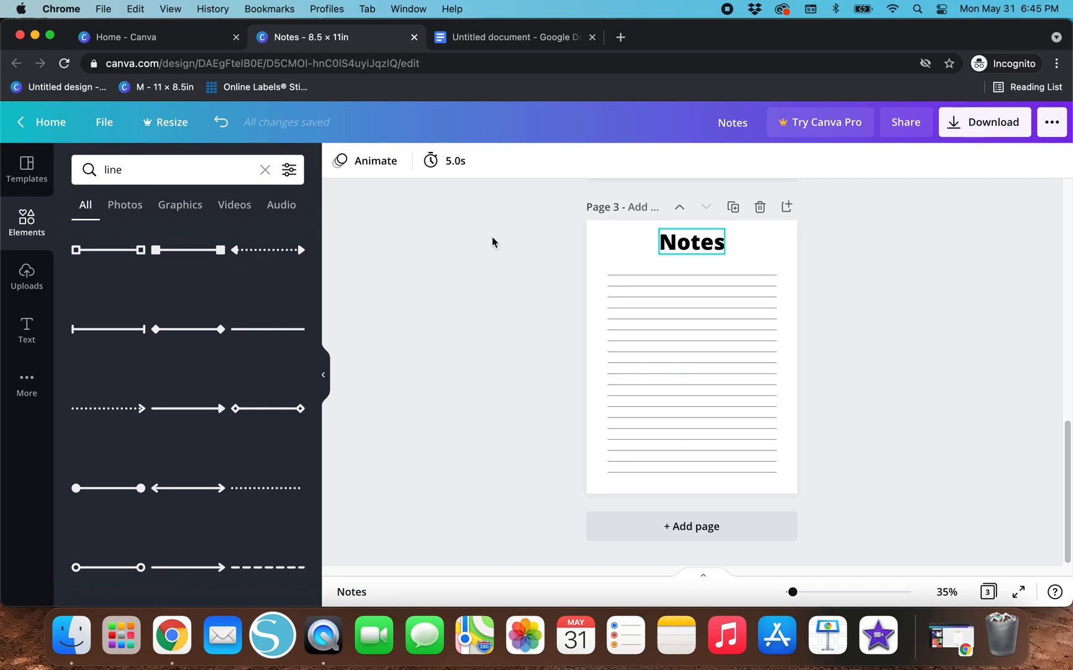
scroll("up", 3)
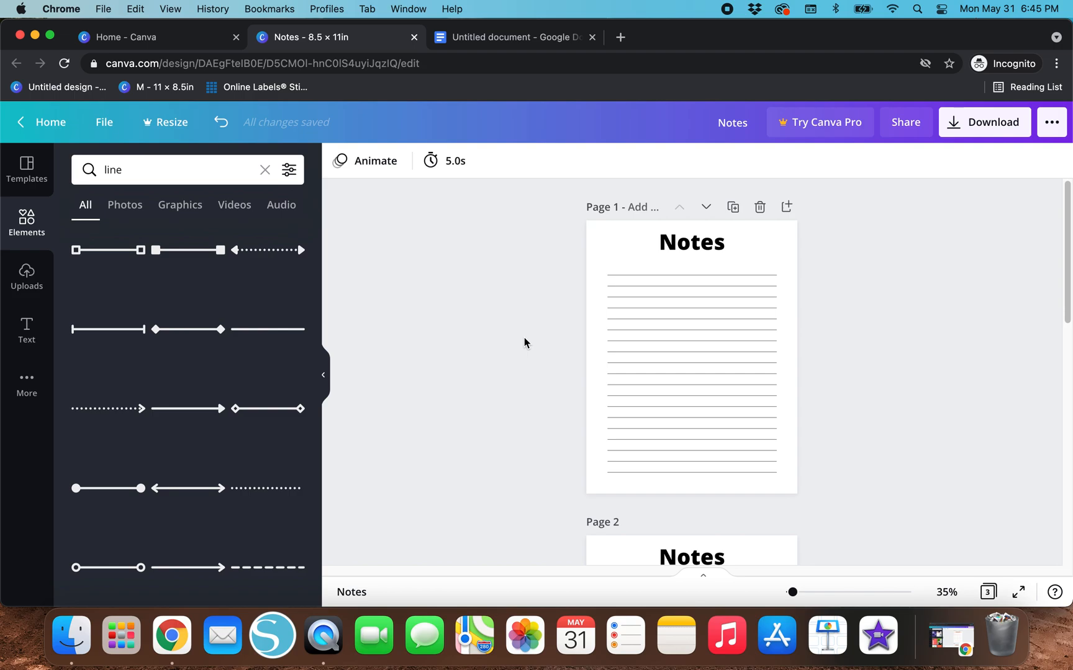
mouse_move(440, 384)
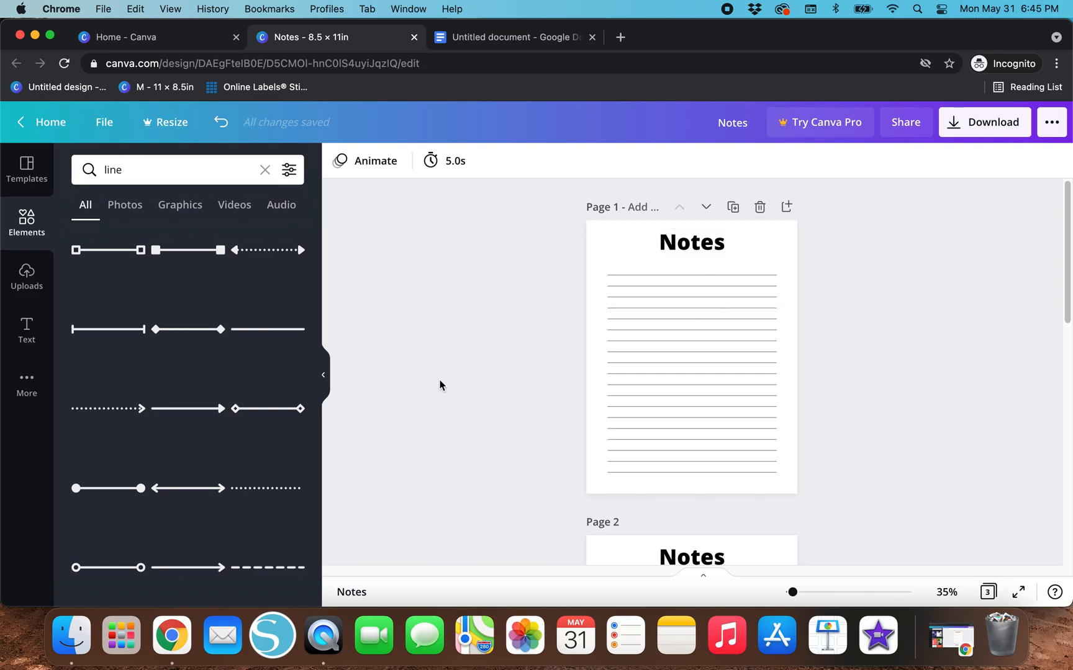
left_click(691, 296)
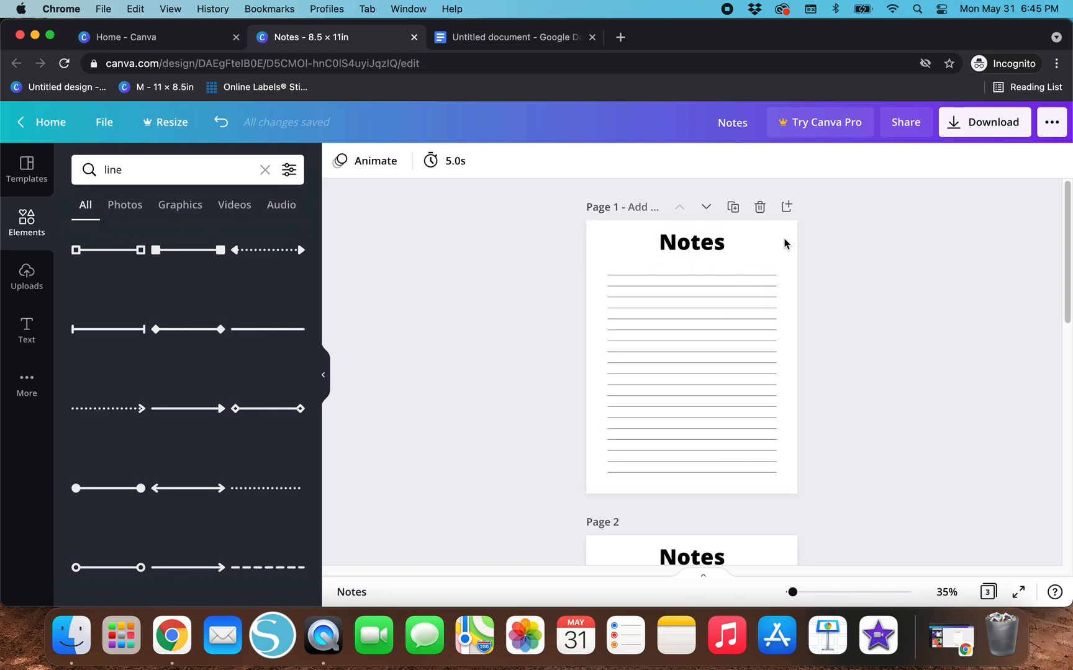
Step: Set page 1's background colour to light pink instead of white
left_click(690, 241)
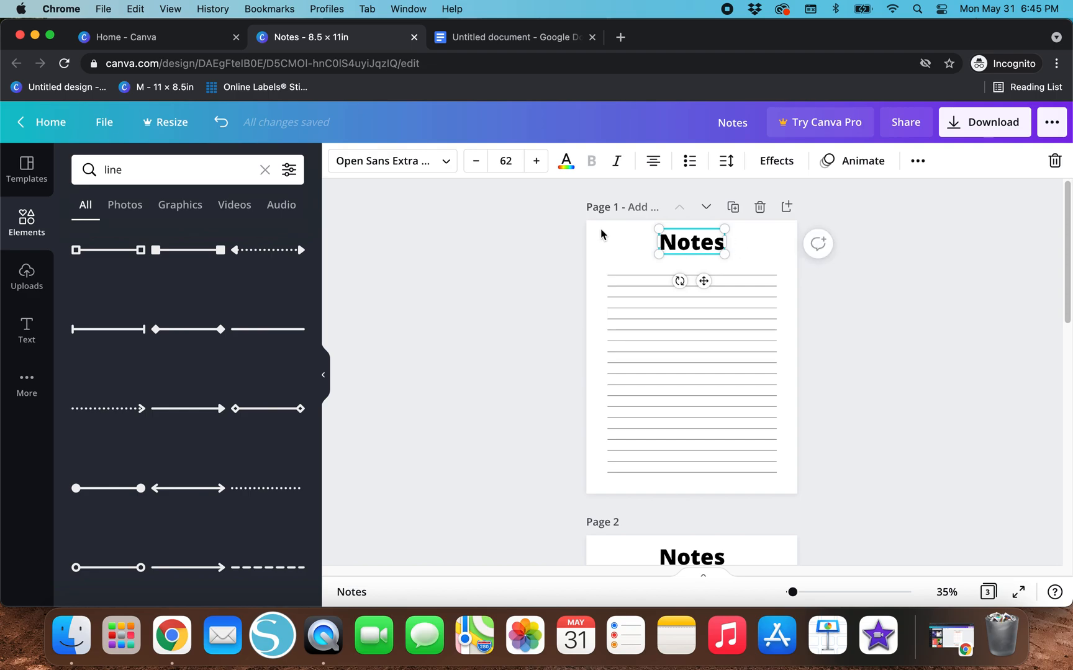
left_click(390, 160)
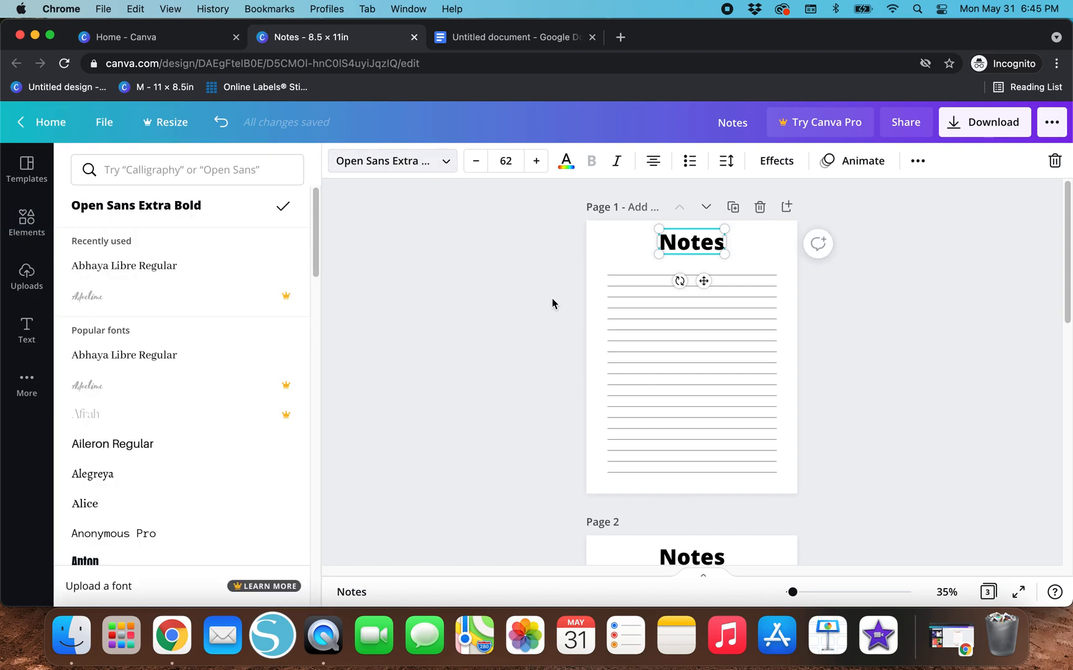
mouse_move(745, 416)
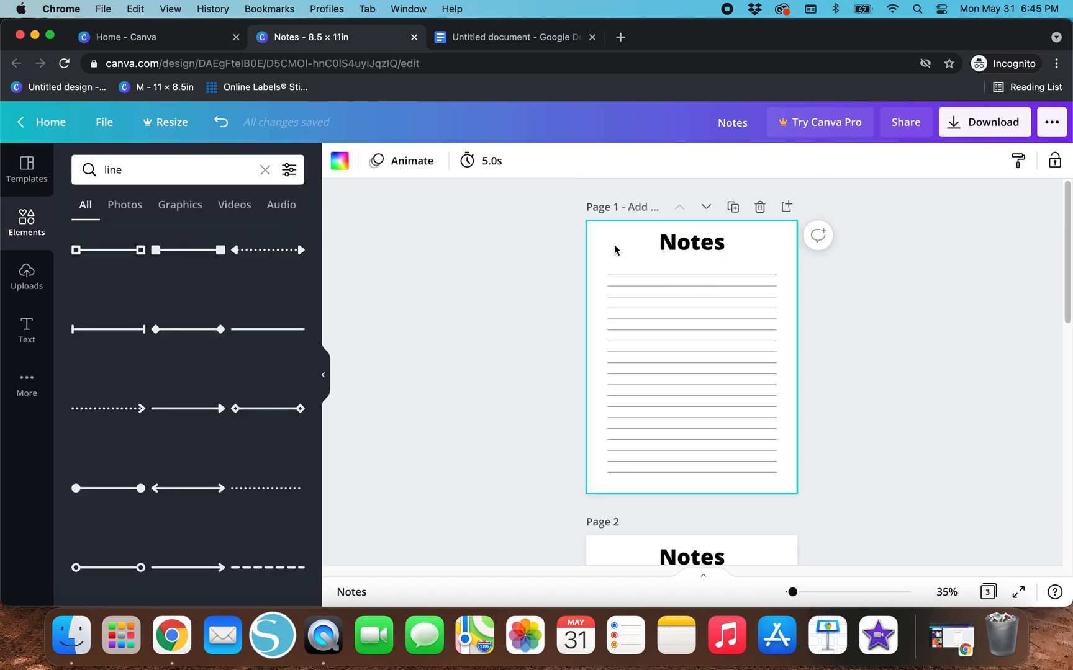
left_click(340, 161)
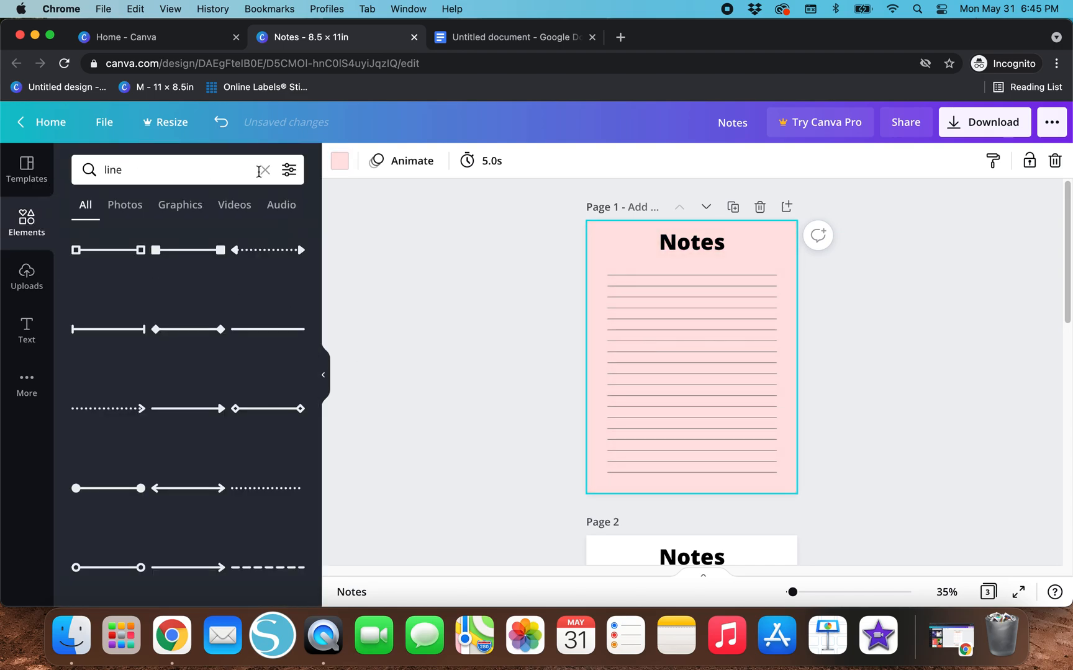
left_click(263, 169)
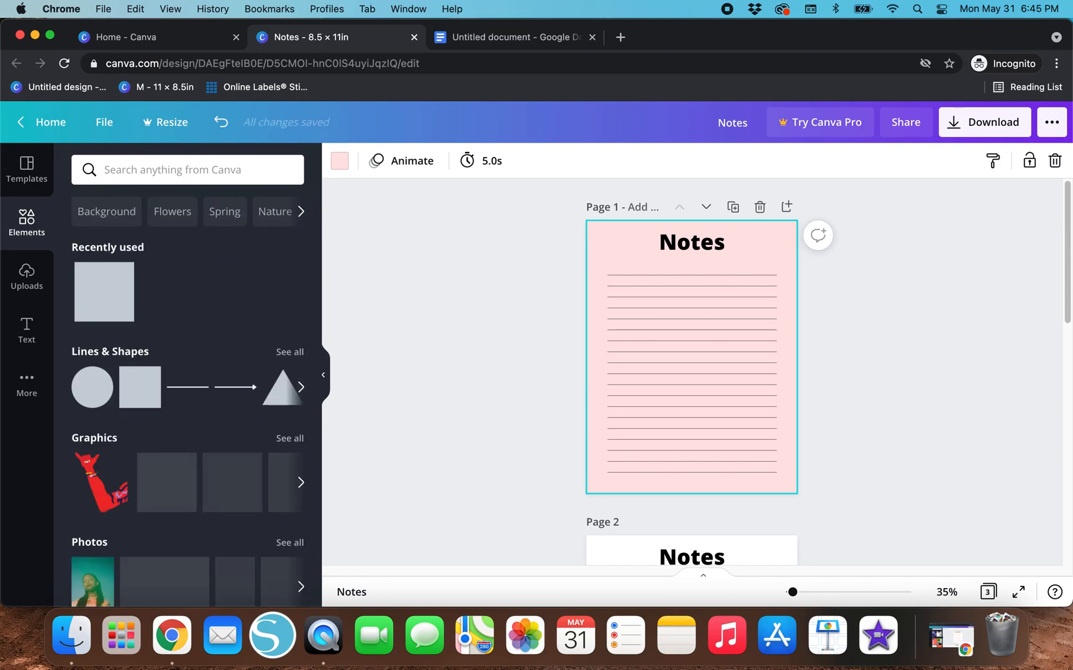
Step: Search Elements for 'watercolor flowers', add the blue flower, then undo it
type("watercolor")
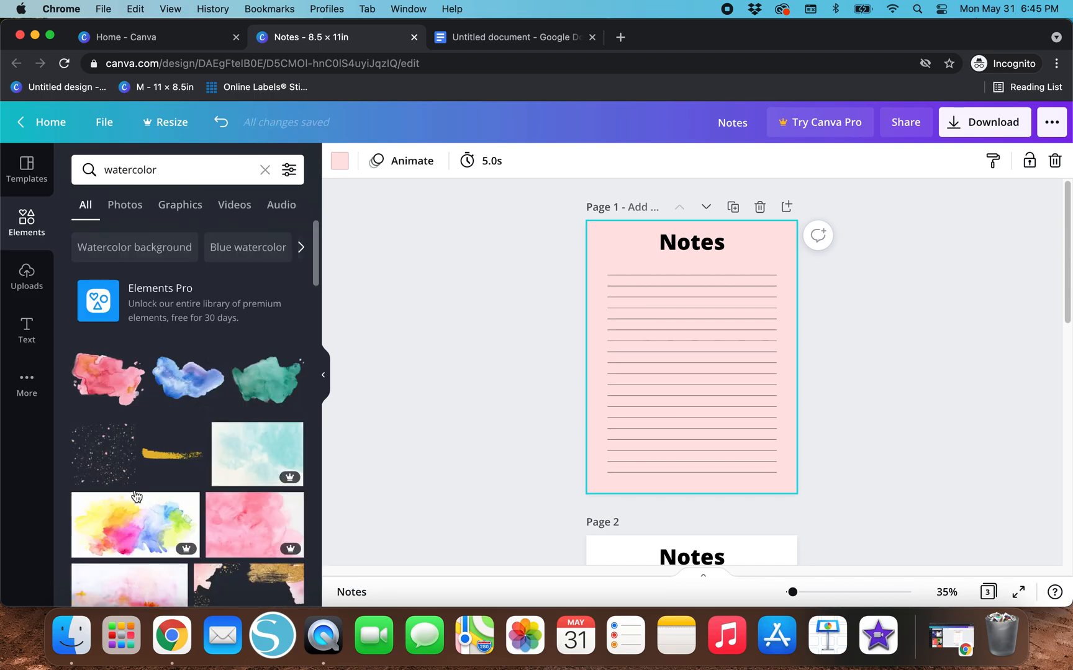
scroll("down", 3)
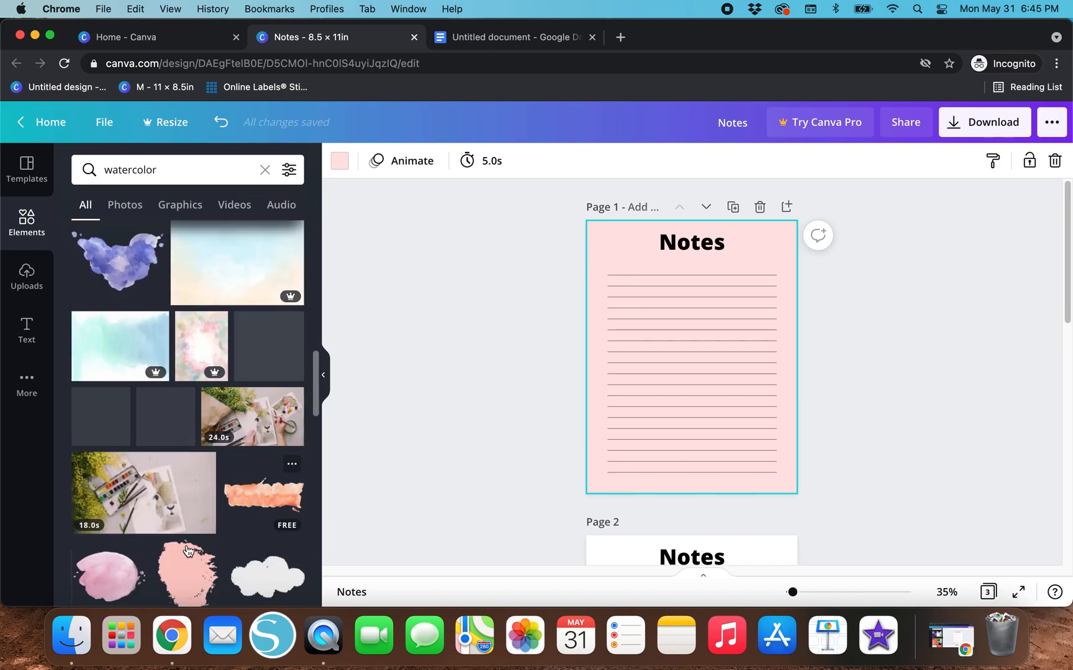
scroll("down", 3)
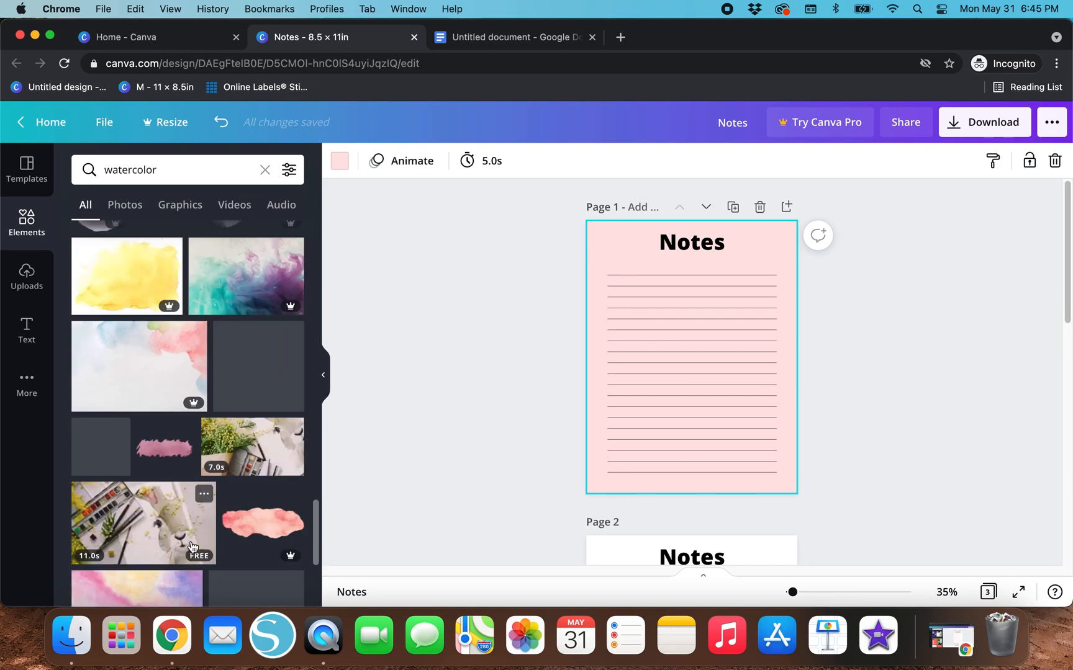
scroll("down", 3)
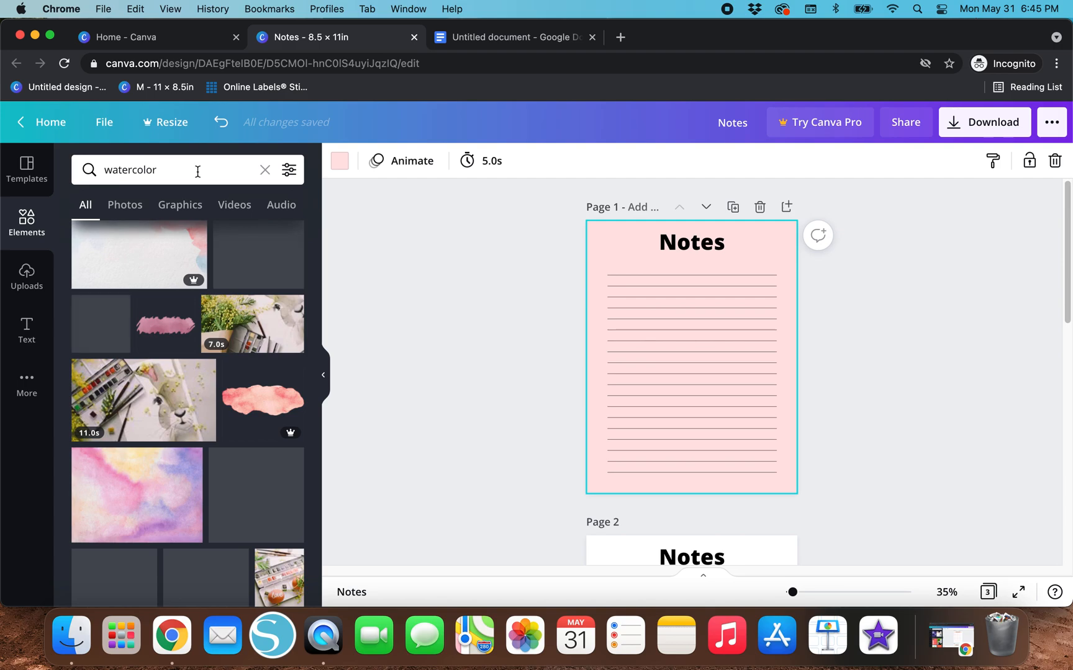
type("flowers")
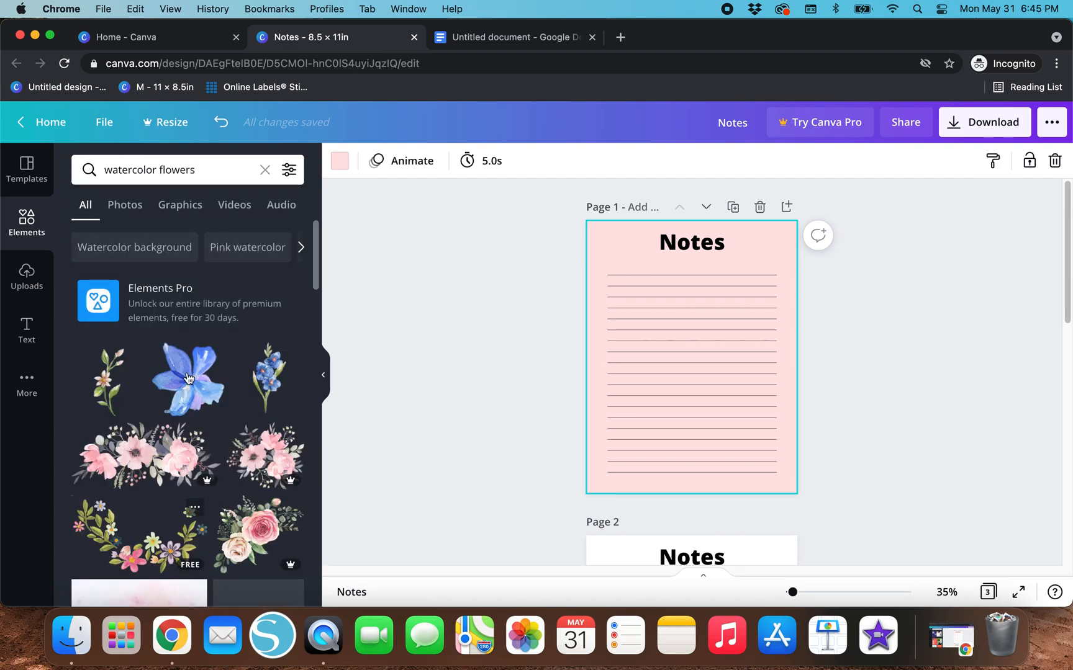
left_click(691, 356)
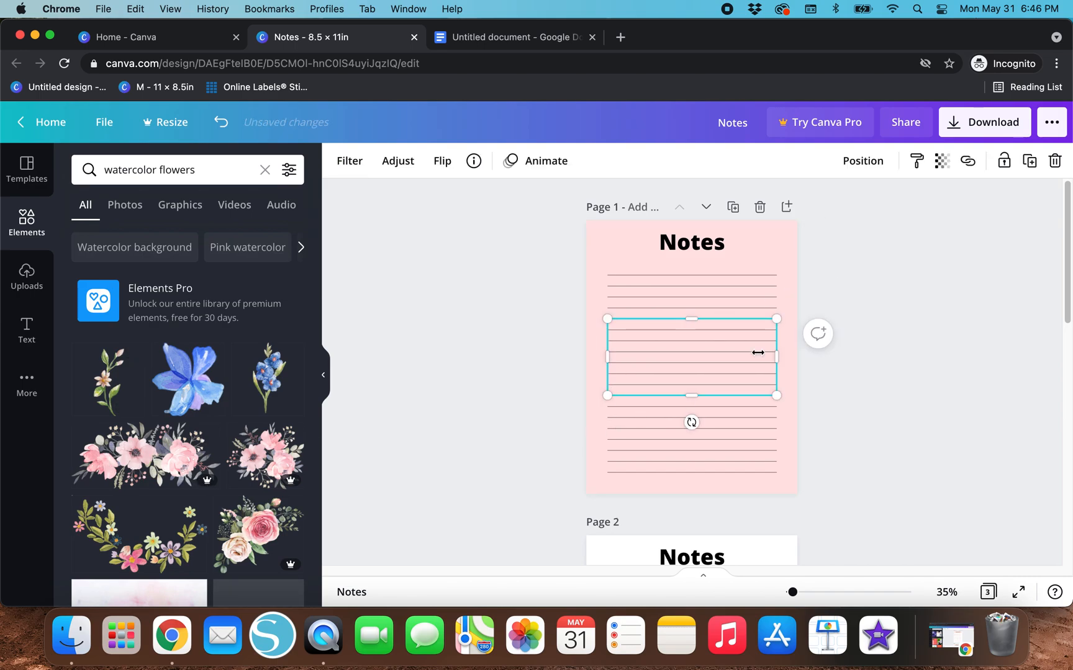
mouse_move(413, 411)
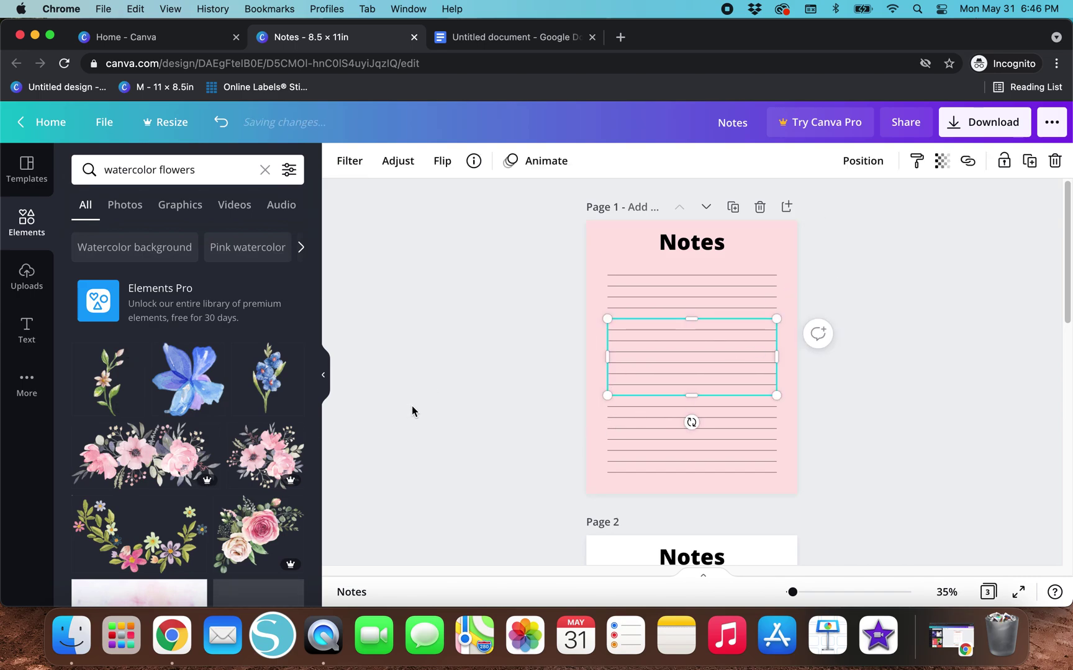
mouse_move(422, 409)
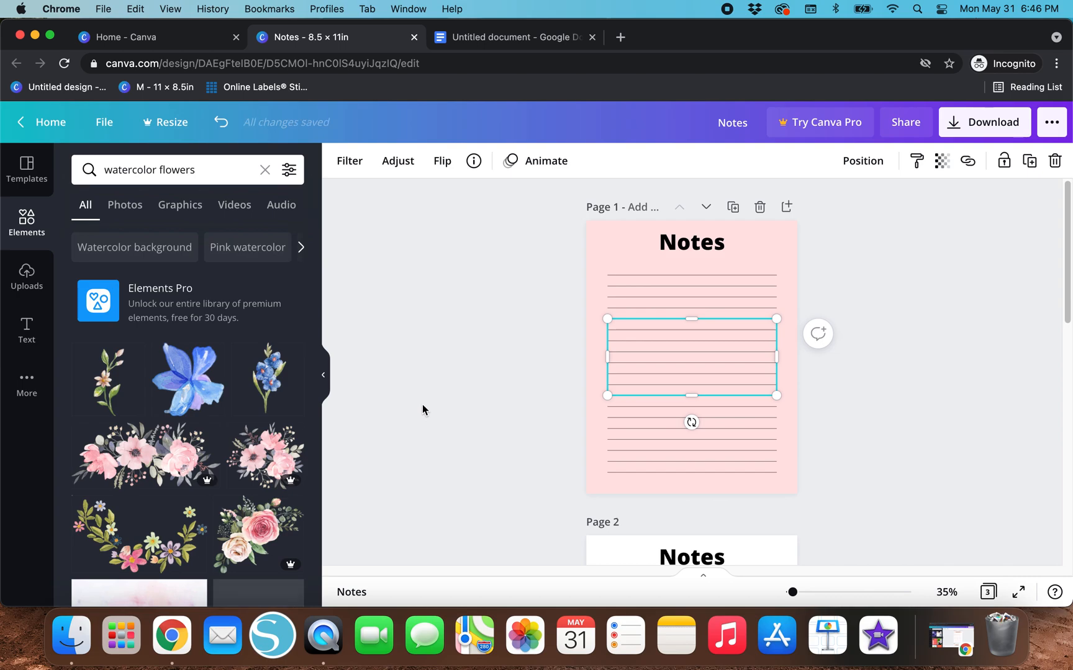
mouse_move(651, 361)
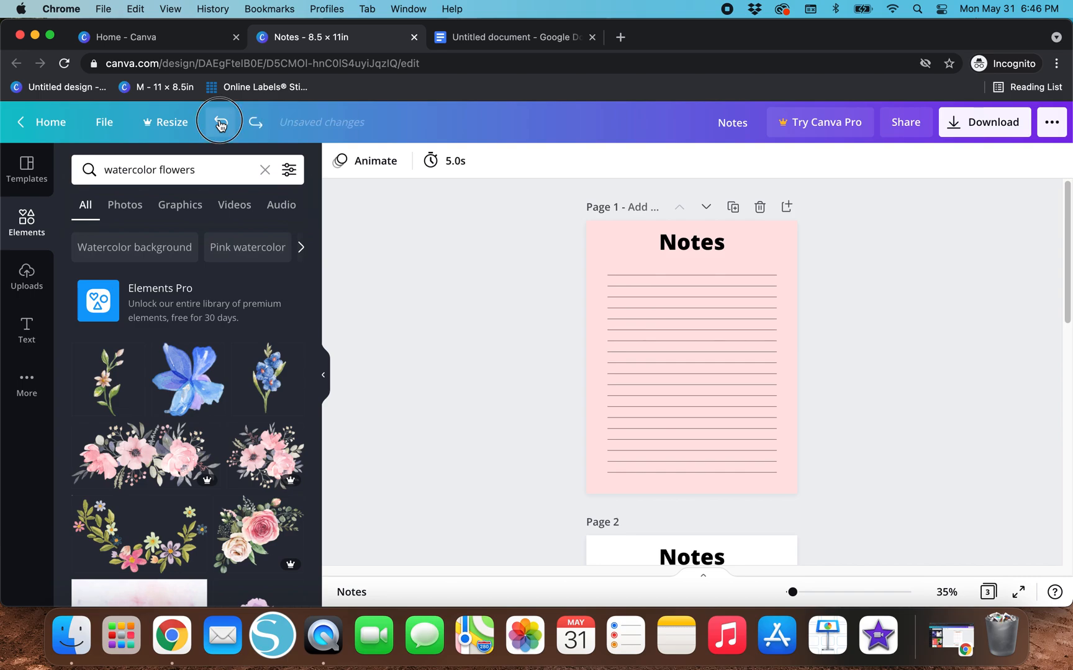
left_click(220, 122)
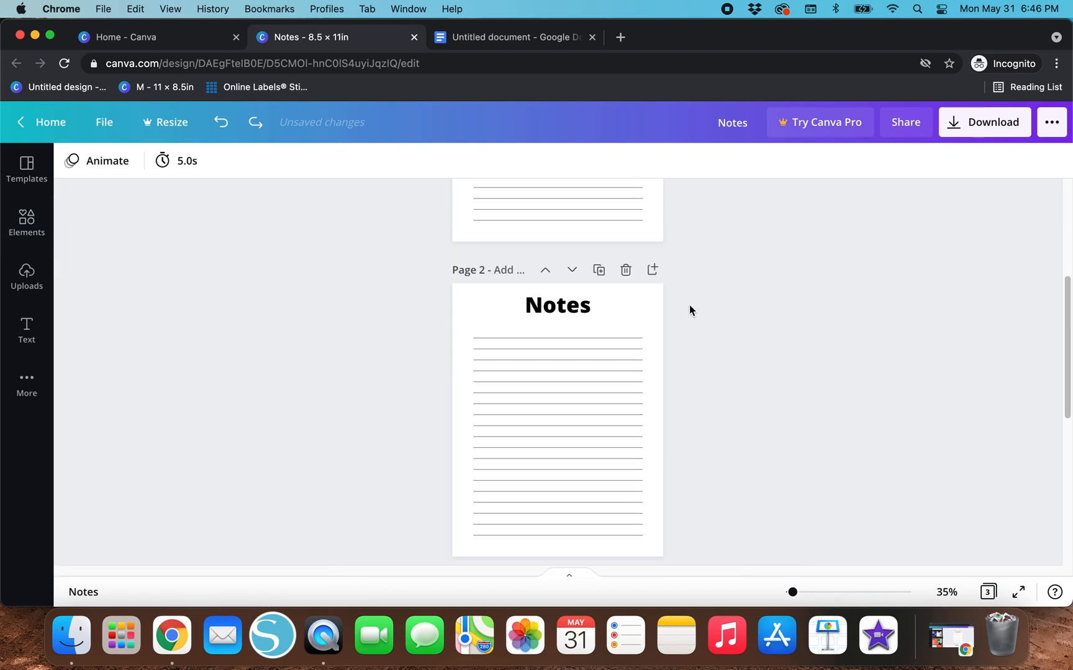
Step: Open Share and show the link permission choices: edit, use as template, view
scroll("down", 3)
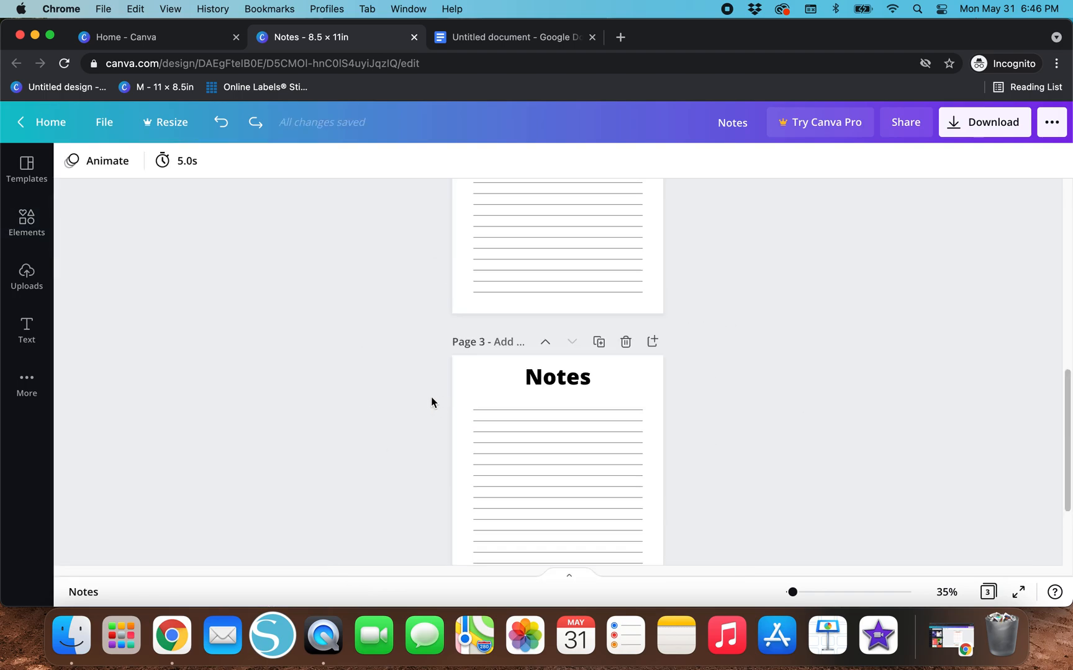
left_click(904, 122)
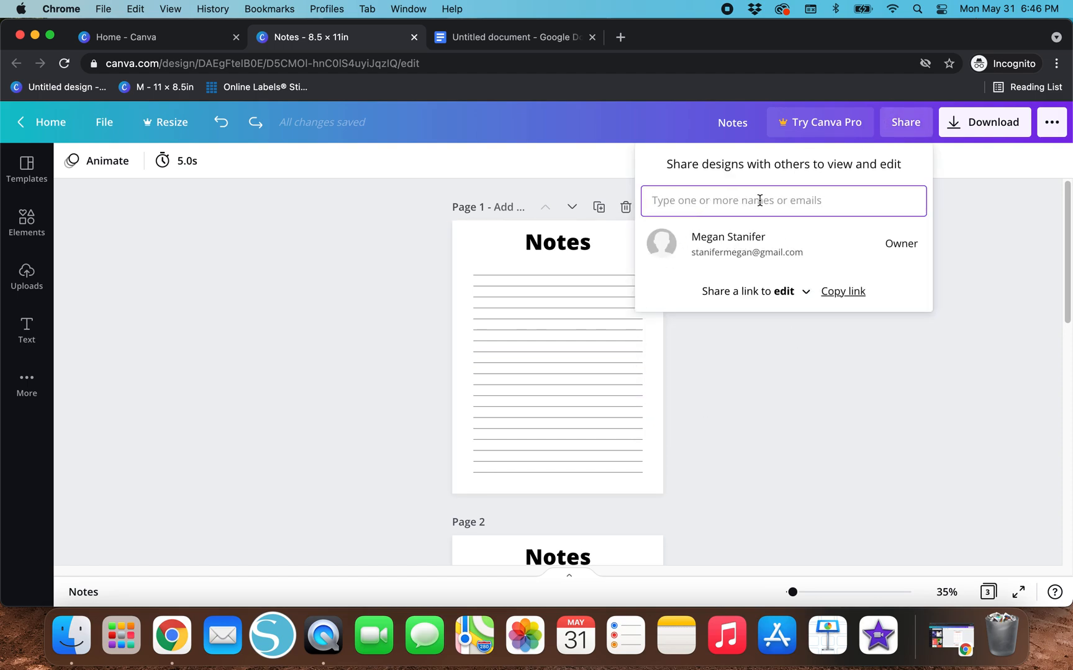
mouse_move(689, 200)
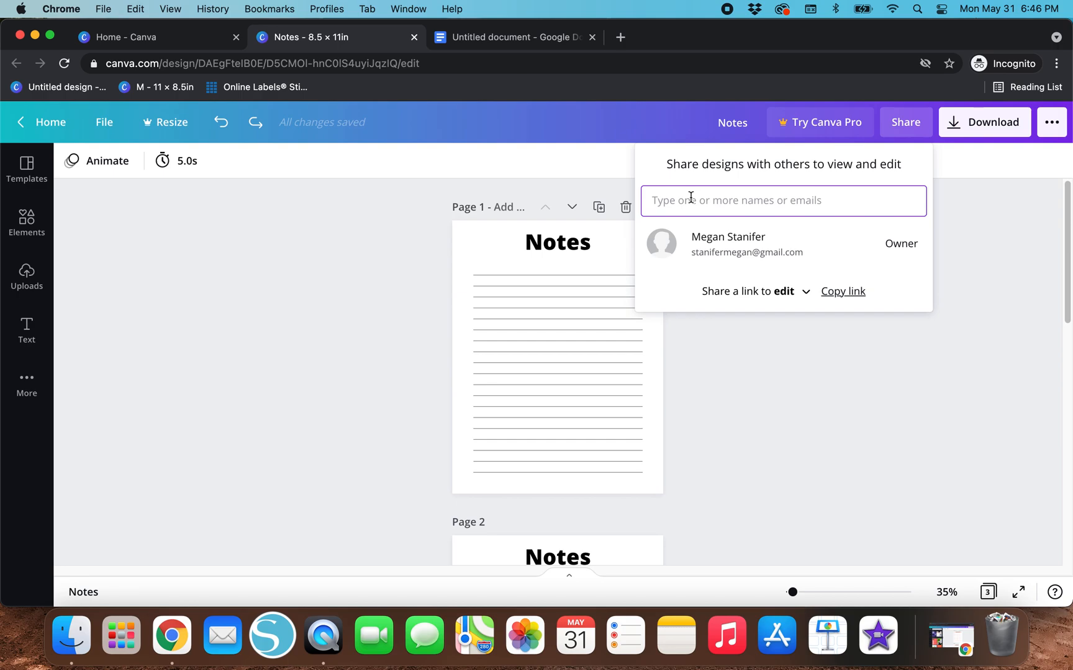
mouse_move(814, 302)
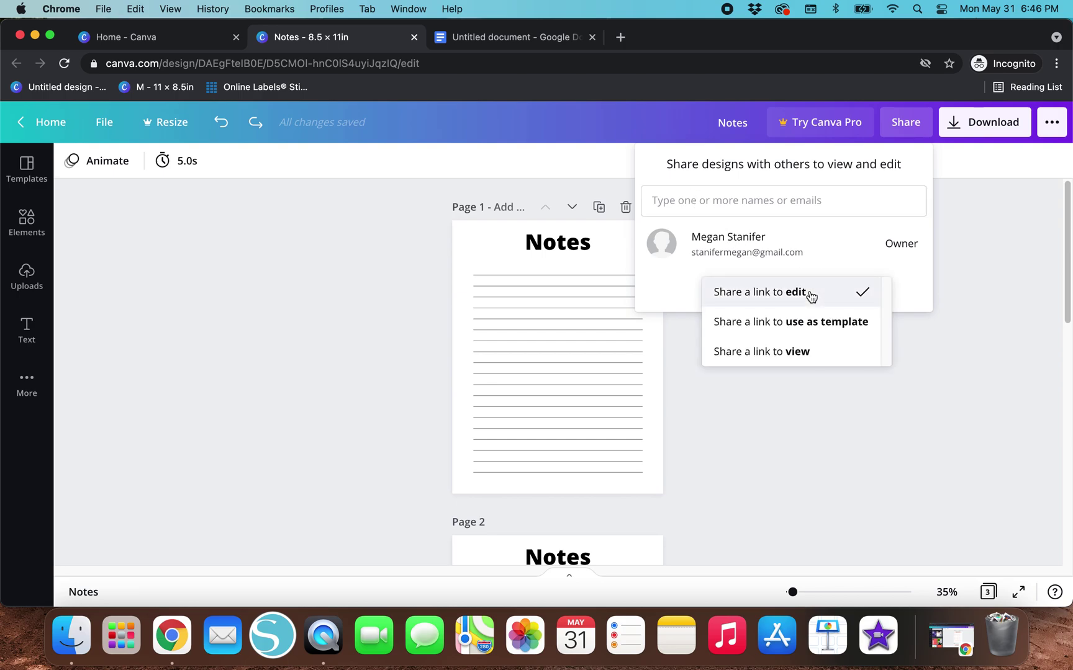
mouse_move(772, 331)
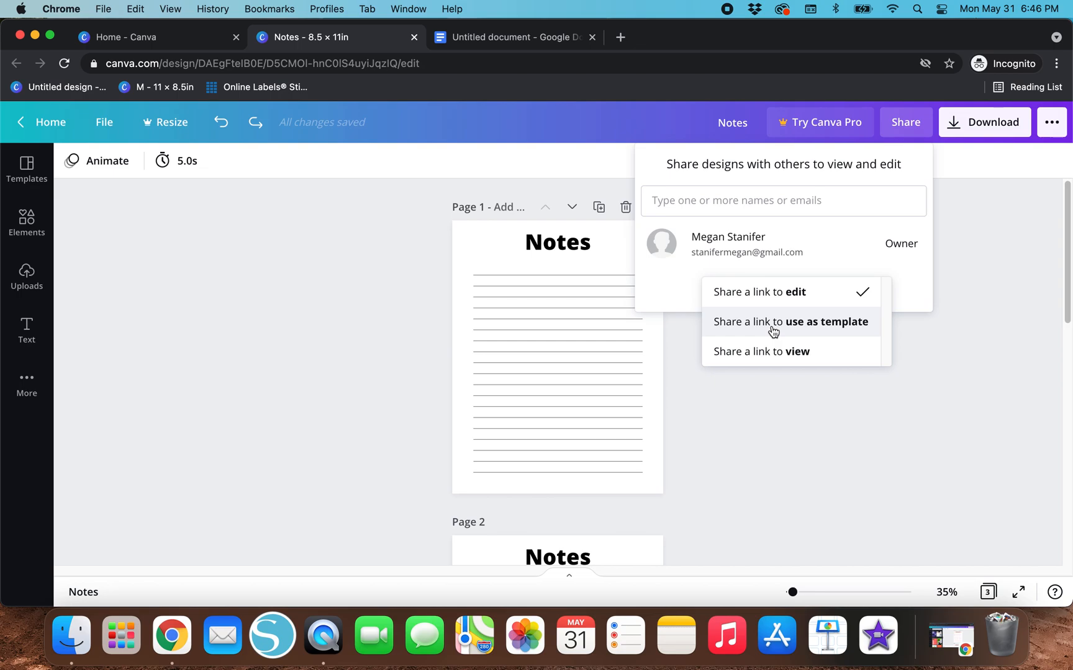
left_click(759, 293)
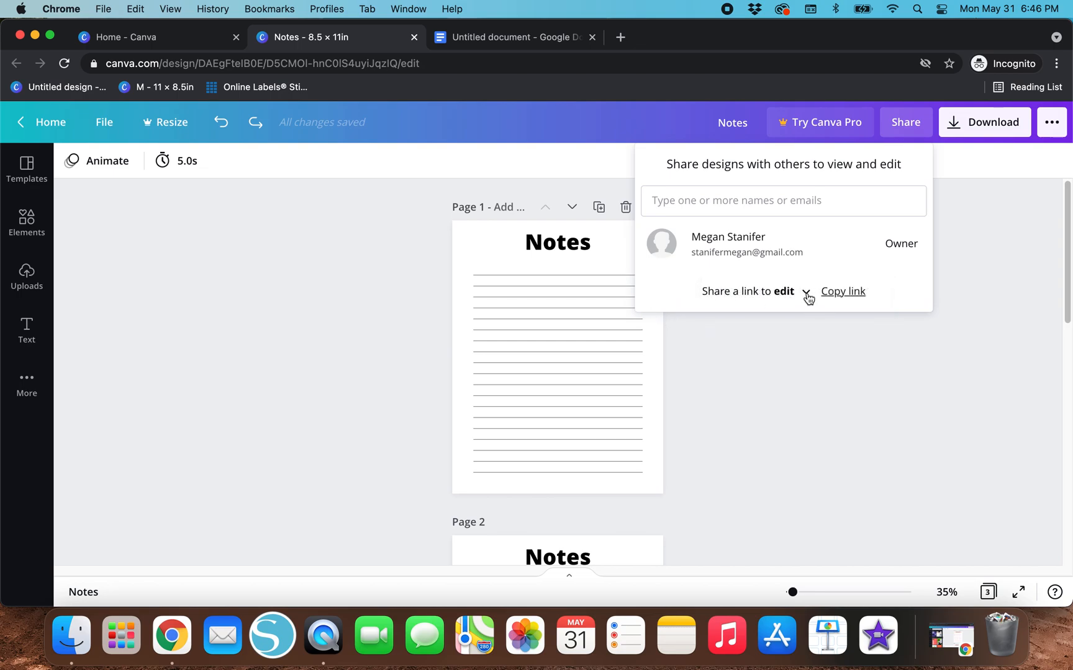
left_click(806, 294)
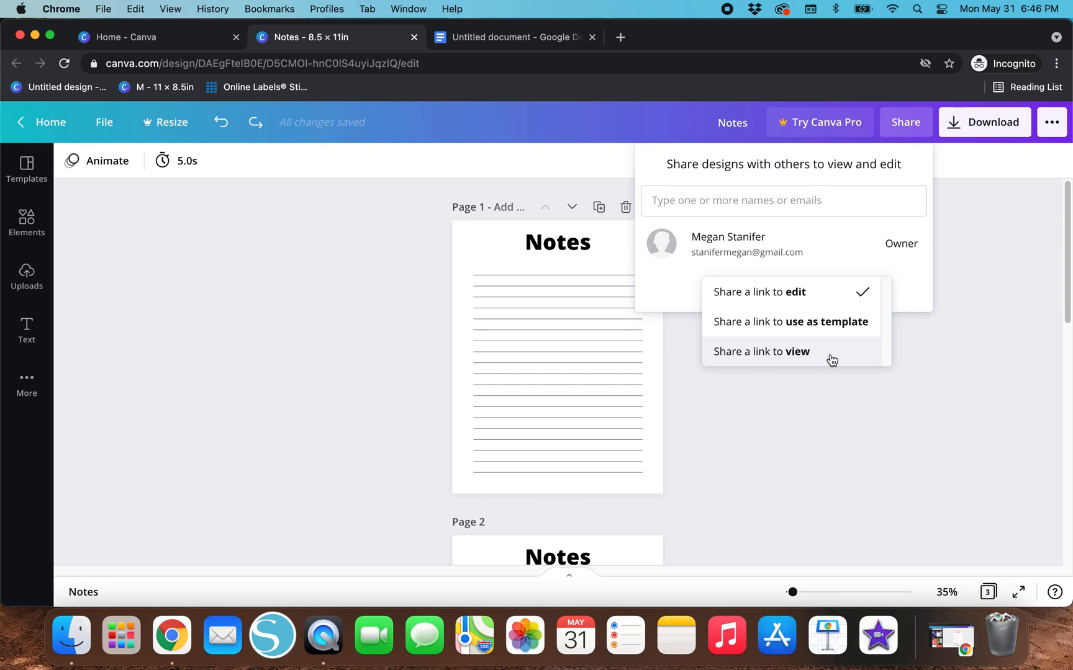
mouse_move(805, 306)
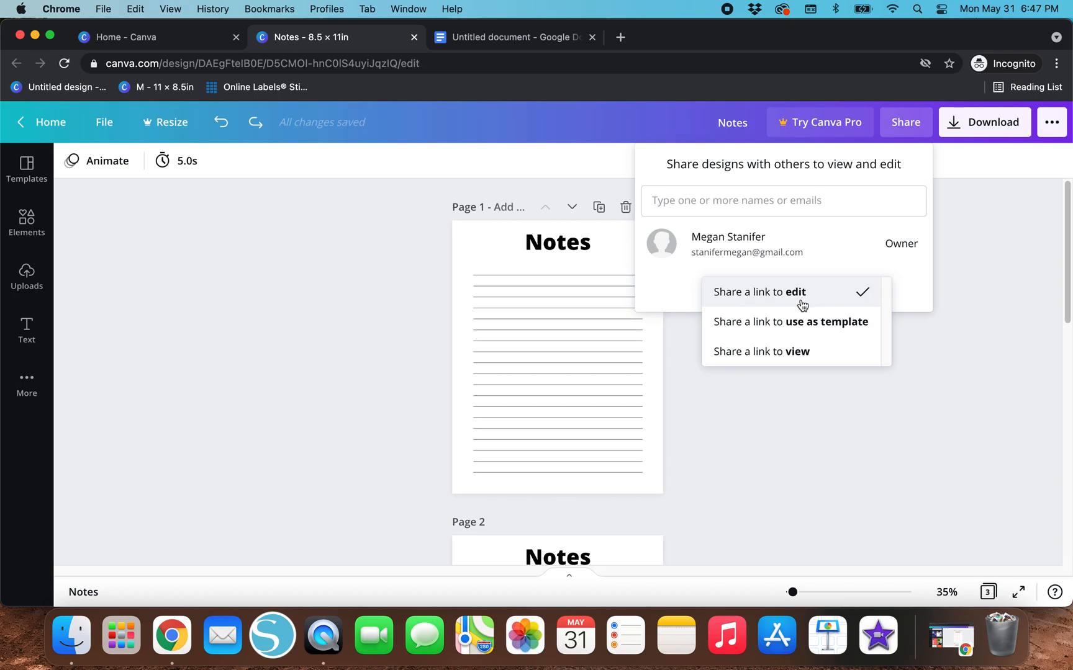
mouse_move(824, 301)
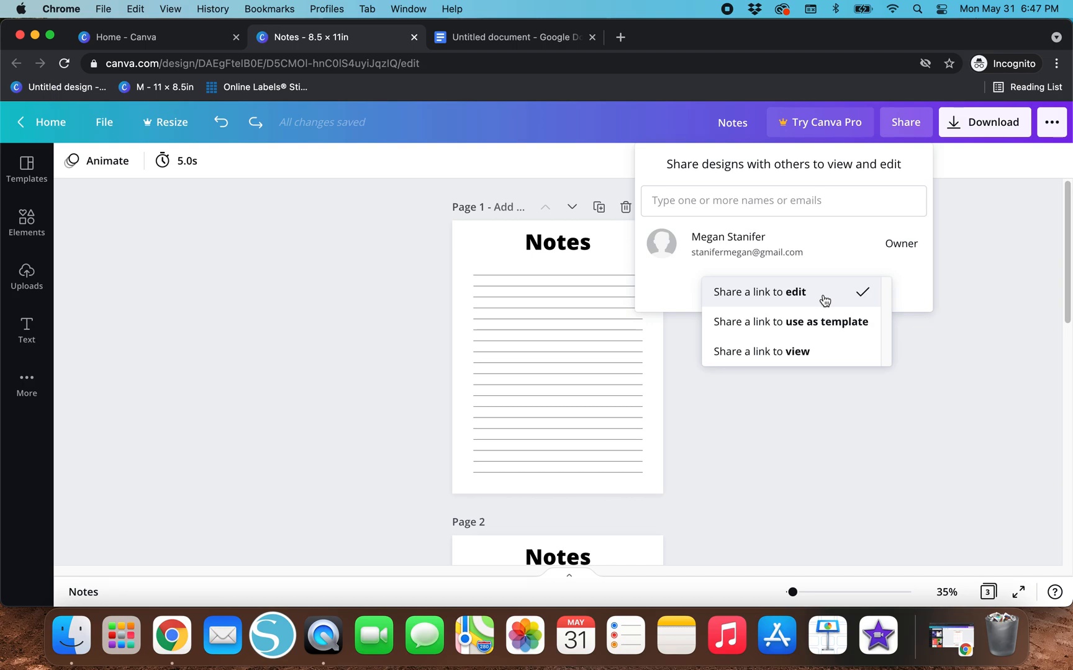
mouse_move(662, 441)
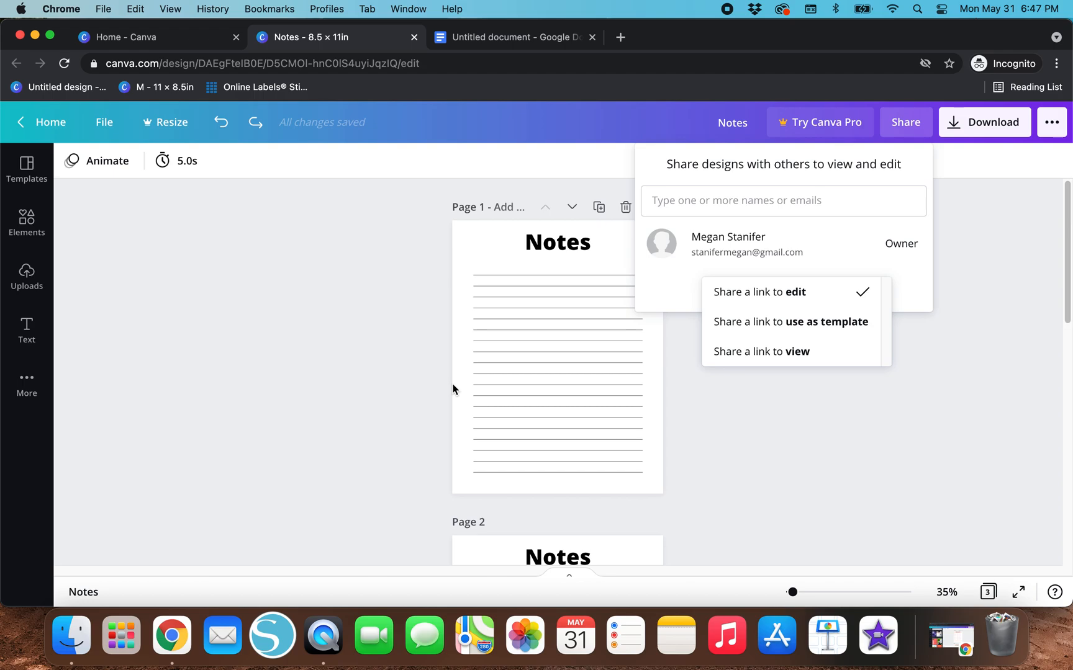
mouse_move(619, 408)
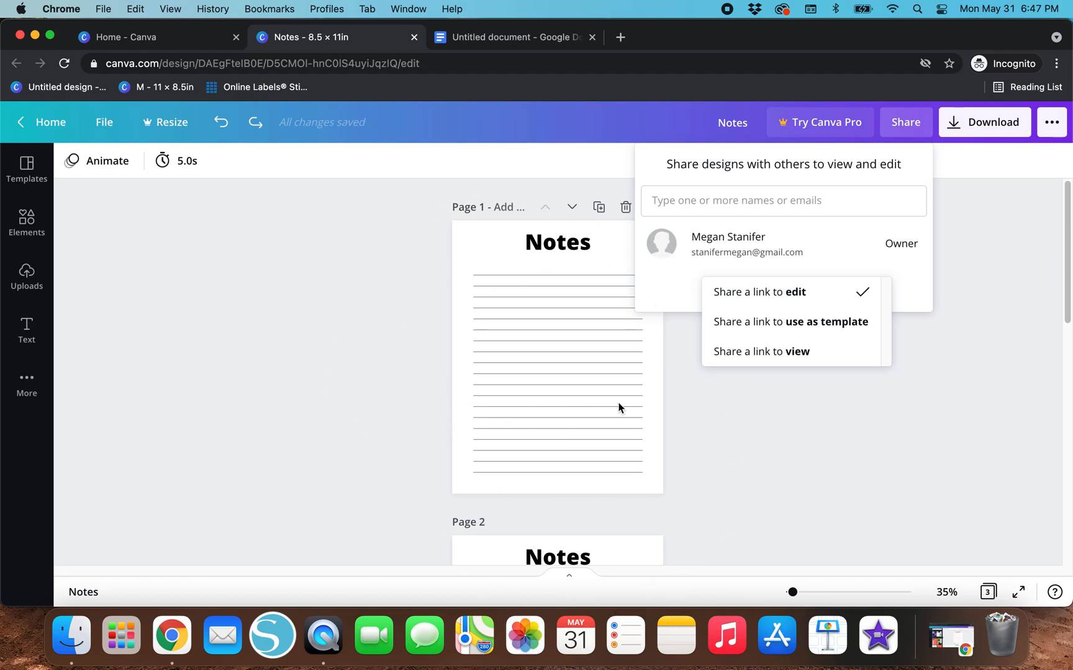
mouse_move(557, 345)
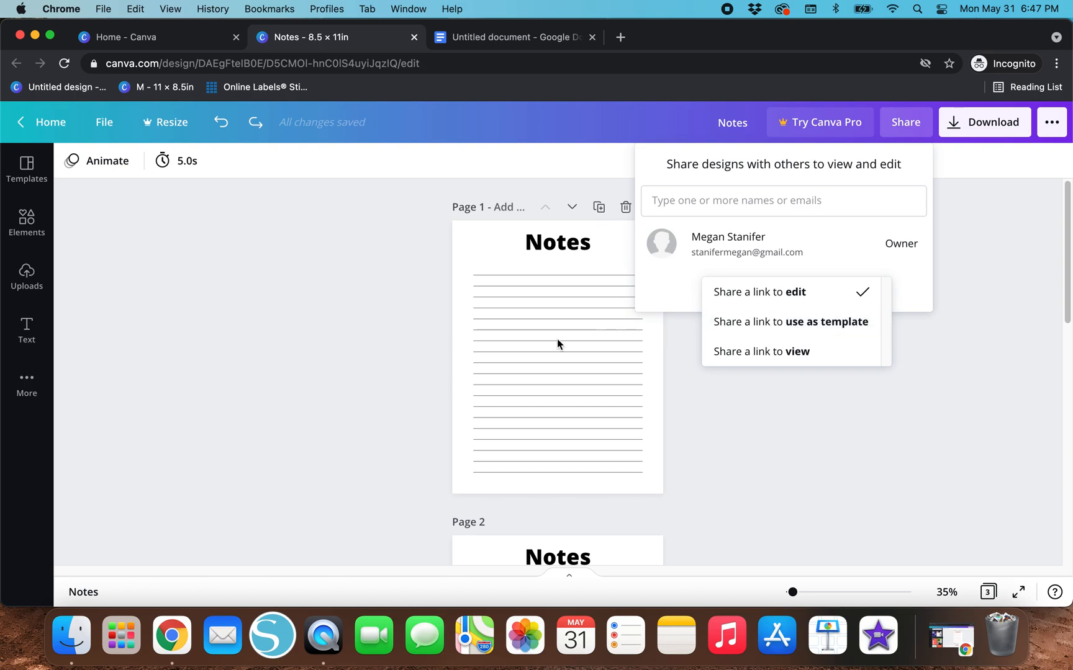
mouse_move(829, 328)
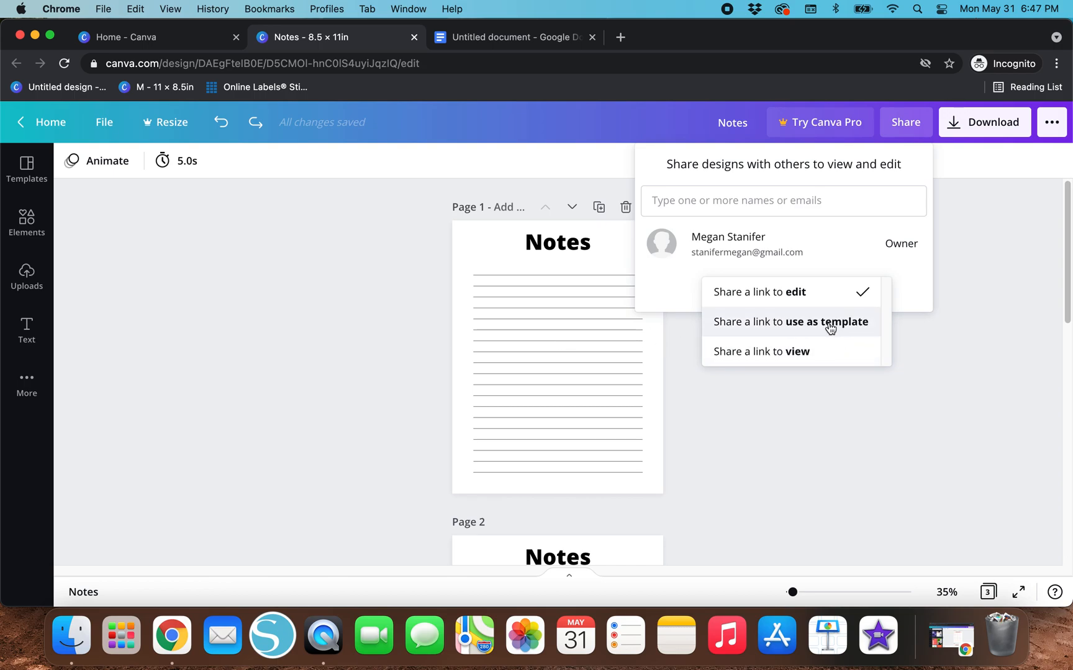
mouse_move(740, 333)
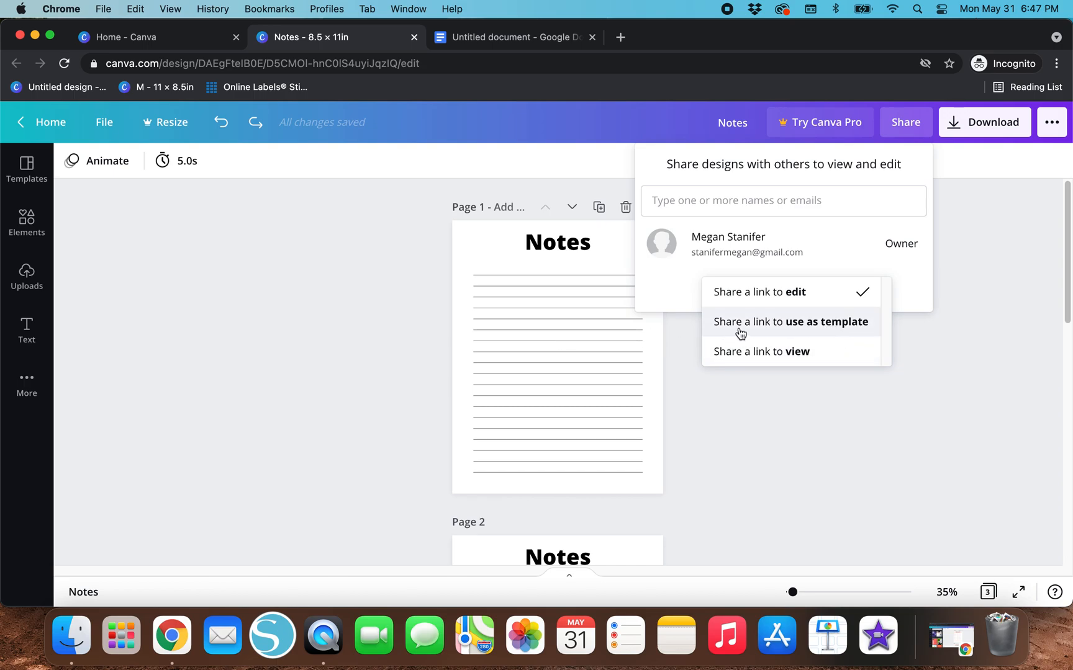
mouse_move(824, 330)
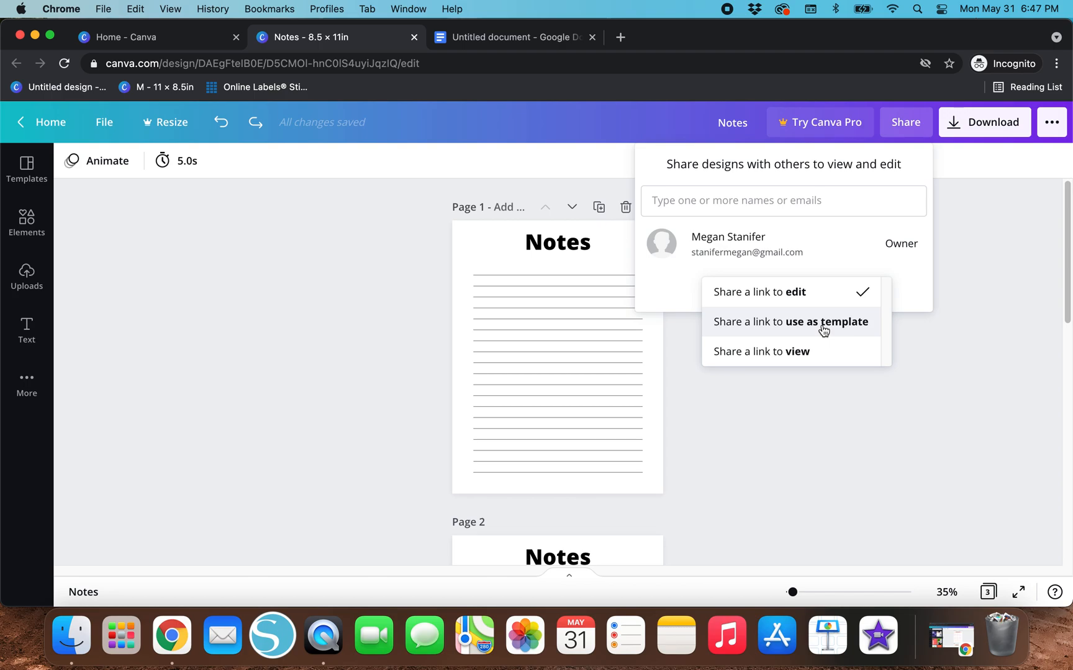
mouse_move(235, 428)
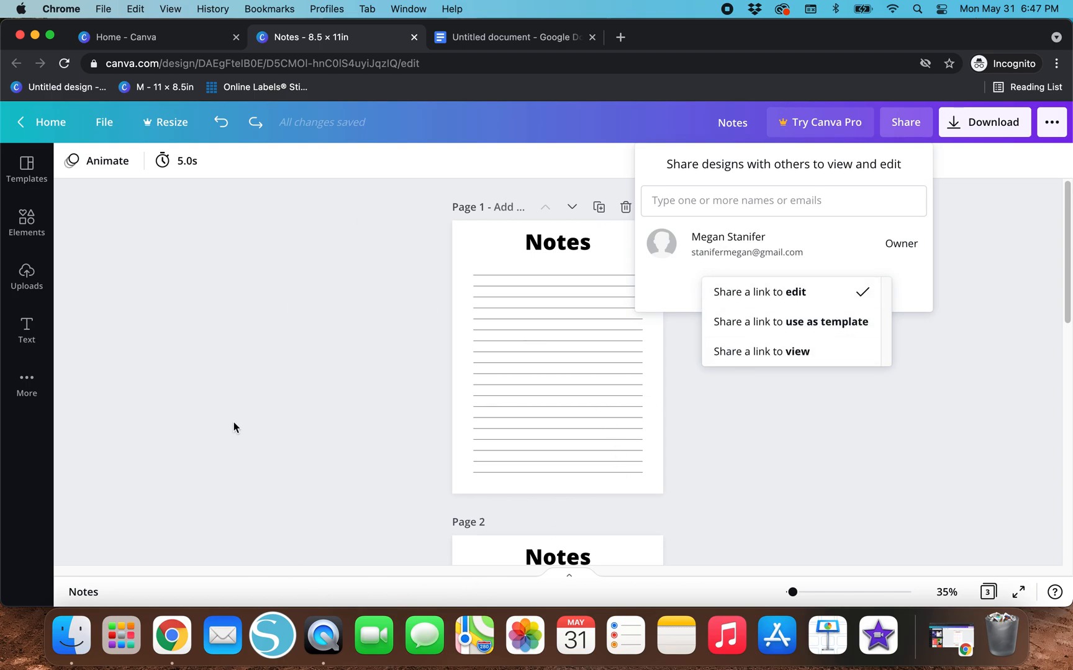
mouse_move(715, 130)
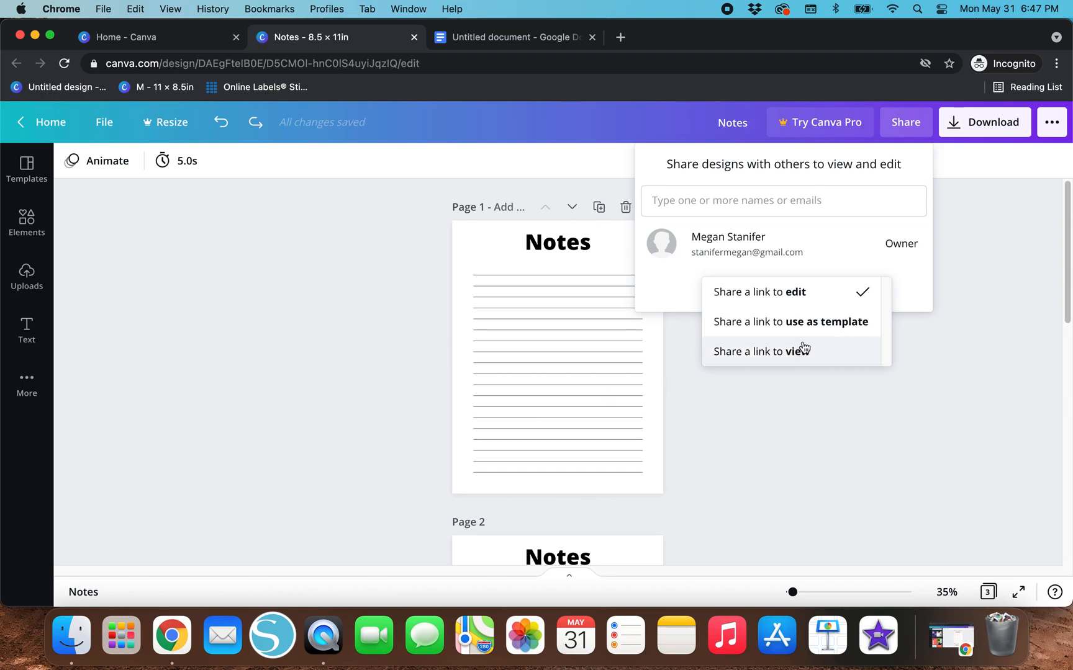
mouse_move(634, 470)
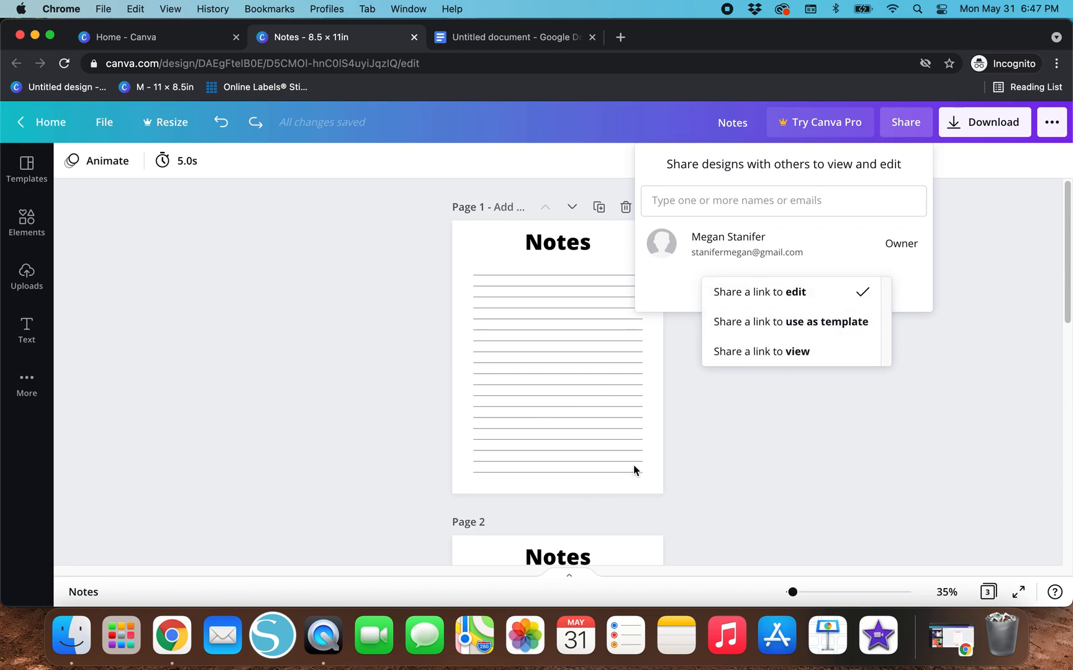
mouse_move(648, 345)
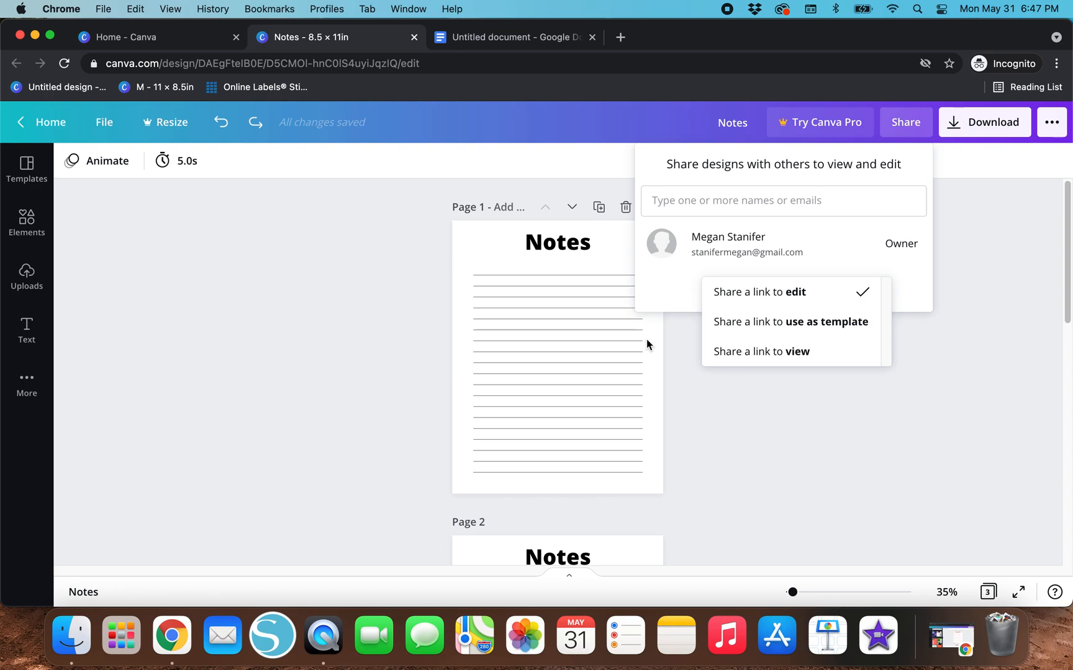
Step: Set the share link to 'use as template' and copy it
left_click(759, 293)
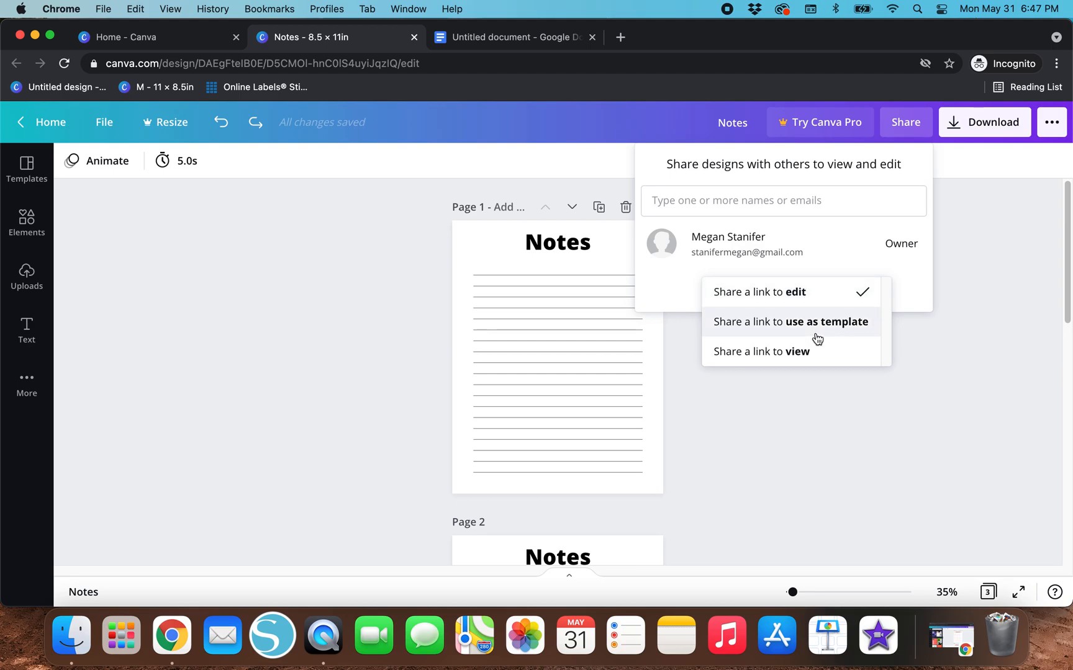
left_click(789, 322)
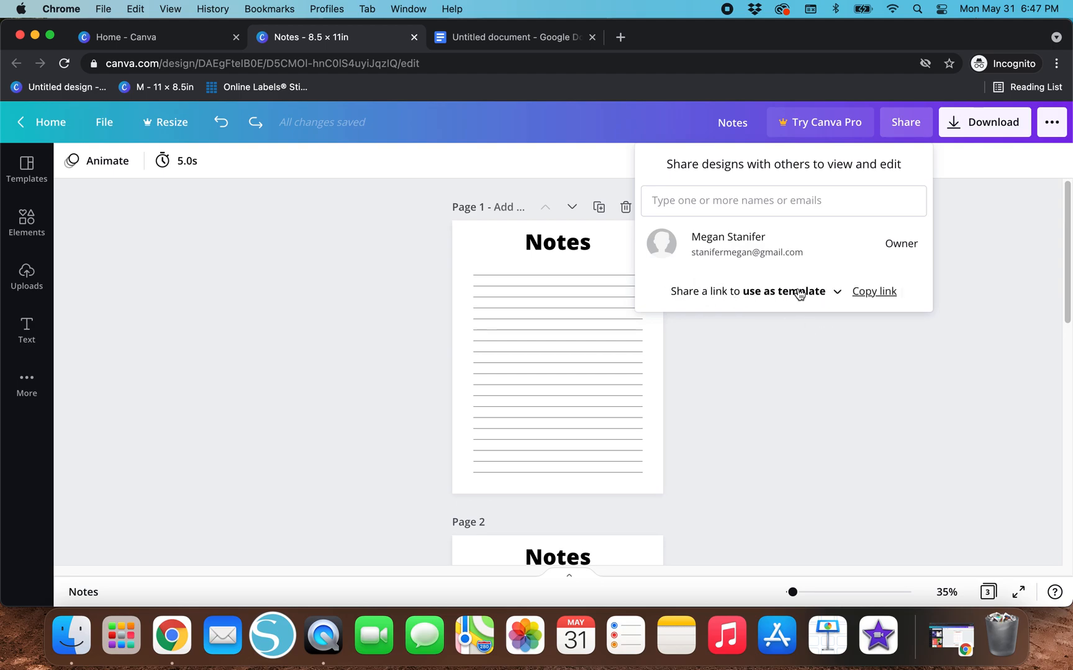
left_click(874, 291)
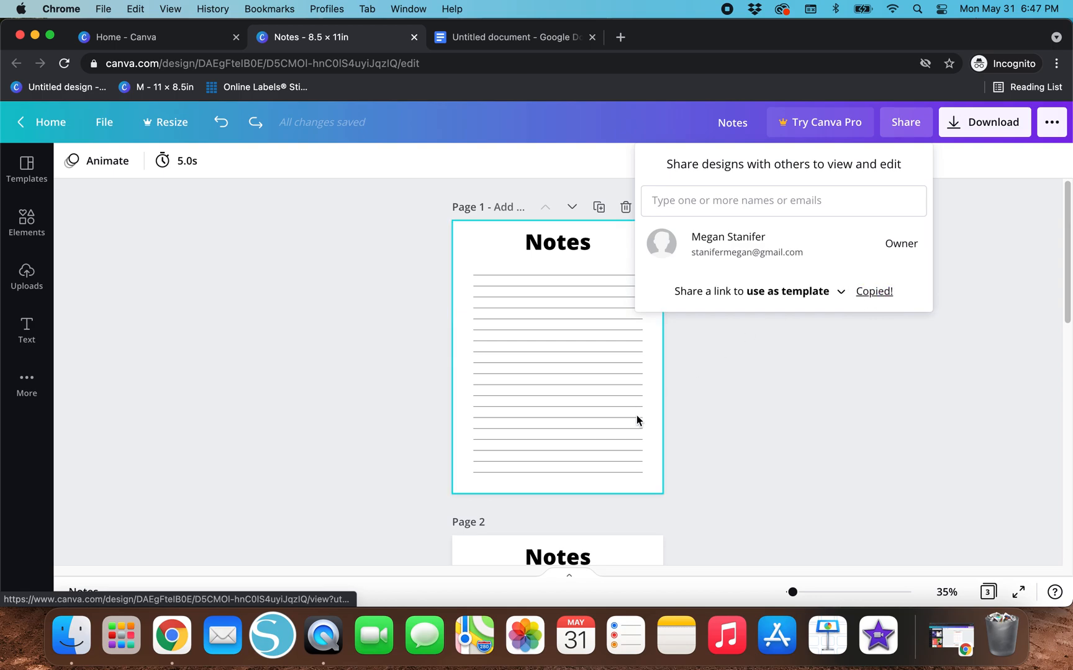
mouse_move(510, 37)
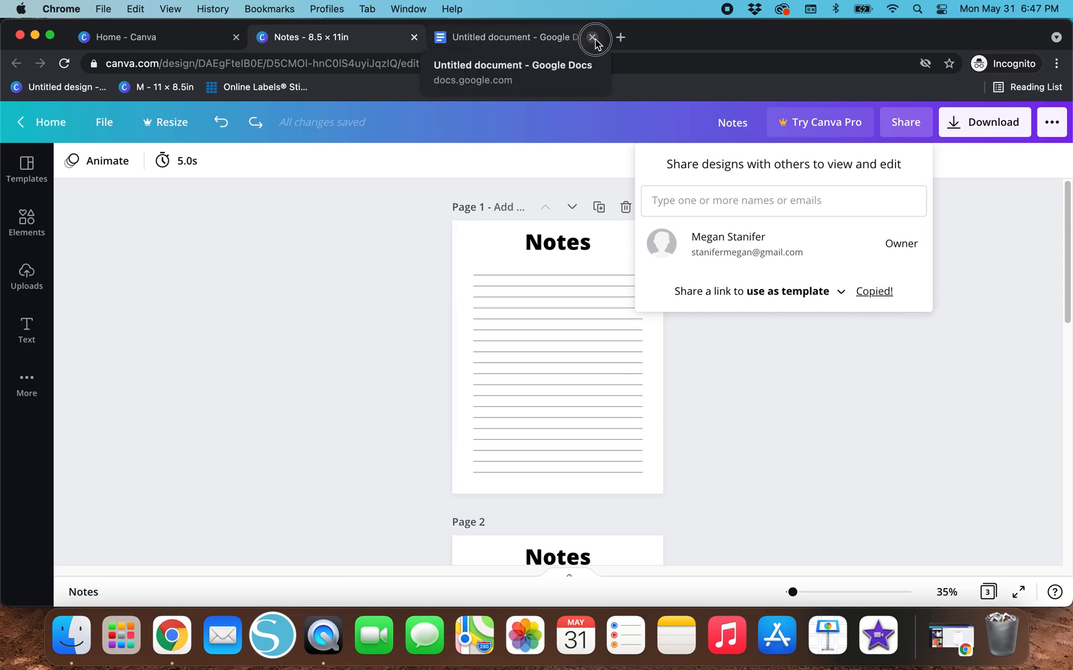
Step: Create a blank Google Doc and paste the Canva template link into it
left_click(593, 37)
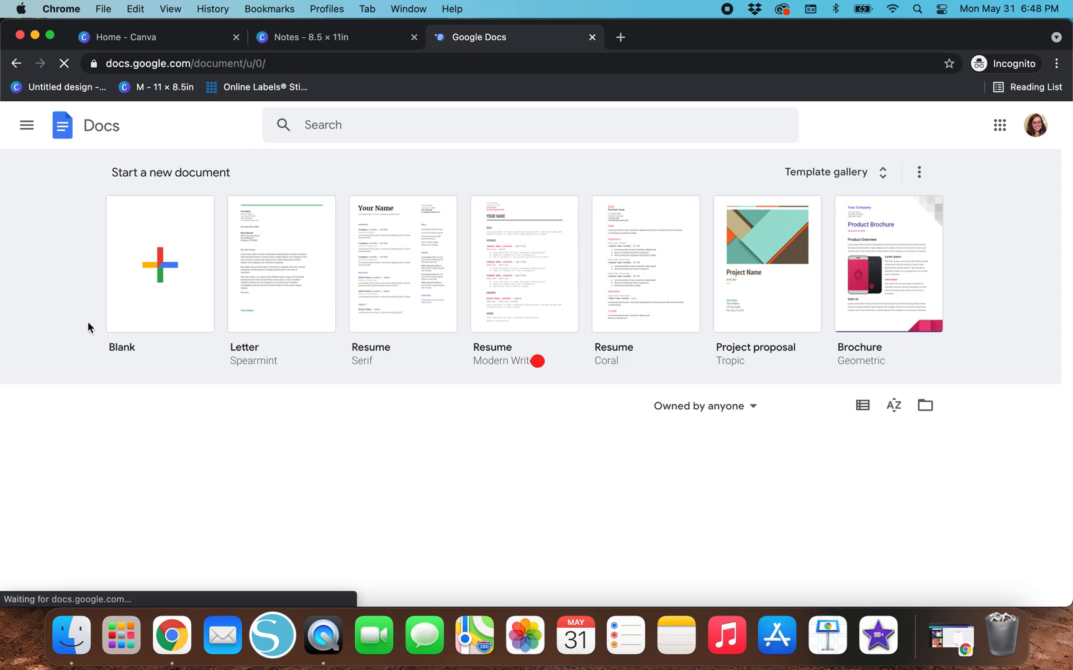
mouse_move(160, 263)
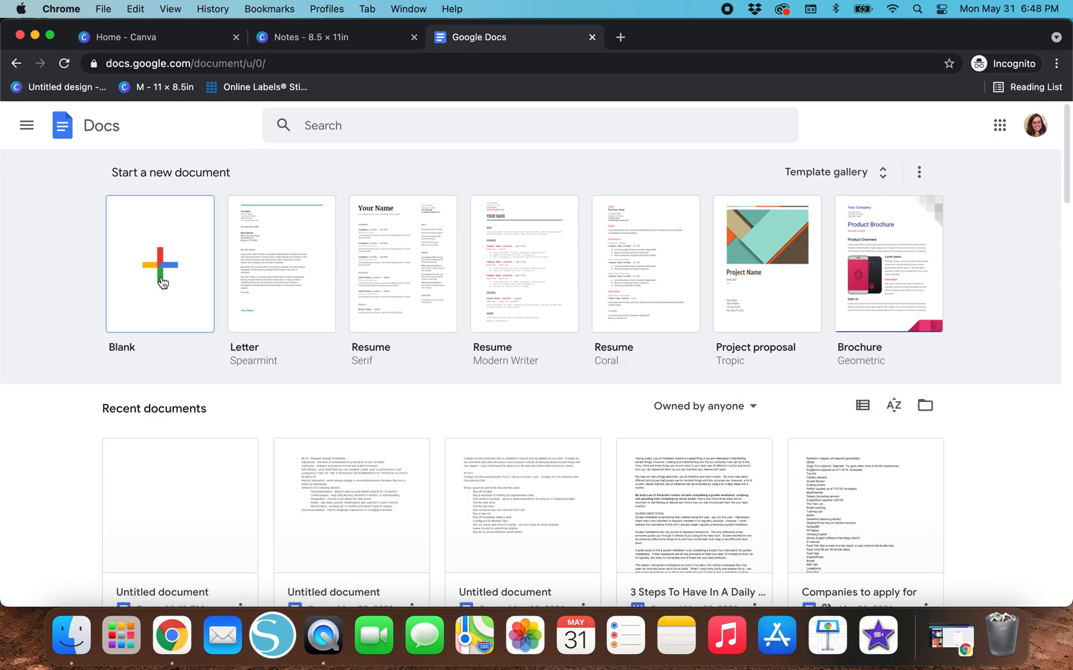
left_click(160, 263)
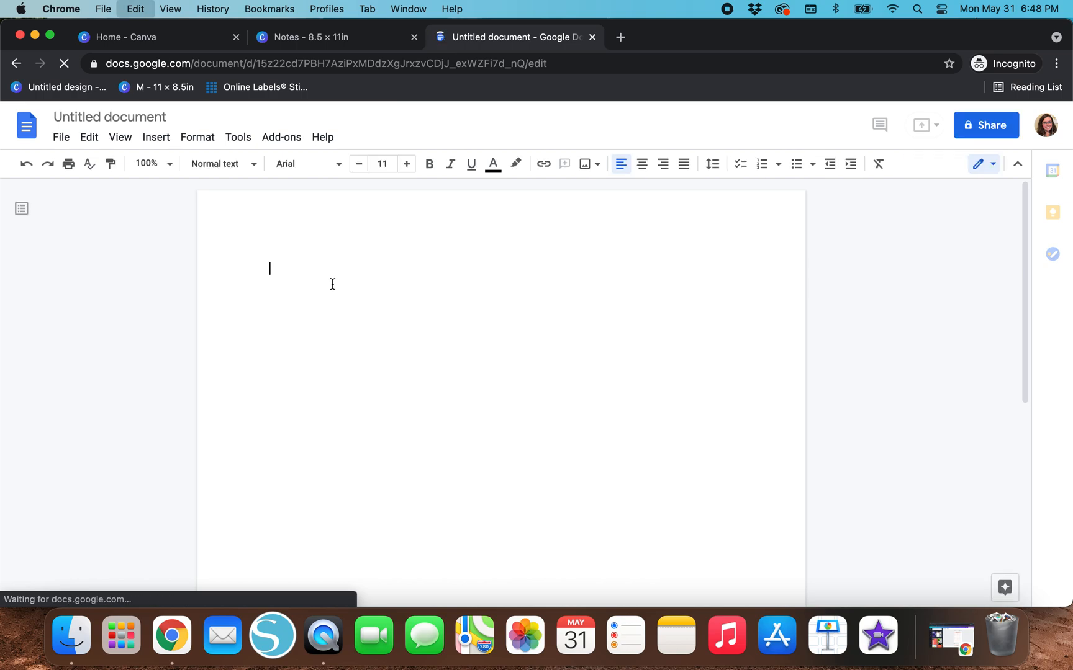
type("https://www.canva.com/design/DAEgFteIB0E/D5CMOl-hnC0lS4uyiJqzIQ/view?utm_content=DAEgFteIB0E&utm_campaign=designshare&utm_medium=link&utm_source=sharebutton&mode=preview")
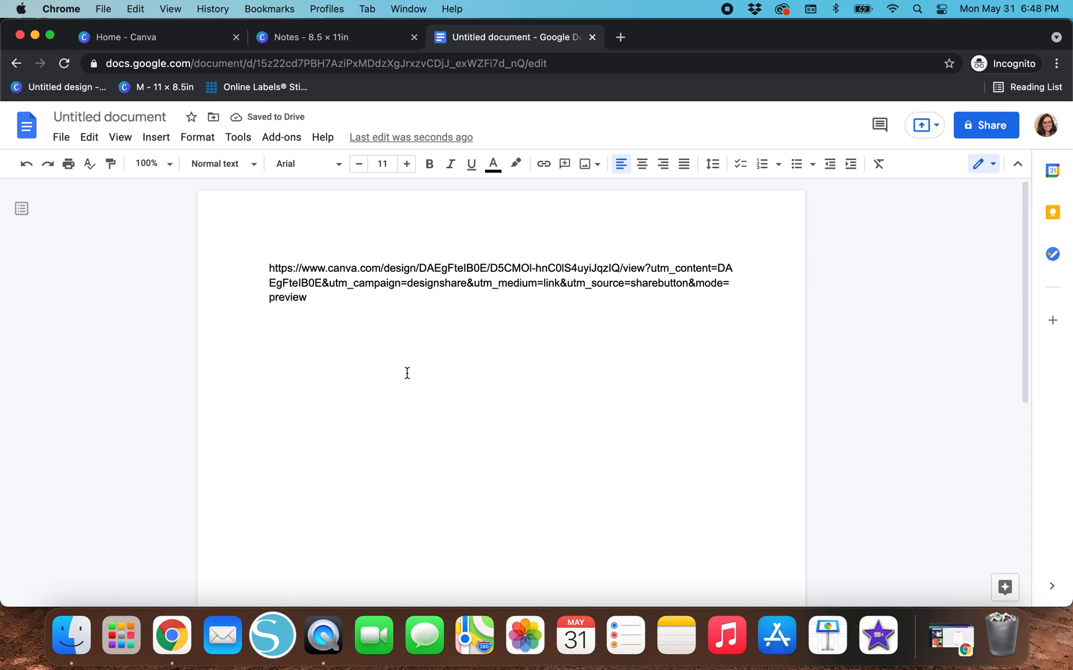
mouse_move(454, 366)
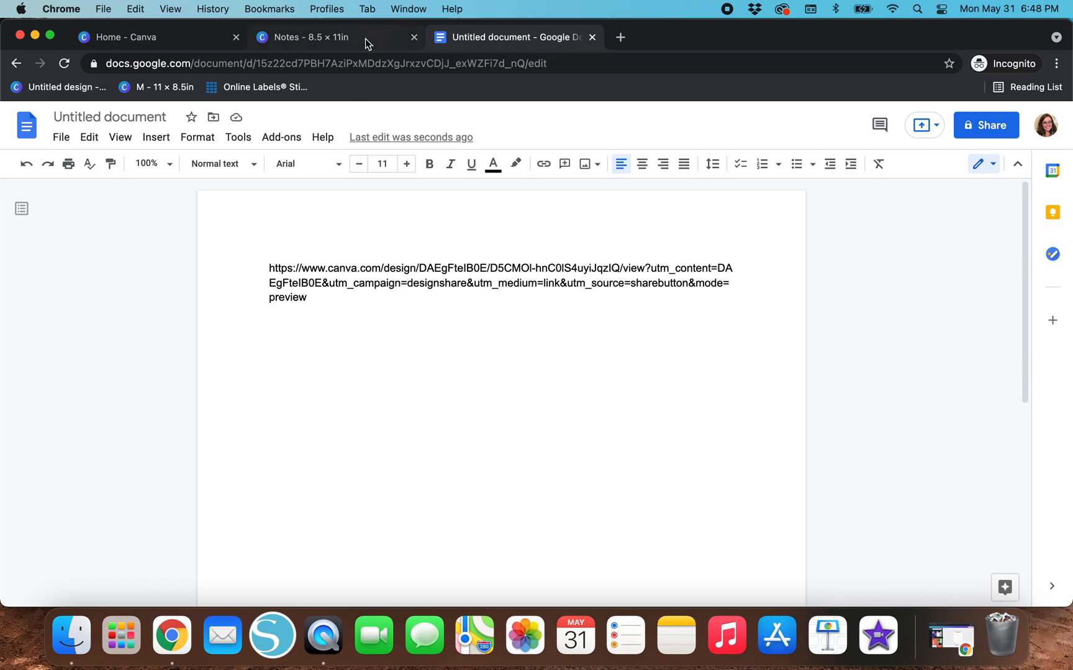
Step: Return to Canva home and create another 8.5 × 11 in design
left_click(157, 38)
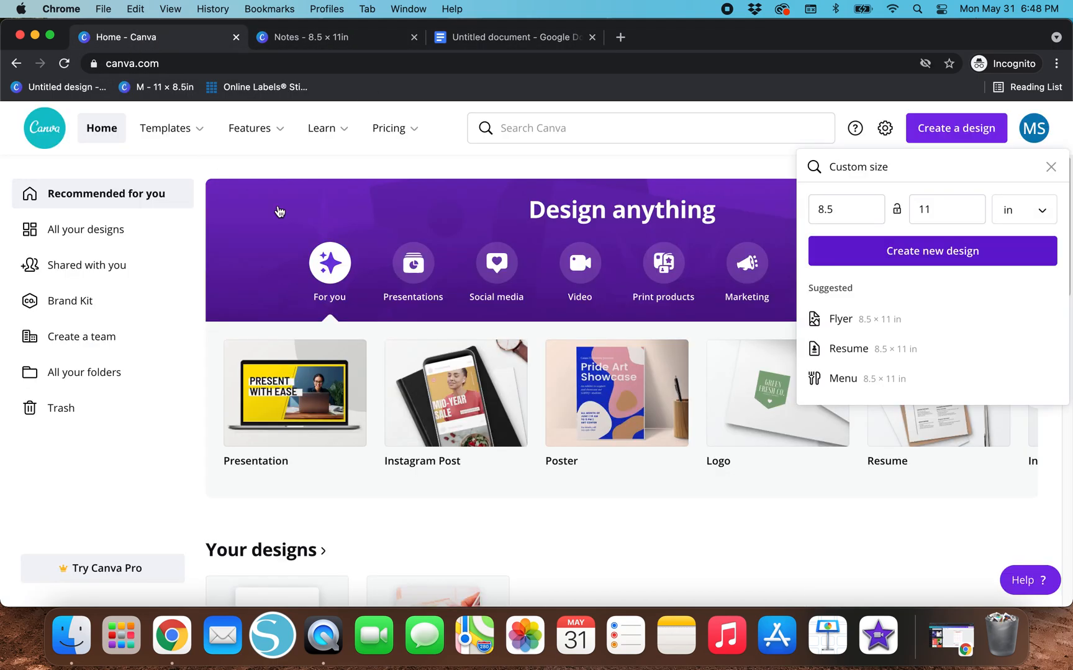
mouse_move(956, 134)
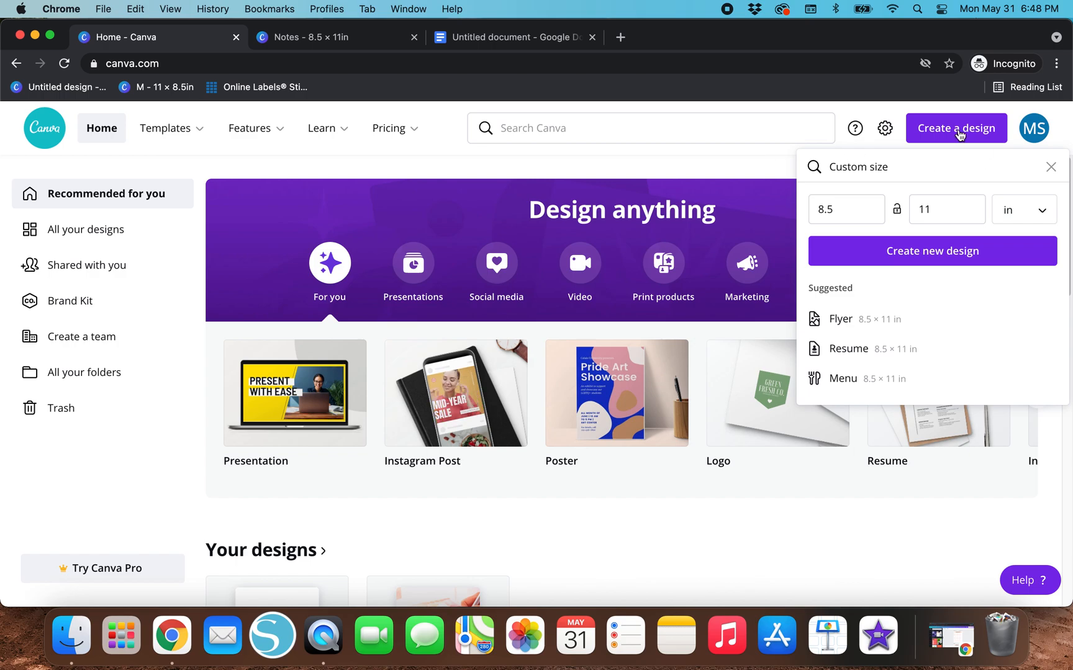
mouse_move(930, 273)
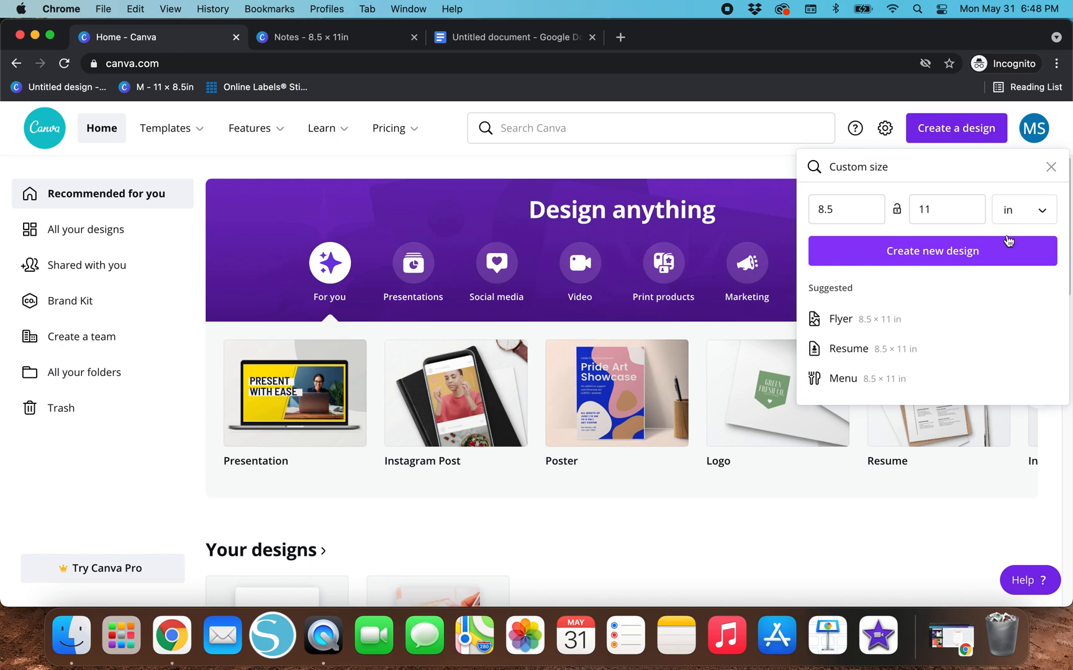
left_click(931, 250)
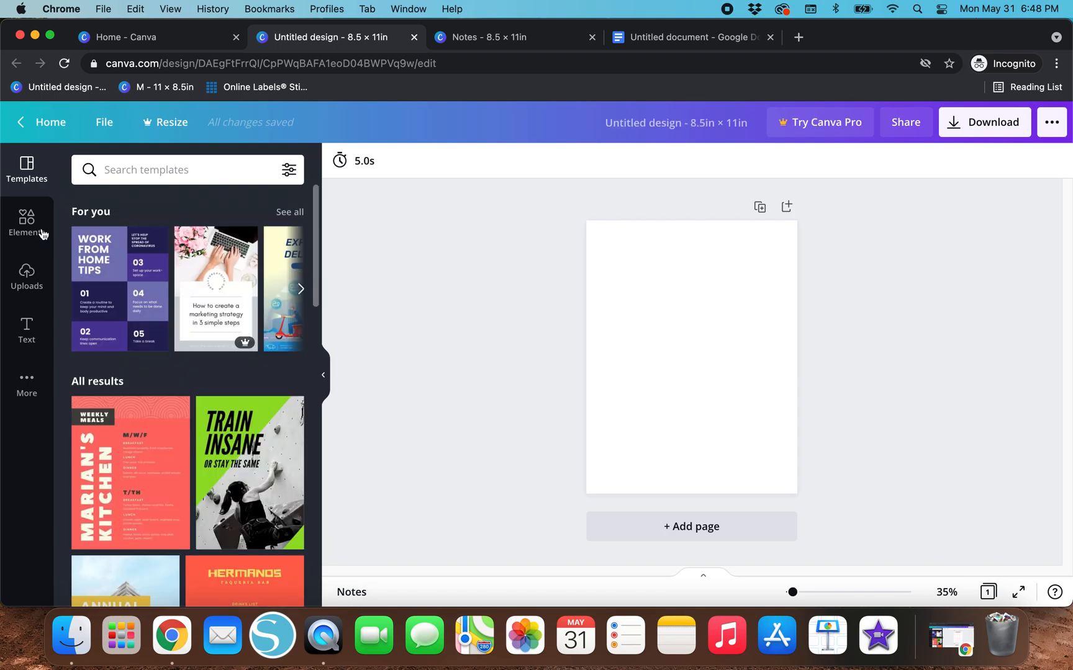
mouse_move(26, 343)
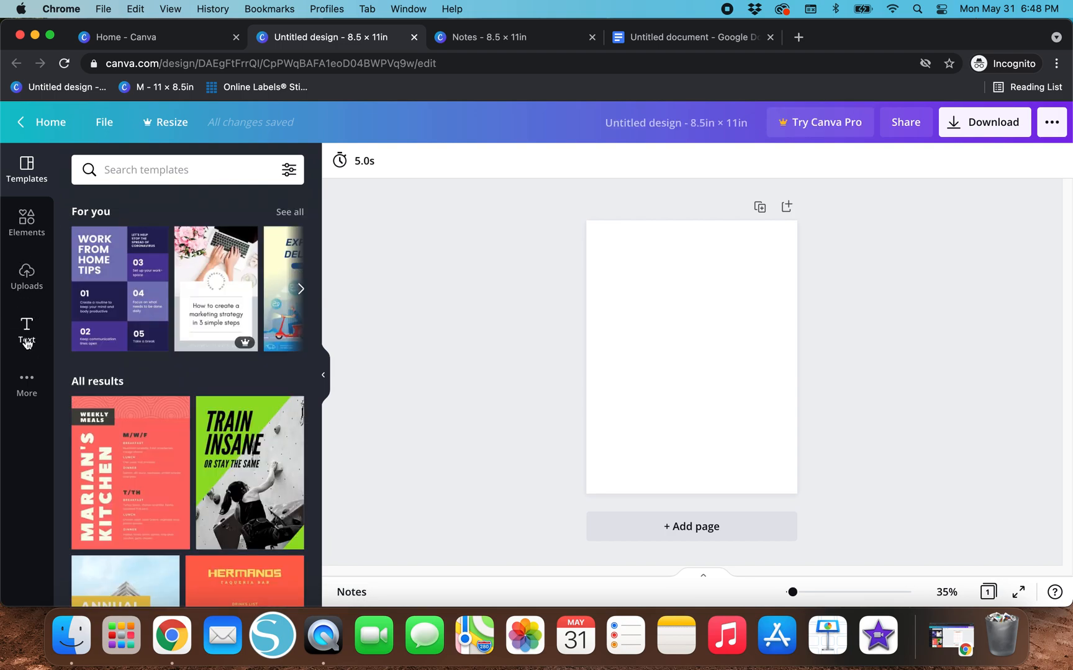
Step: Add a heading with the thank-you message ending 'Hope to see you again soon!'
left_click(26, 331)
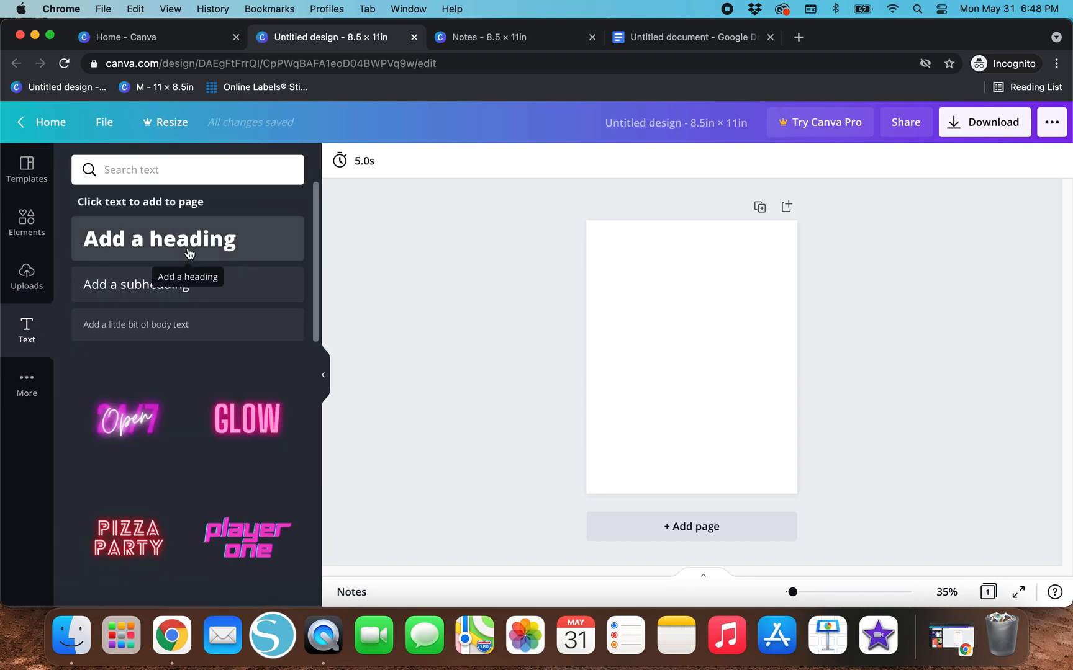
left_click(159, 239)
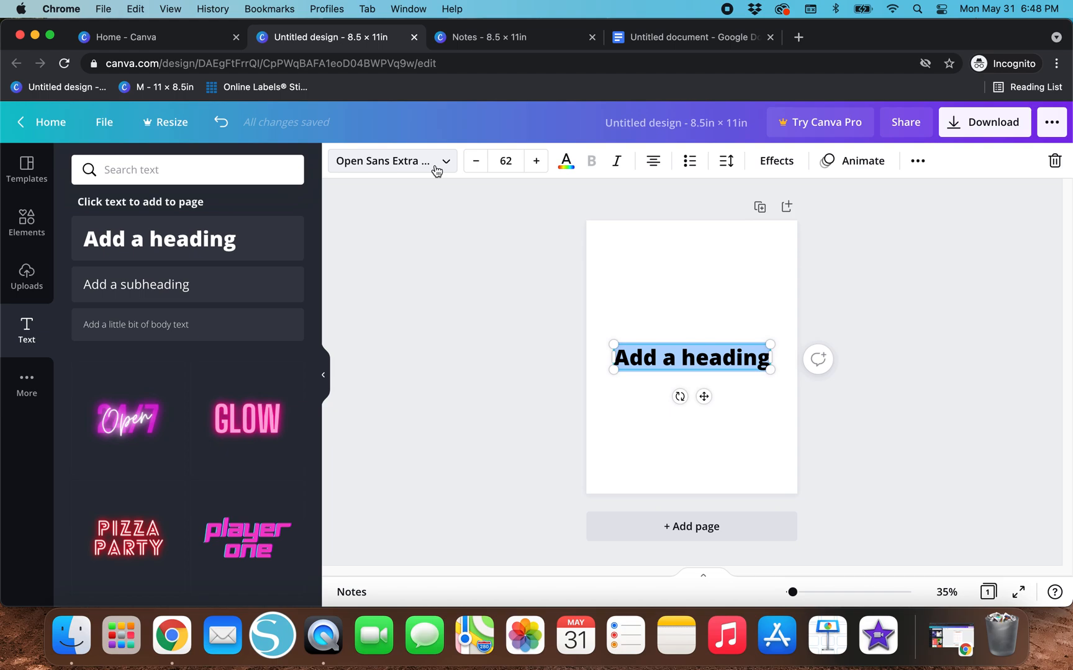
mouse_move(407, 164)
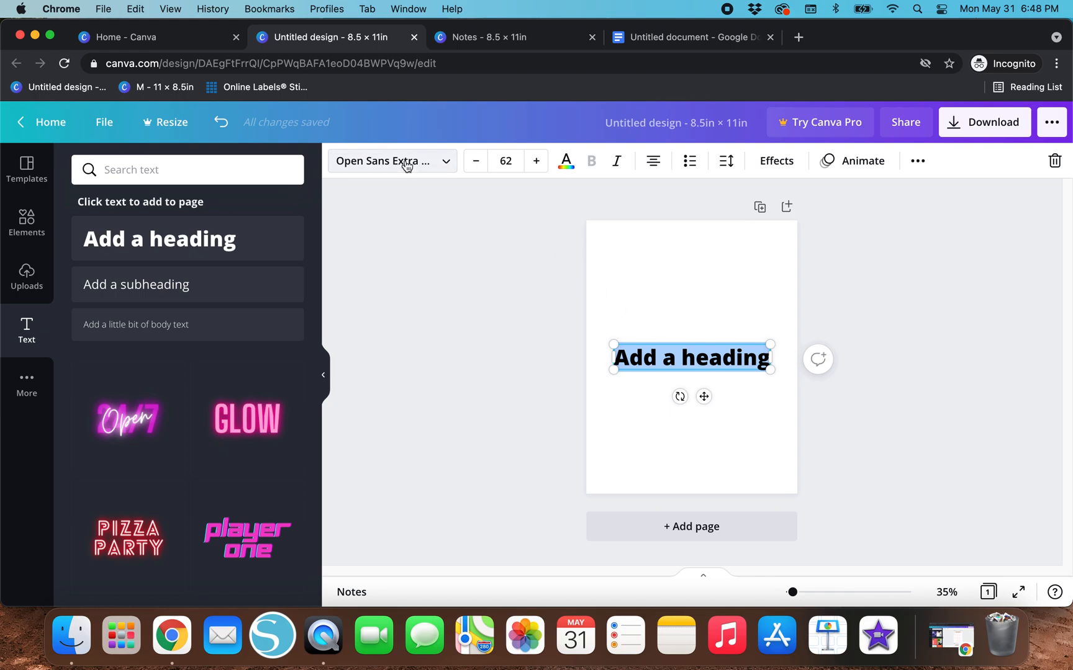
mouse_move(575, 369)
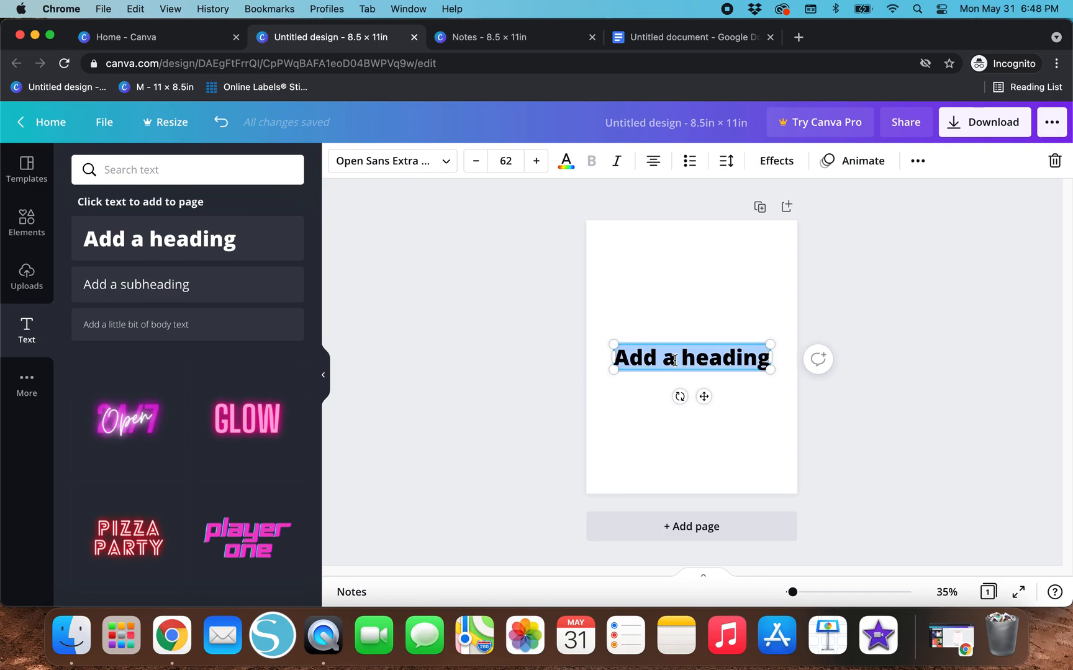
type("Thank you for your")
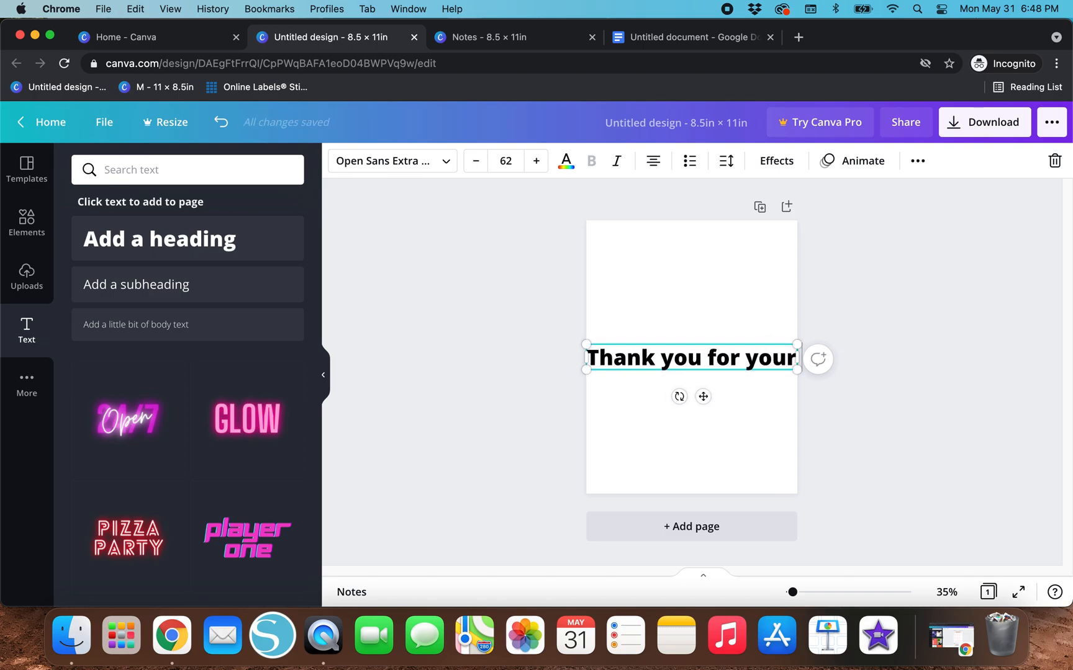
type("purchase!")
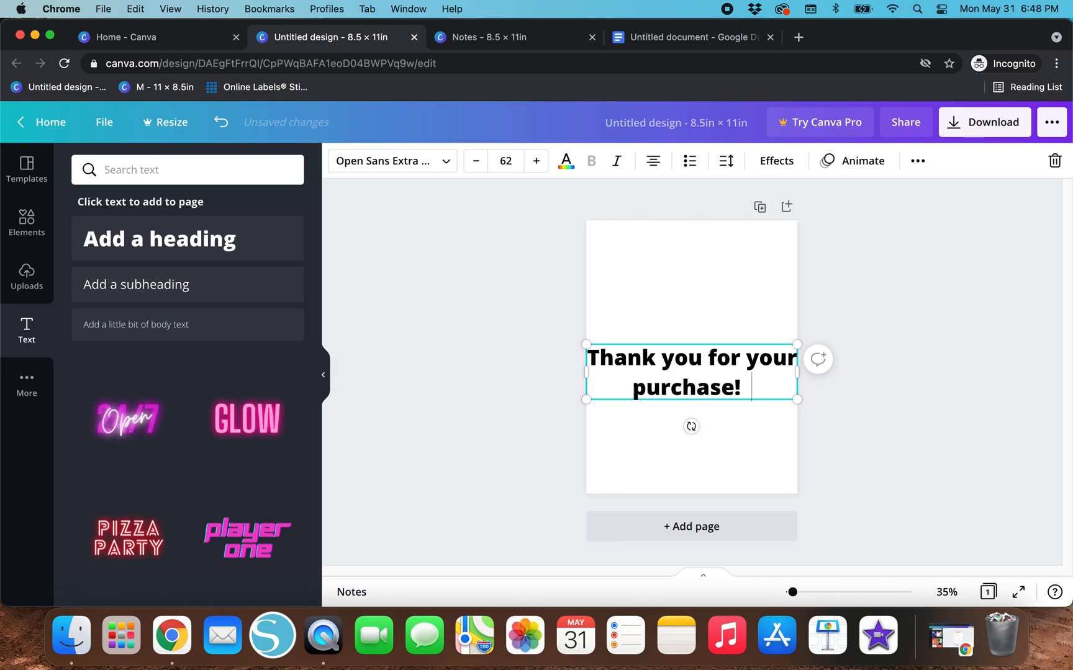
type("Click")
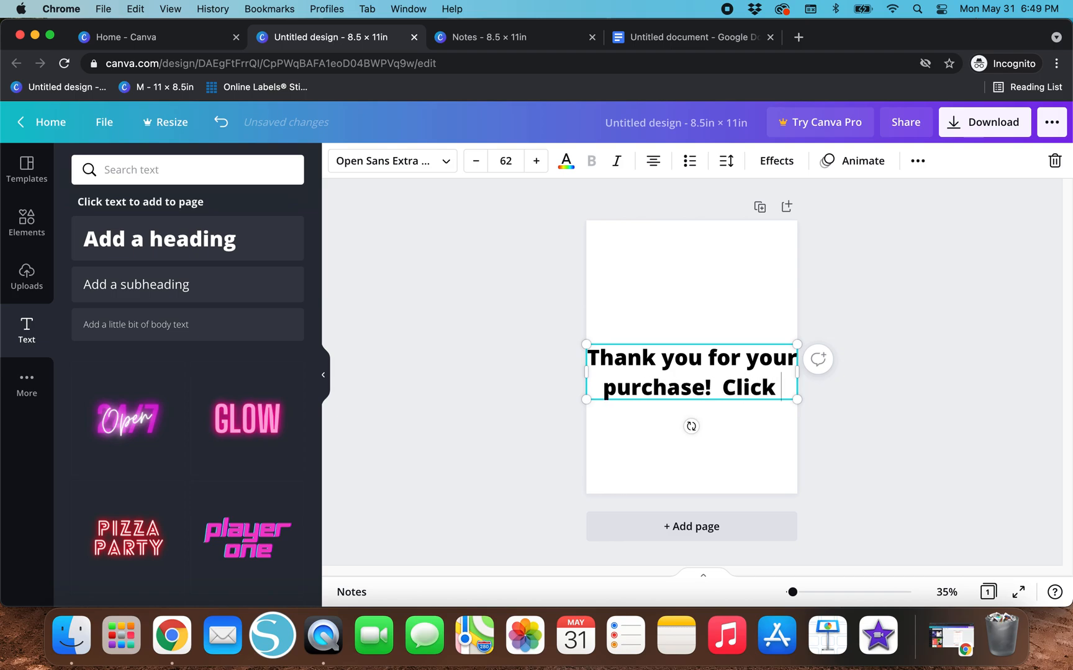
type("here to access your")
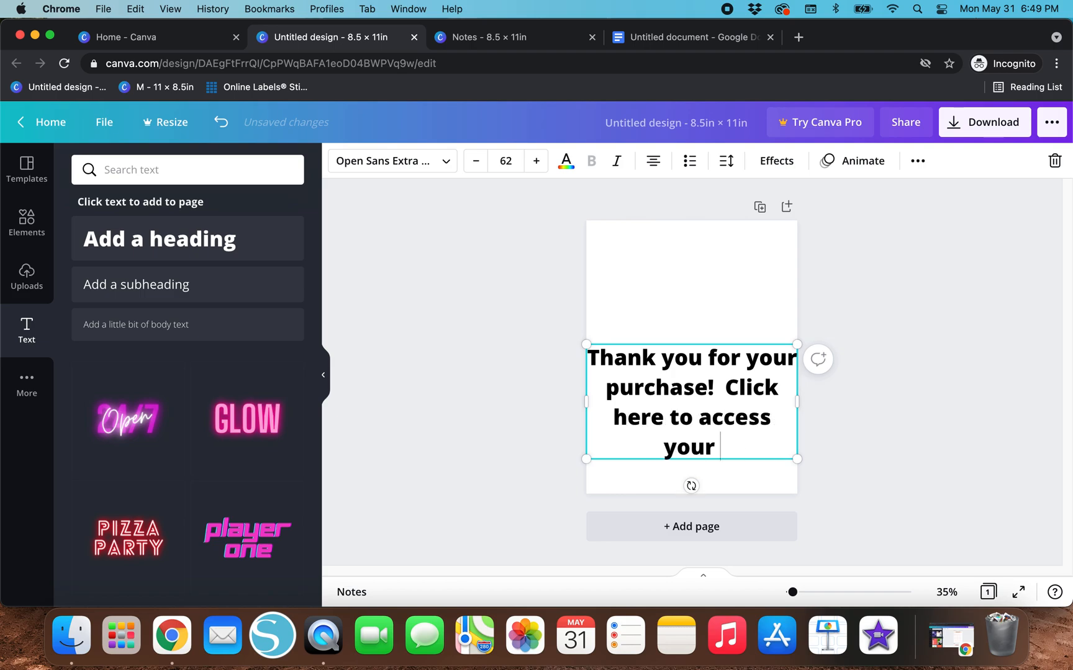
type("editable")
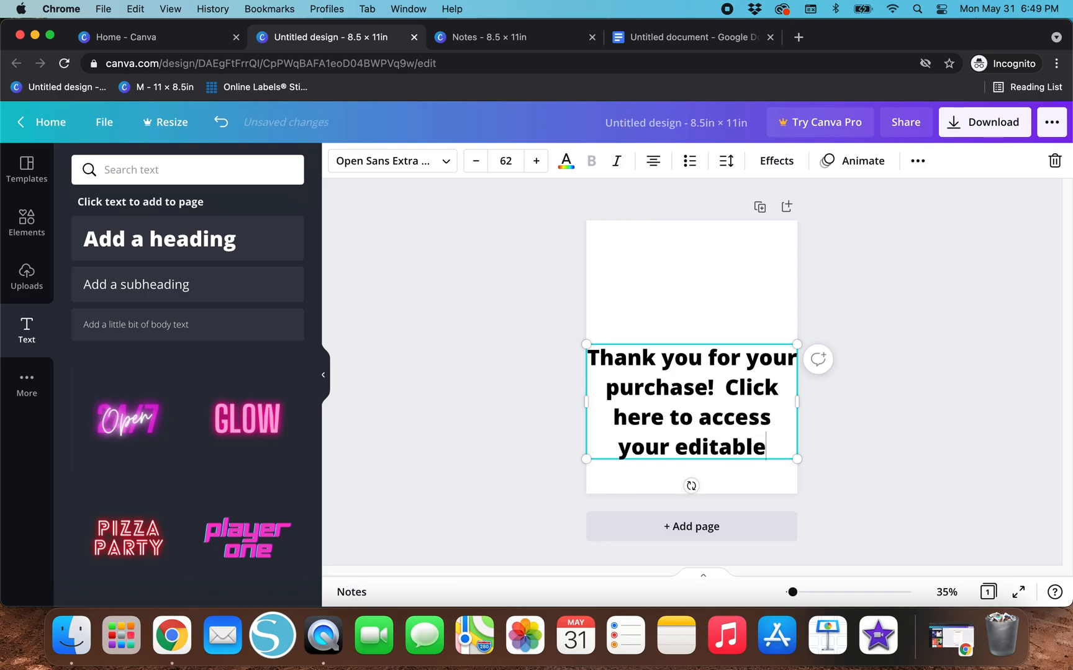
type("files.")
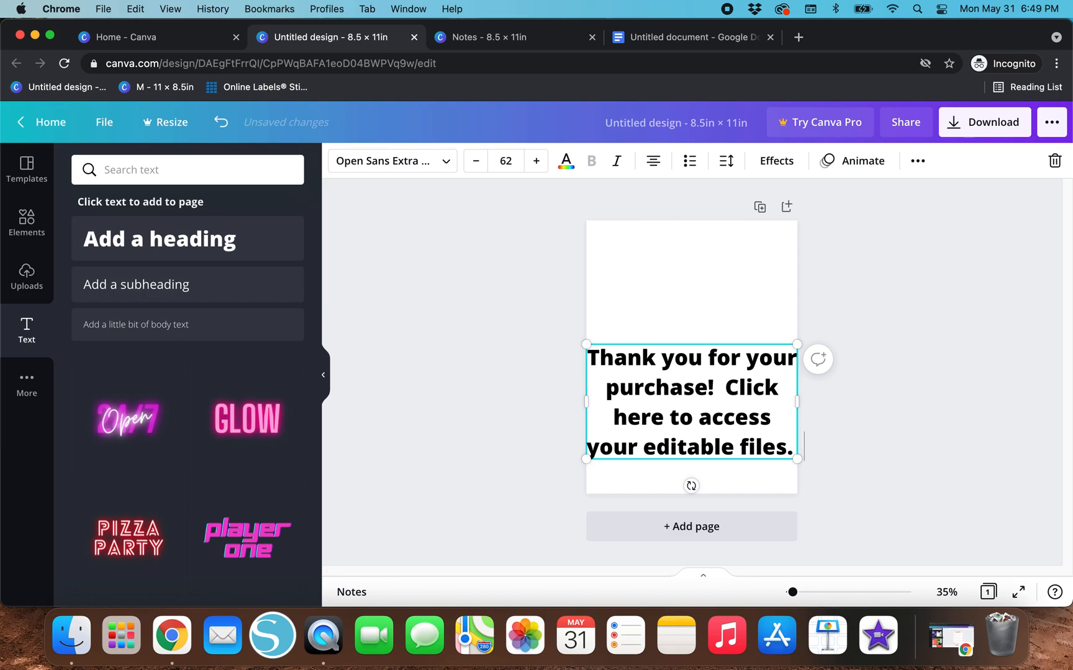
type("Hope to see")
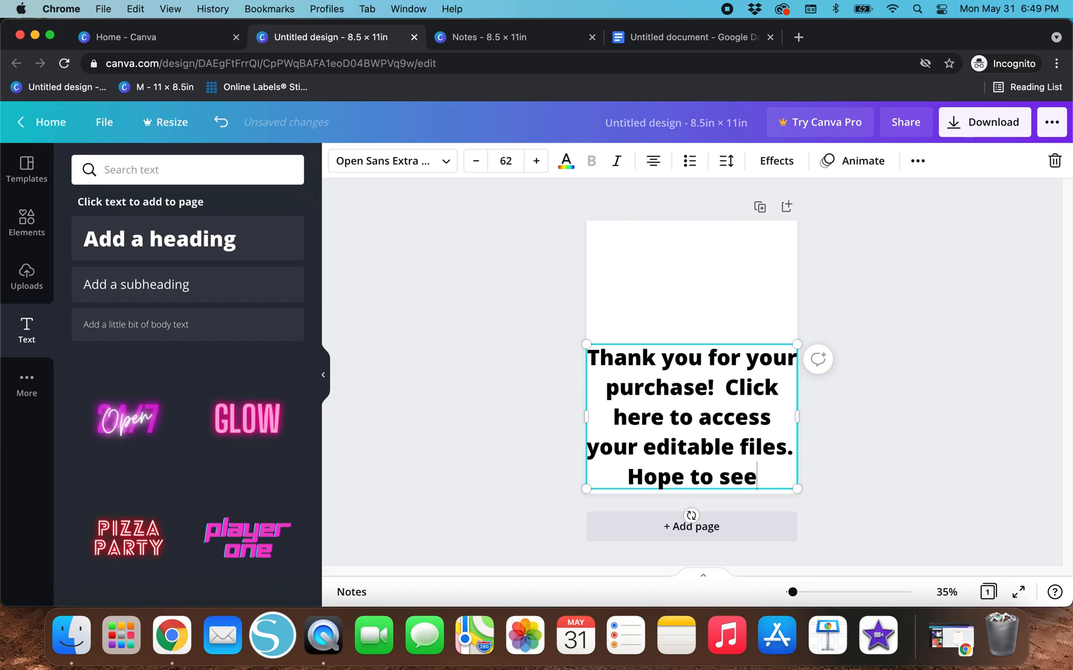
type("you again")
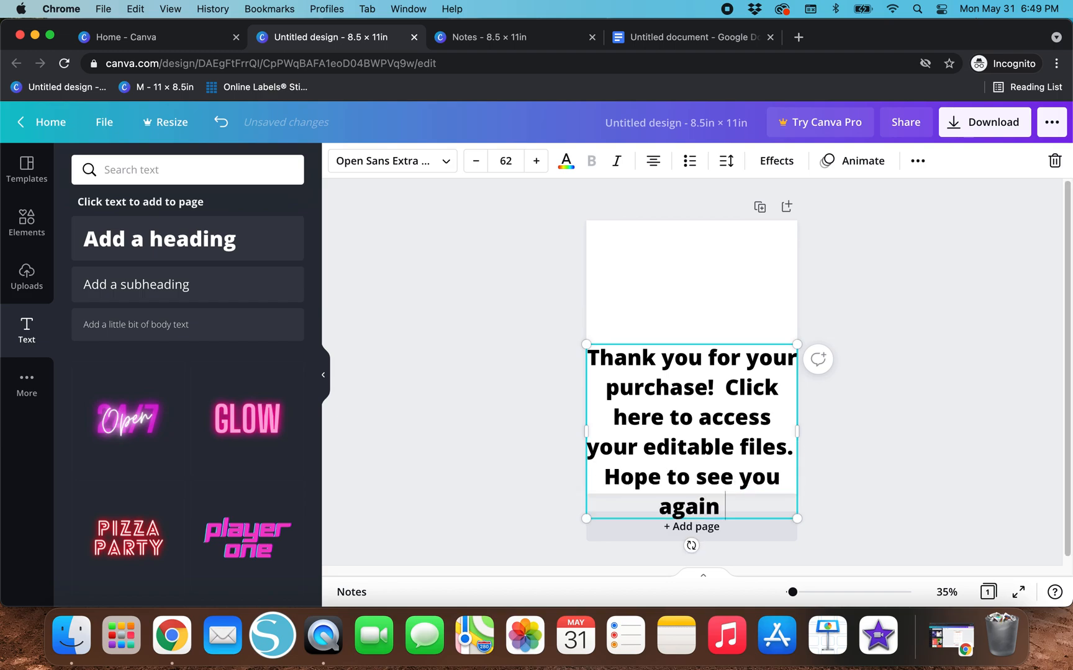
type("soon!")
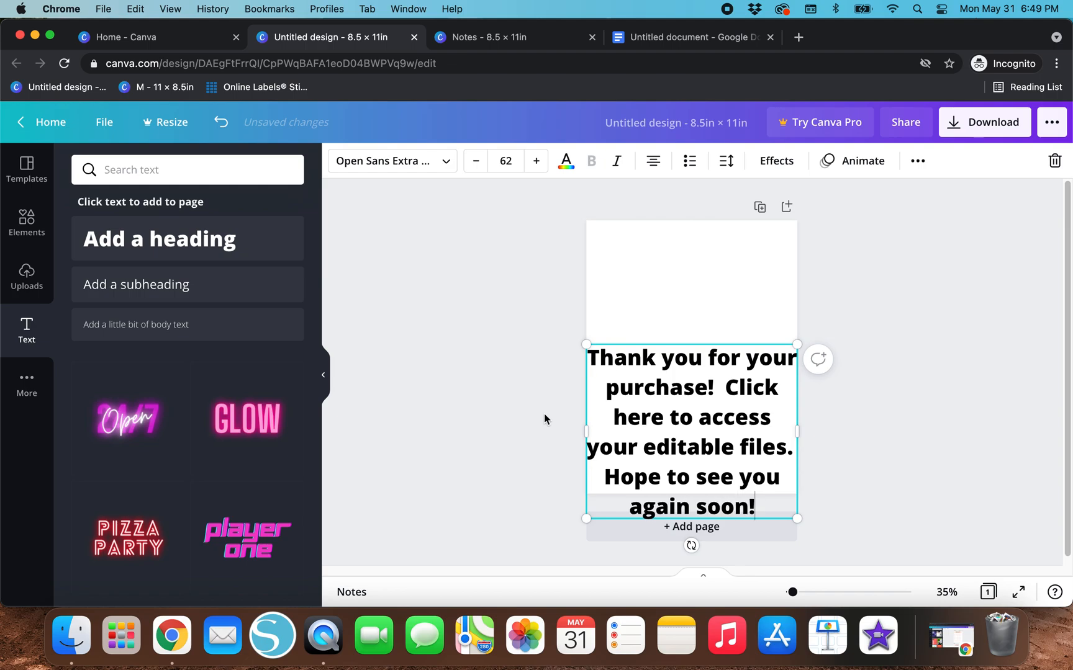
Step: Move the thank-you text block to the page centre and shrink it
left_click(545, 420)
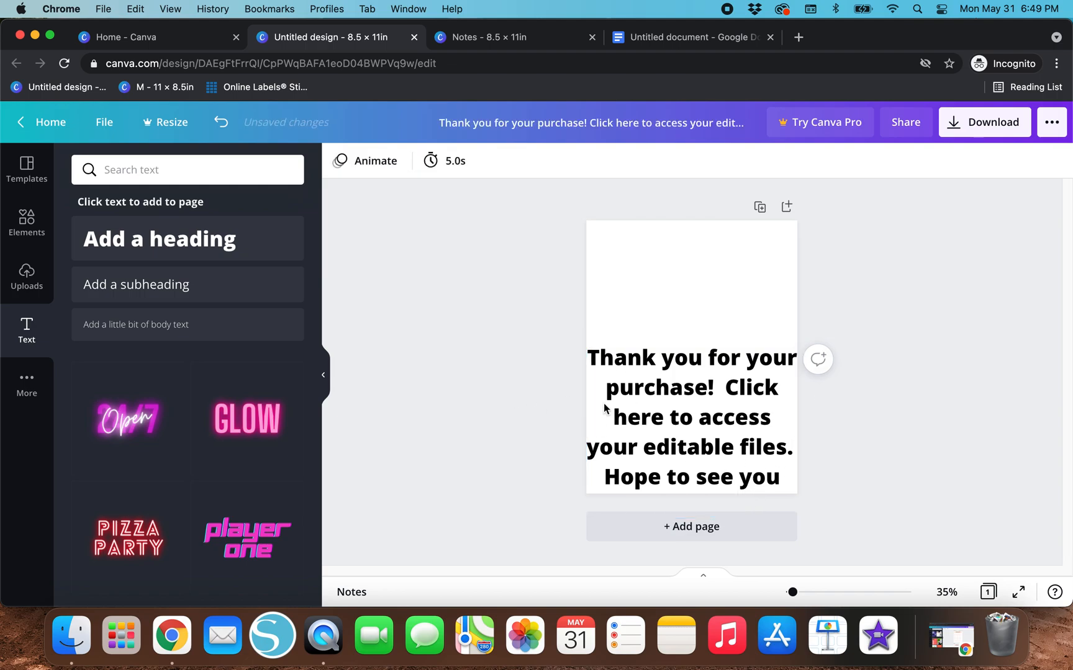
left_click(691, 410)
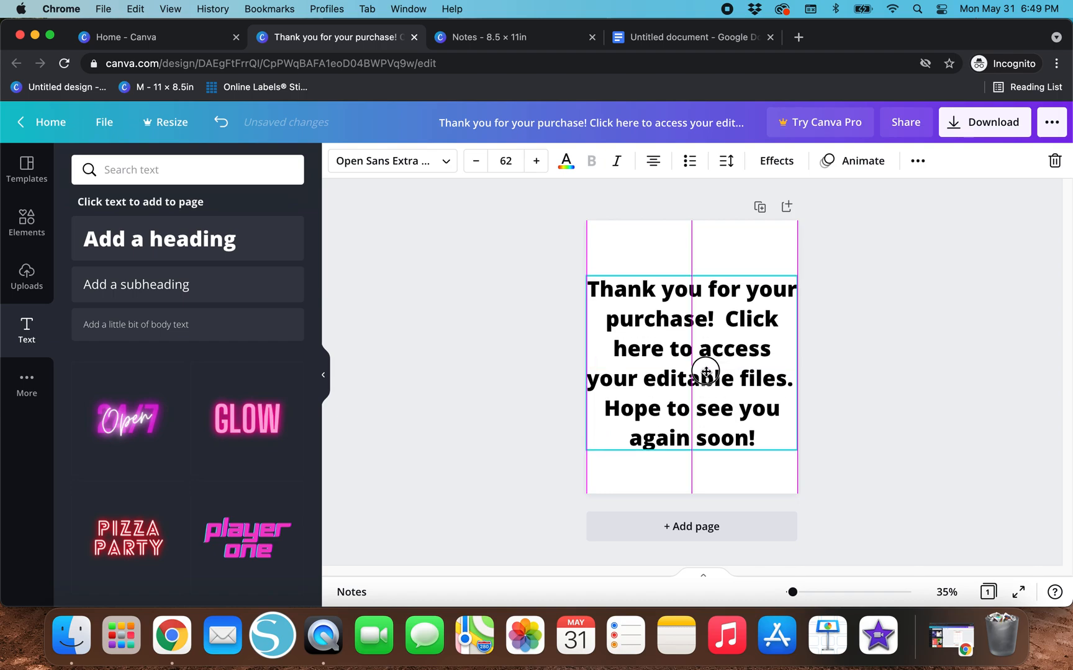
left_click(691, 364)
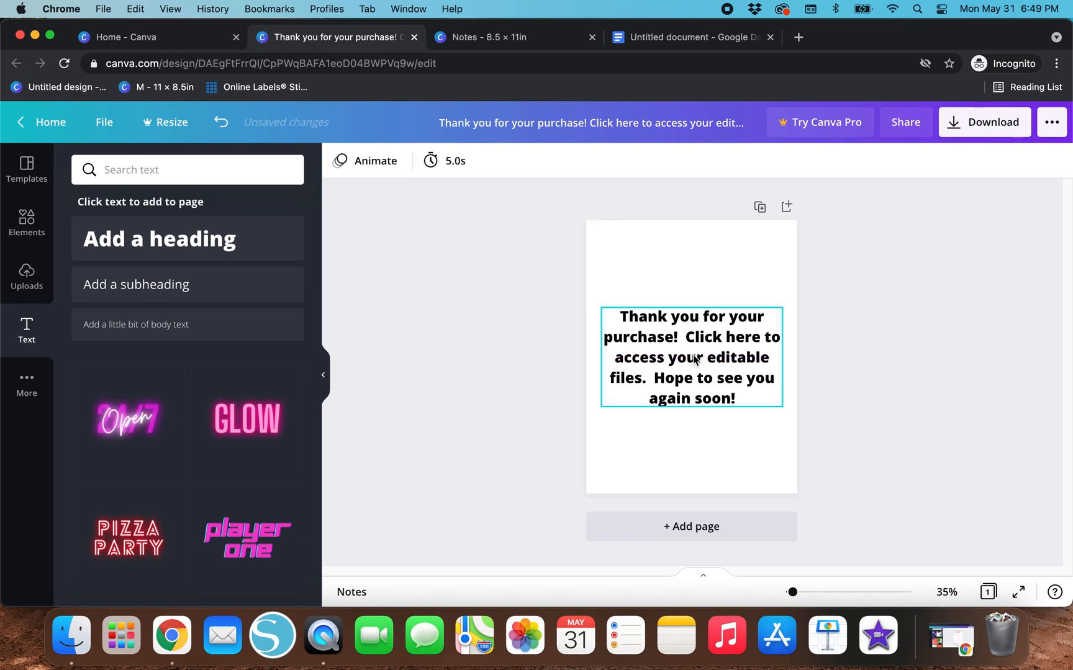
left_click(691, 357)
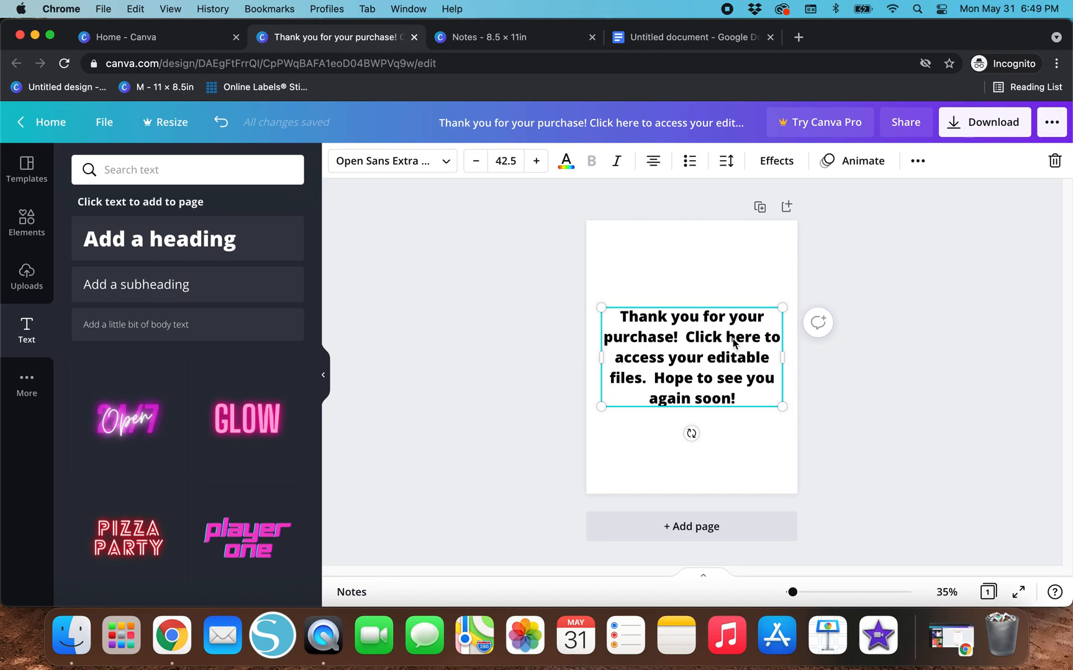
mouse_move(743, 340)
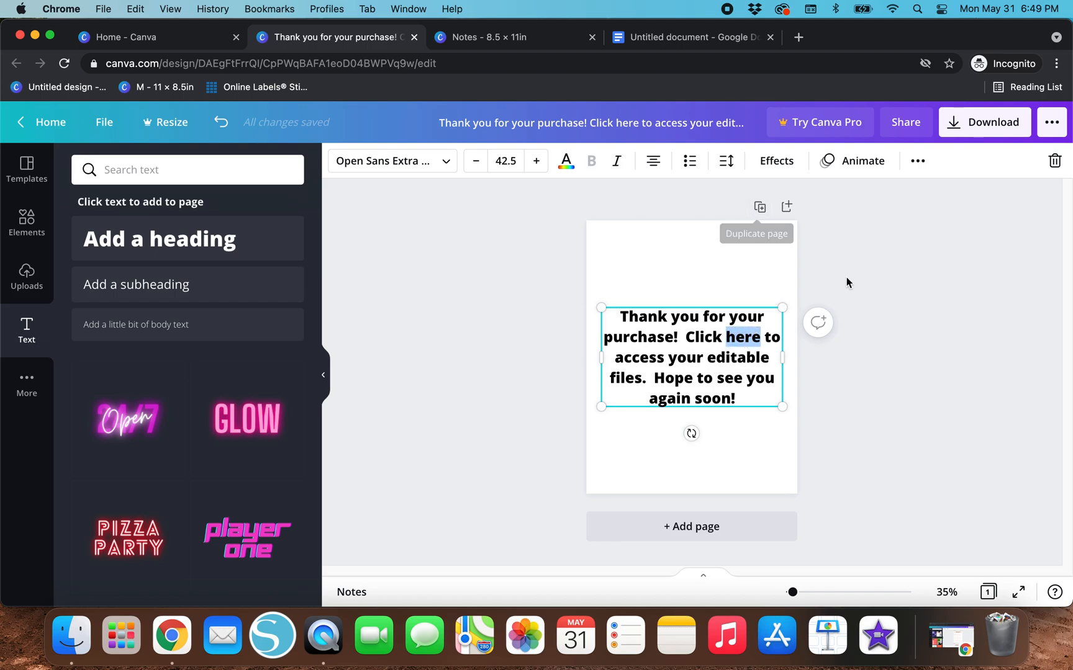
mouse_move(918, 161)
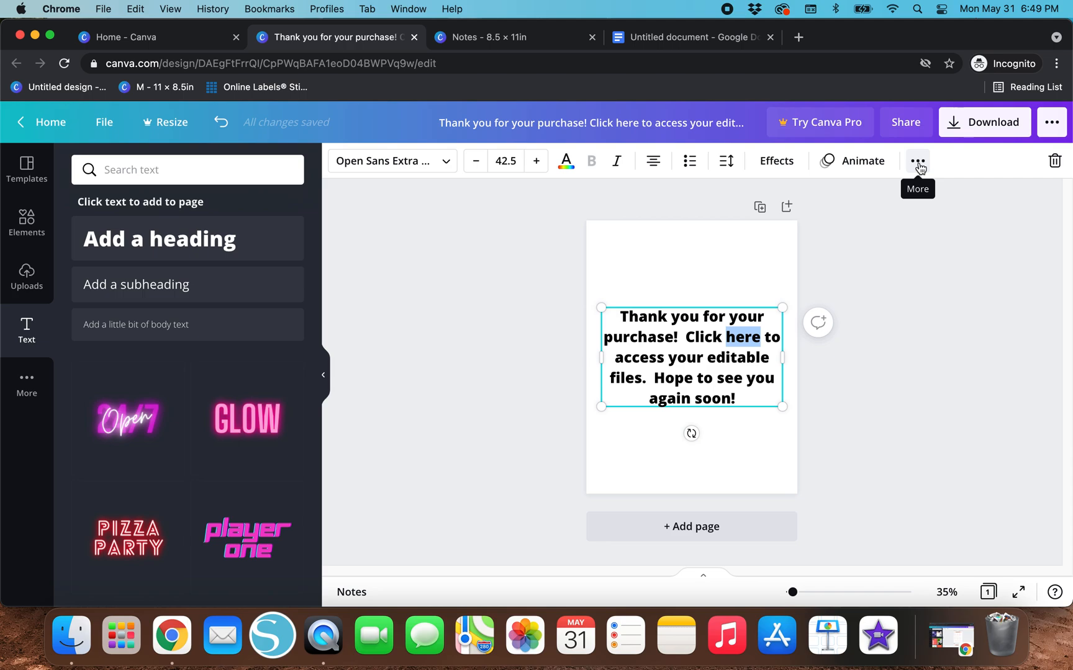
Step: Link the word 'here' to the editable files share URL
left_click(918, 161)
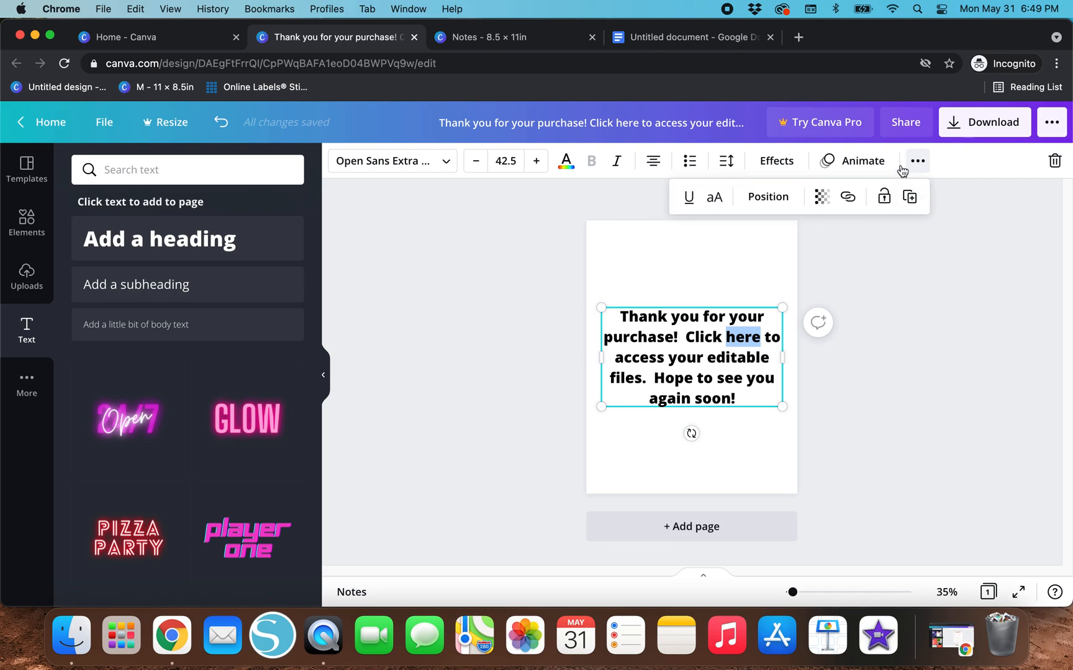
mouse_move(769, 196)
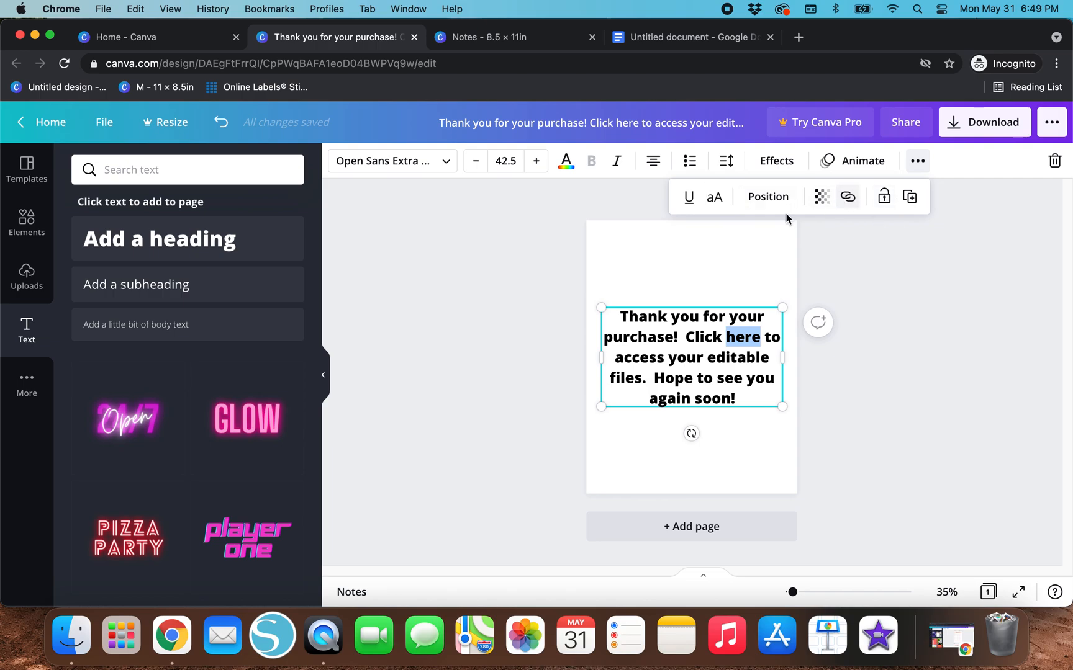
mouse_move(847, 197)
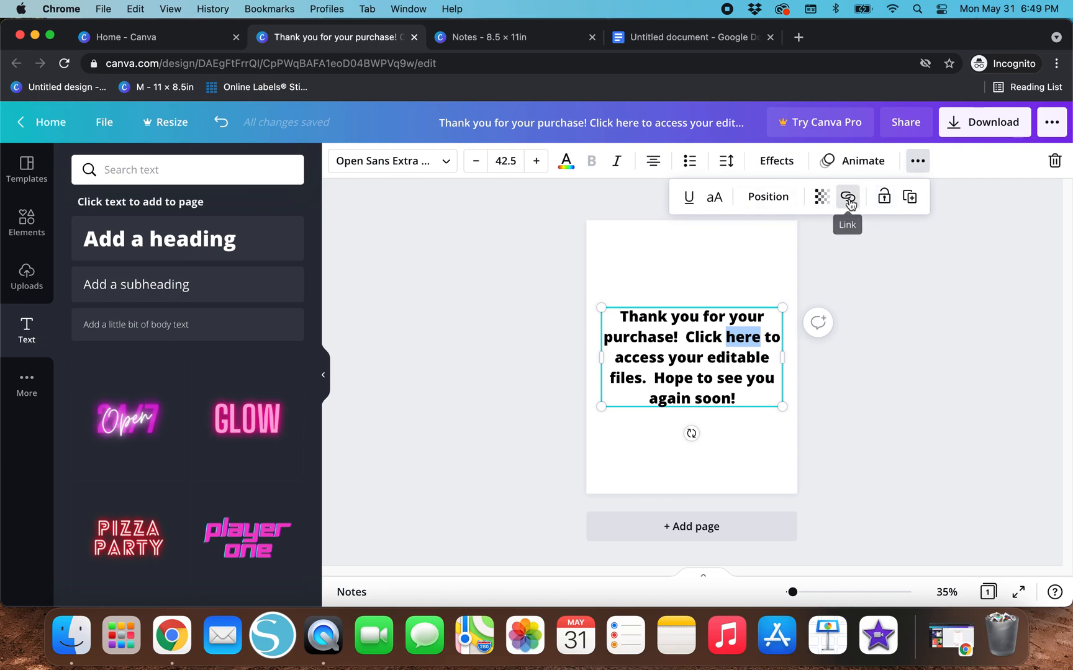
left_click(848, 197)
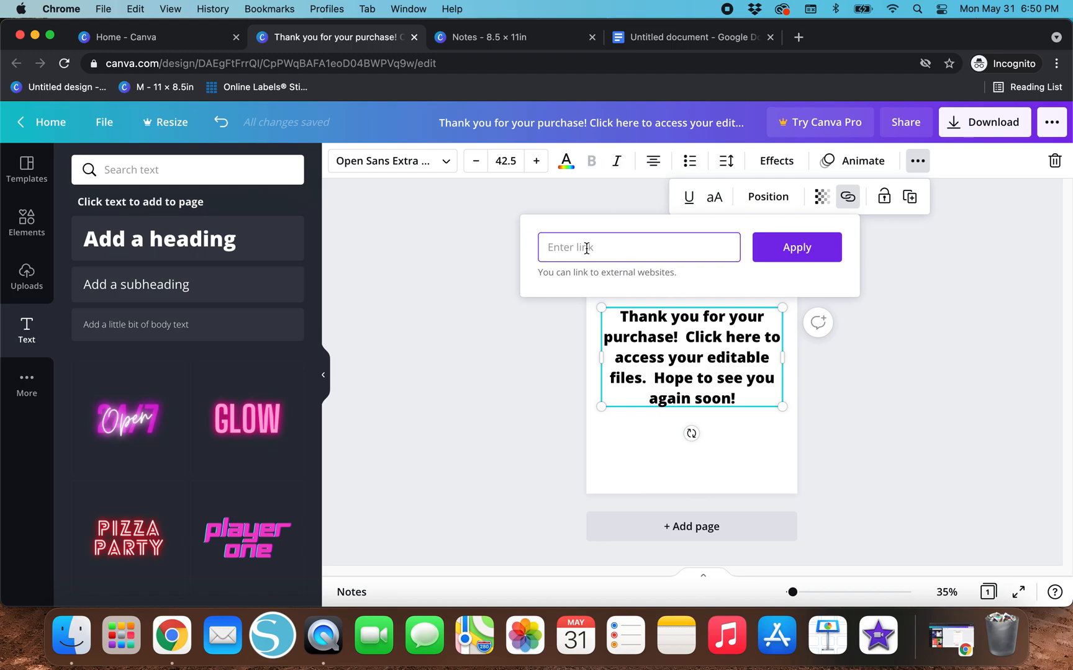
type("_source=sharebutton&mode=preview")
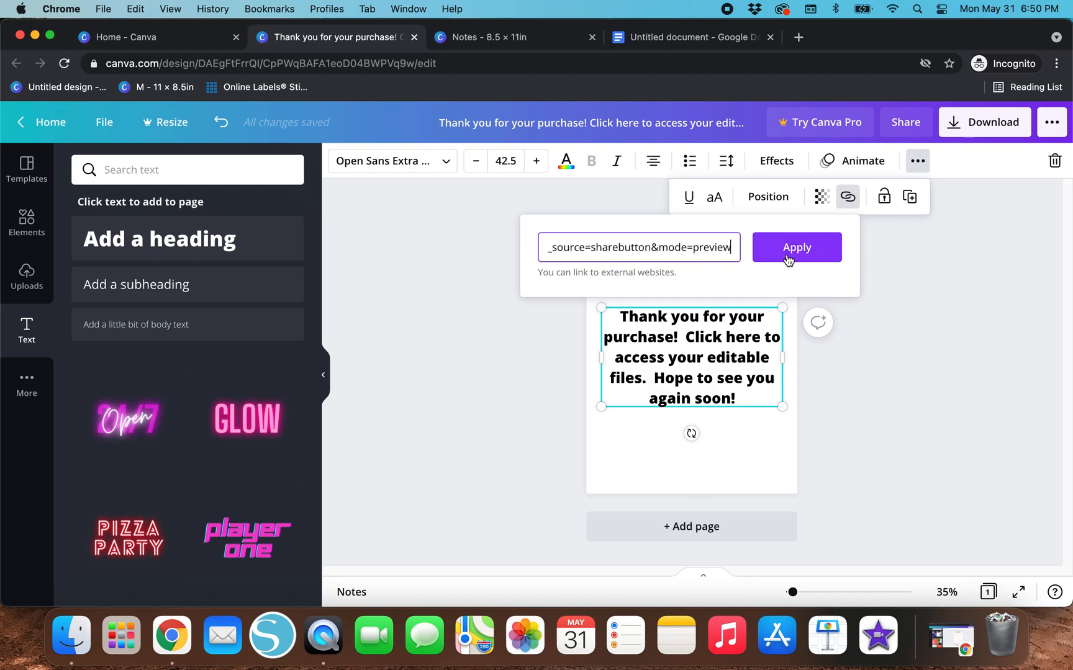
left_click(796, 247)
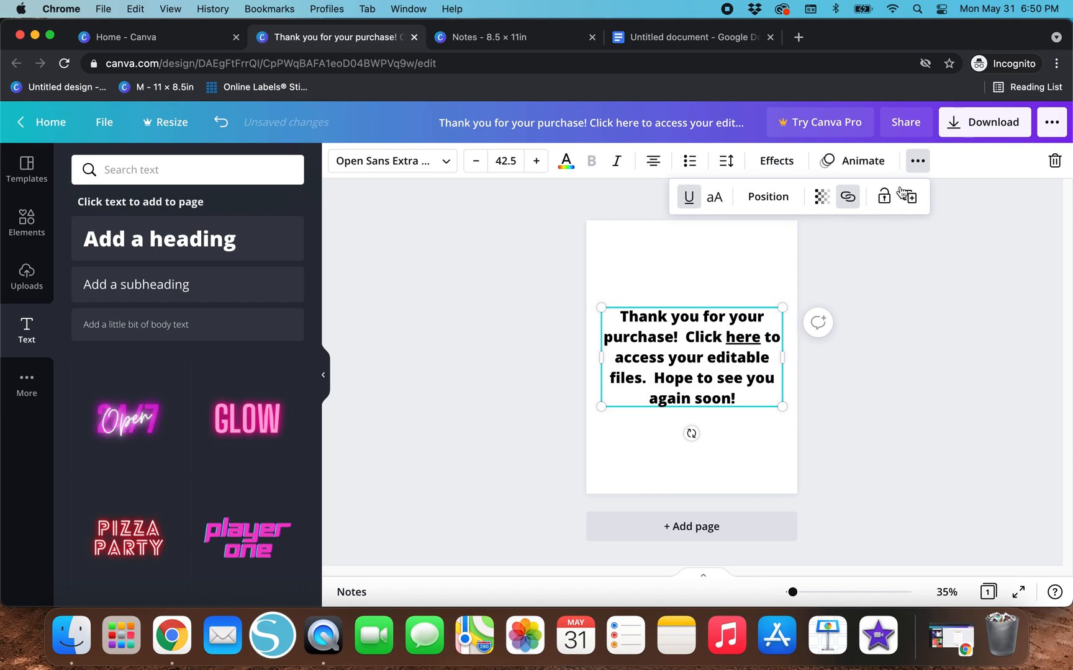
left_click(868, 328)
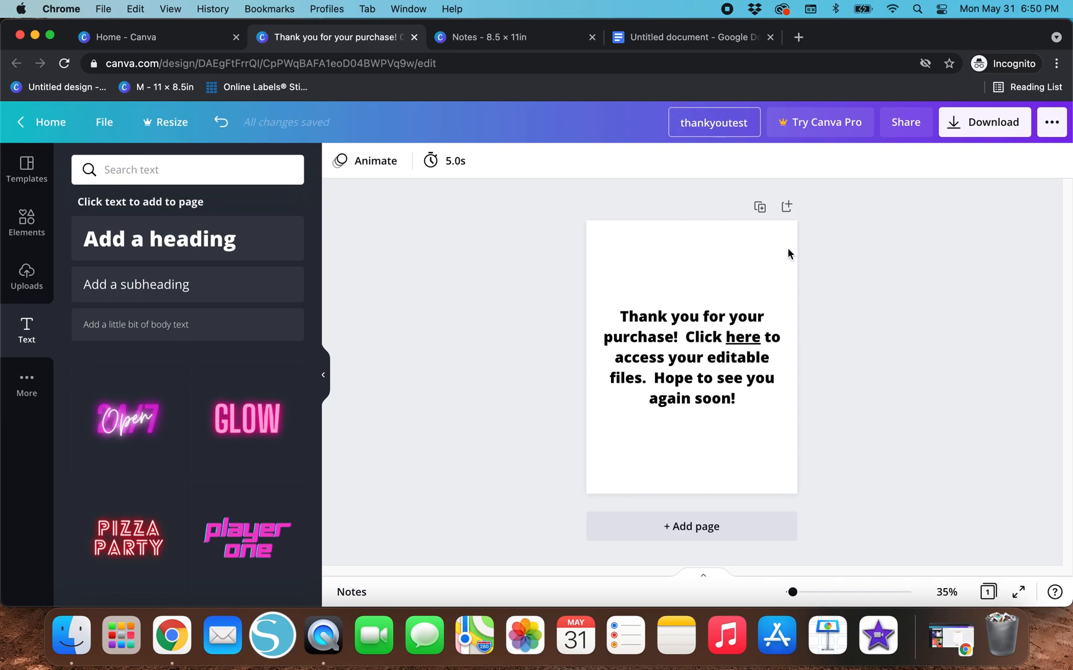
Step: Rename the design thankyoutest and download it as PDF Standard into Test Stuff
left_click(713, 123)
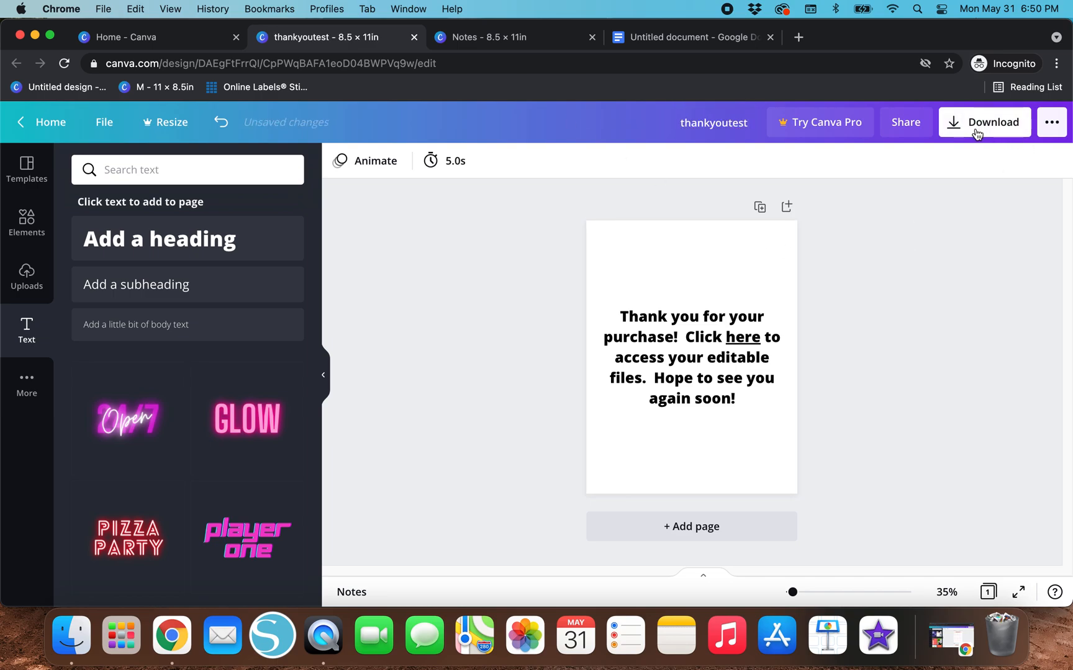
left_click(992, 122)
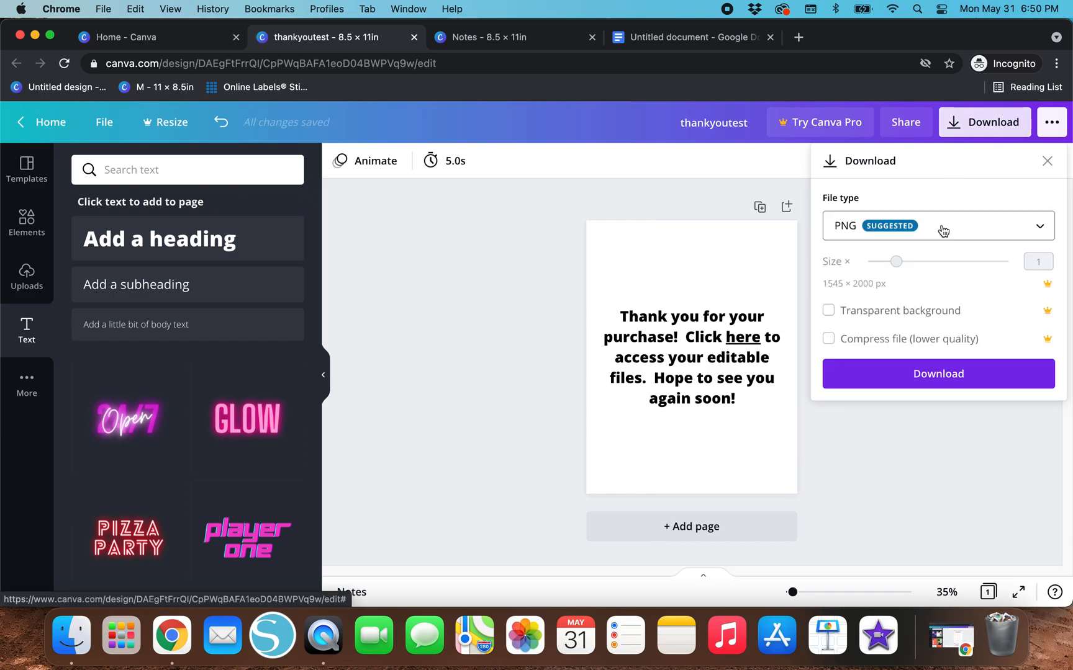
left_click(938, 226)
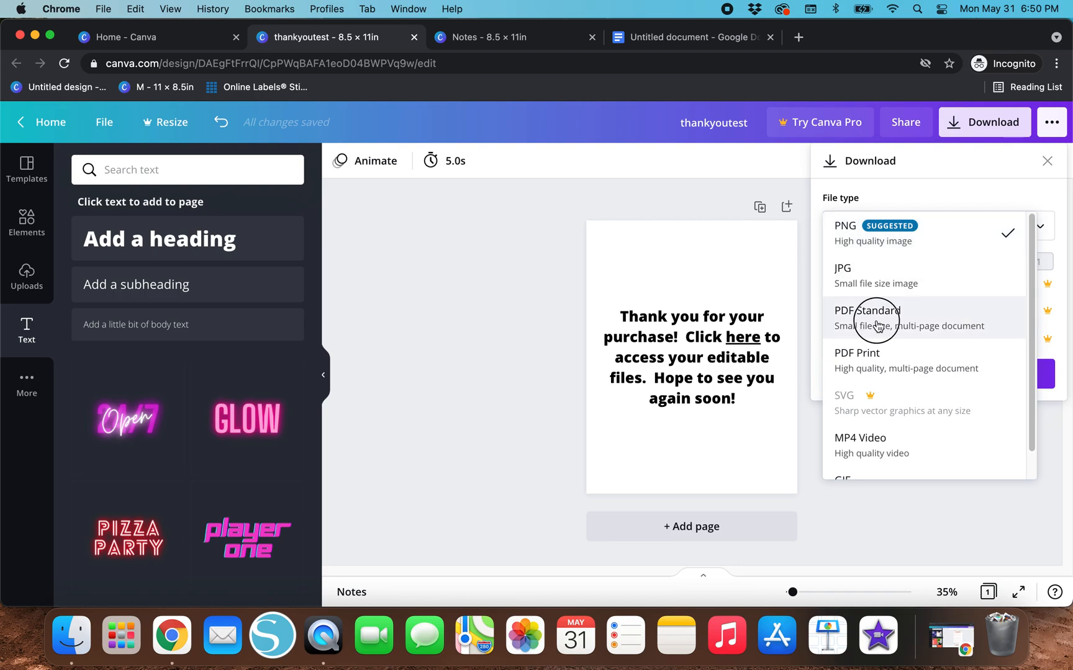
left_click(874, 318)
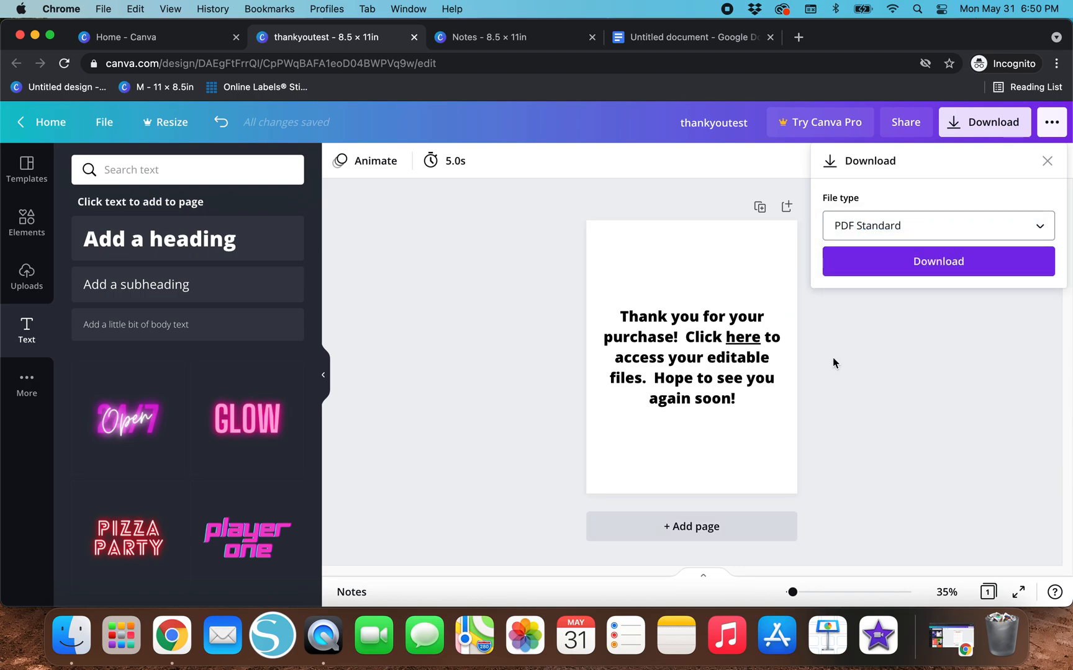
left_click(691, 357)
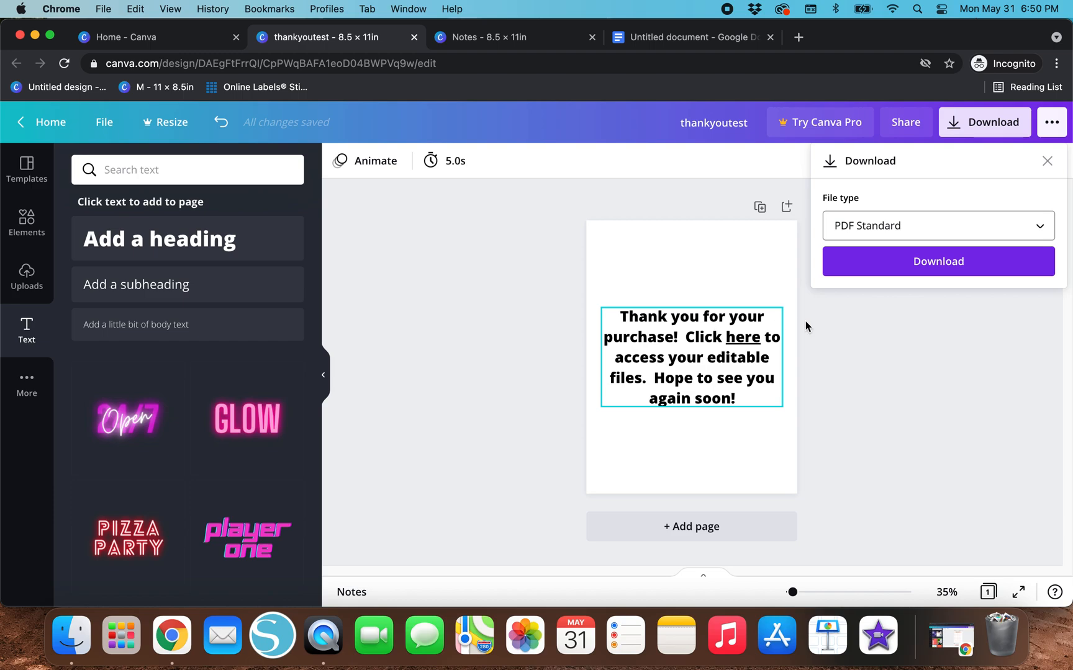
left_click(938, 261)
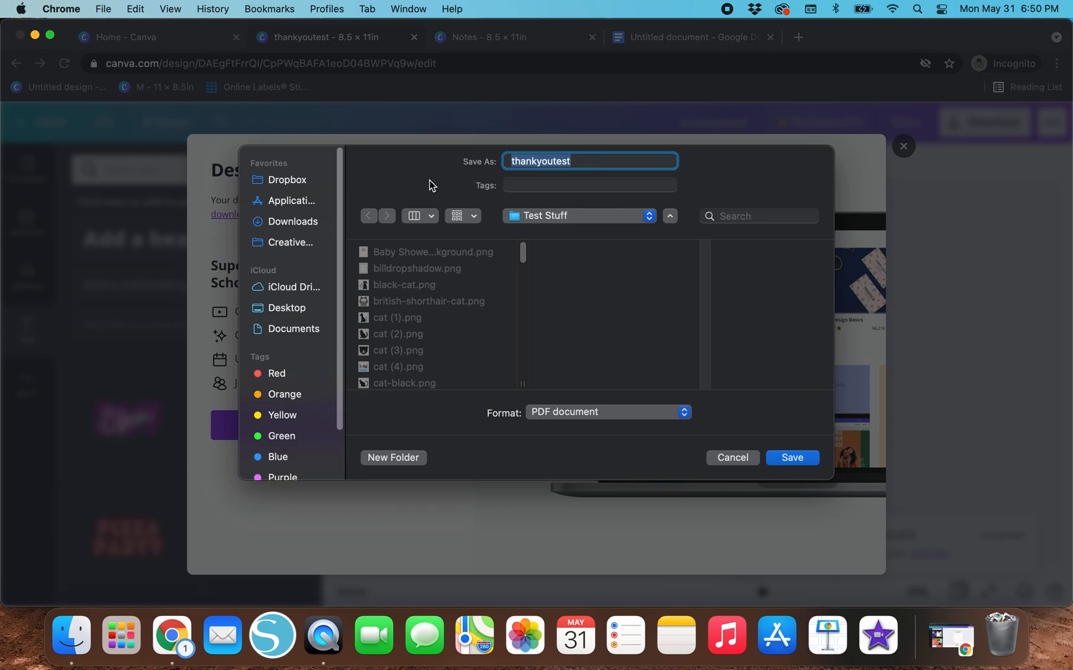
left_click(791, 457)
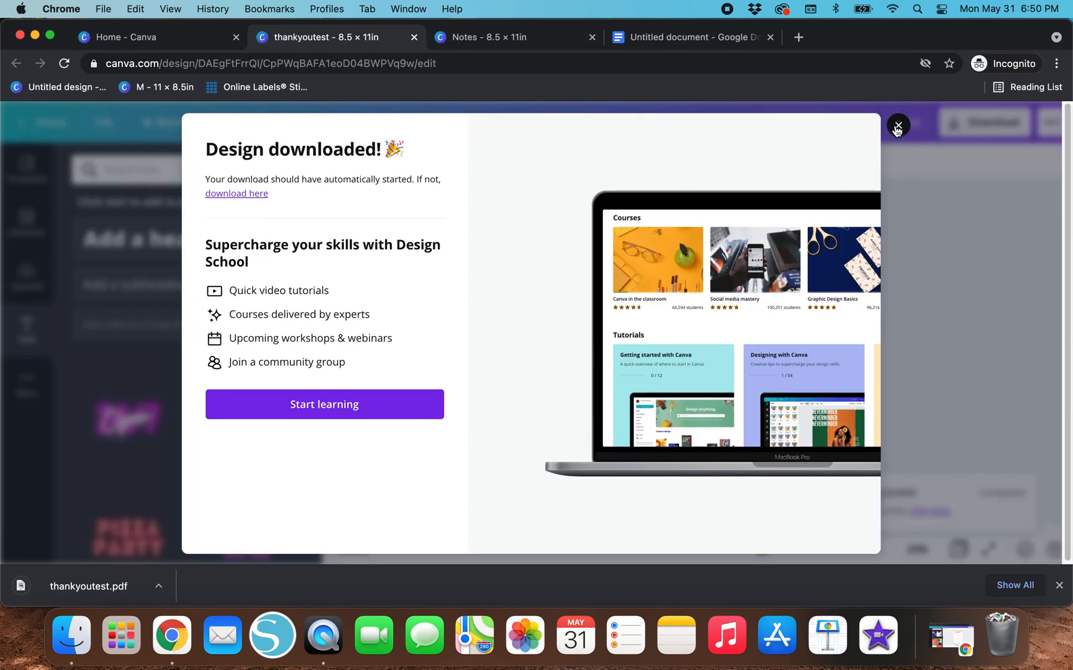
left_click(897, 128)
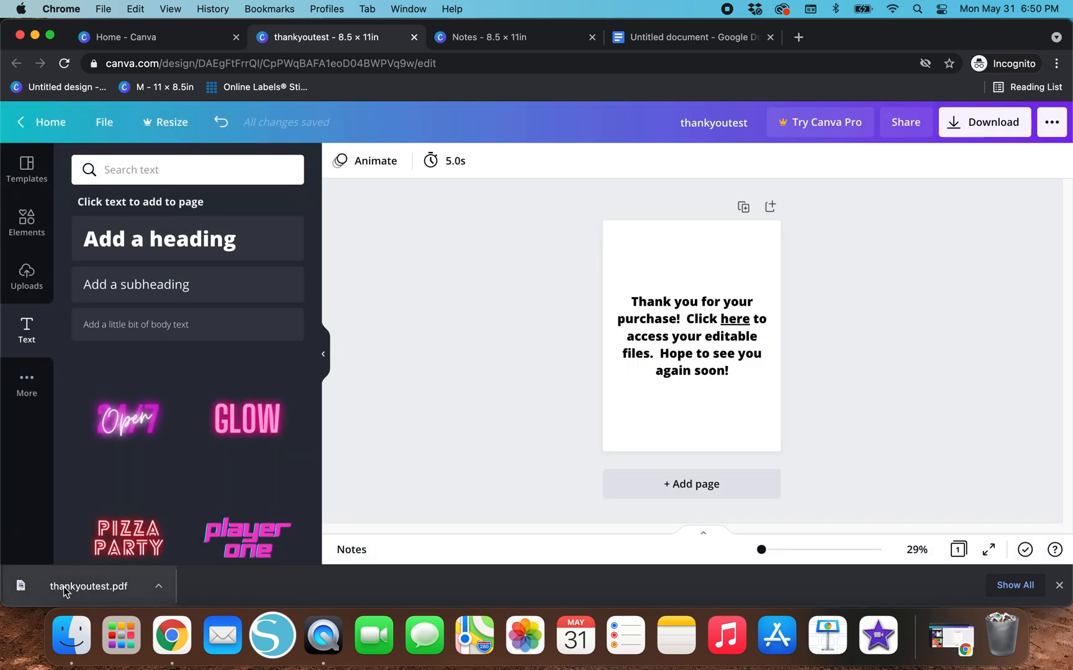
Step: Open thankyoutest.pdf from the download bar and follow its 'here' link
left_click(88, 586)
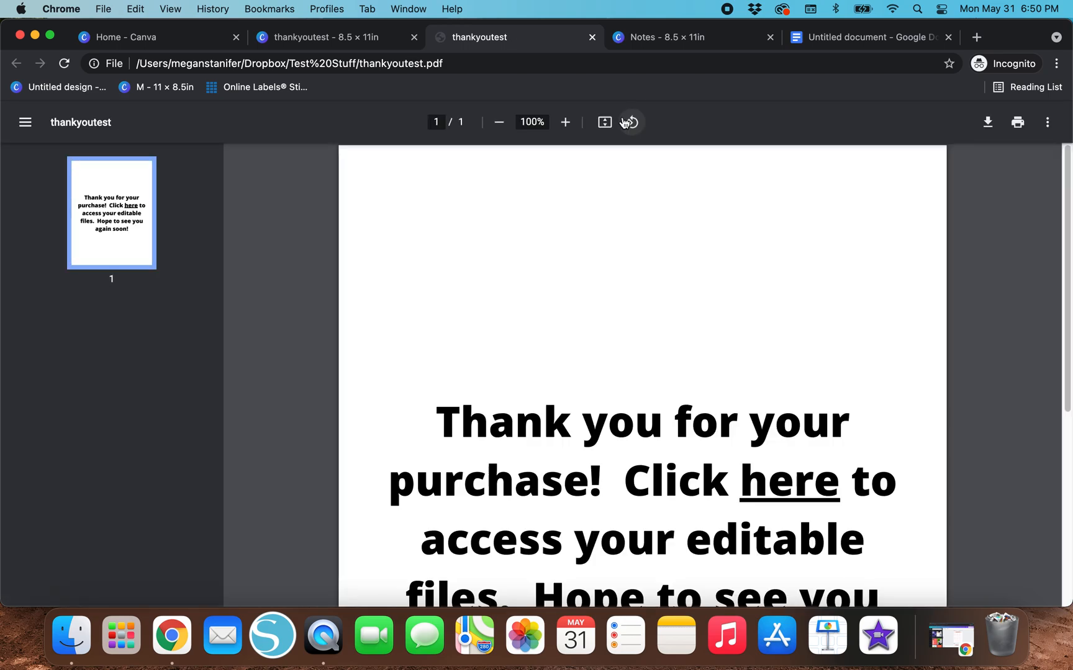
mouse_move(627, 122)
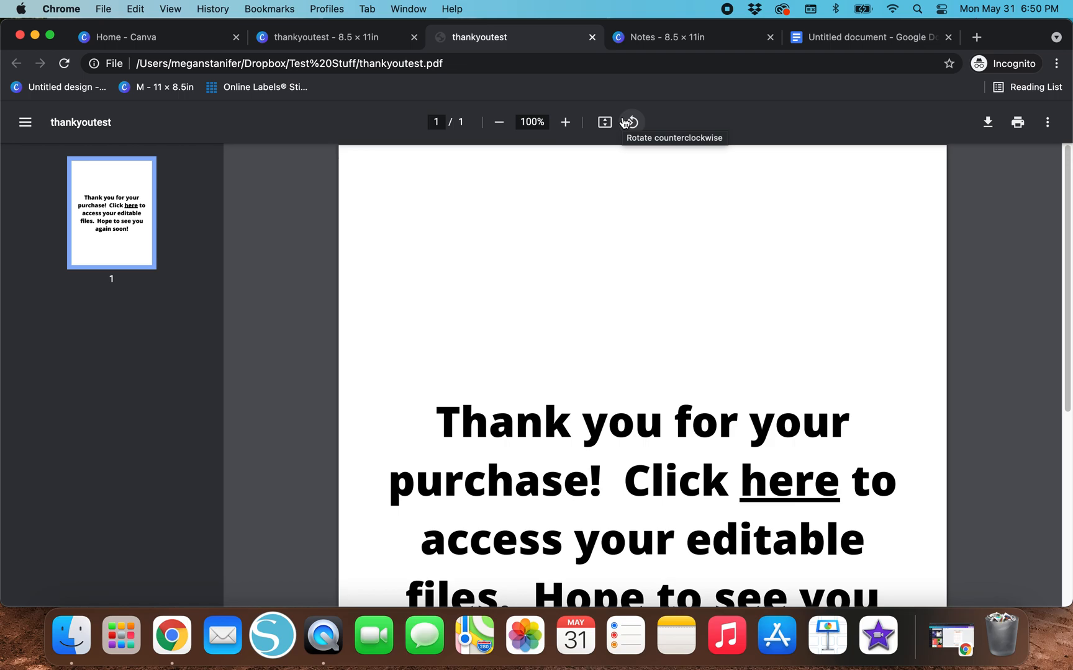
mouse_move(575, 334)
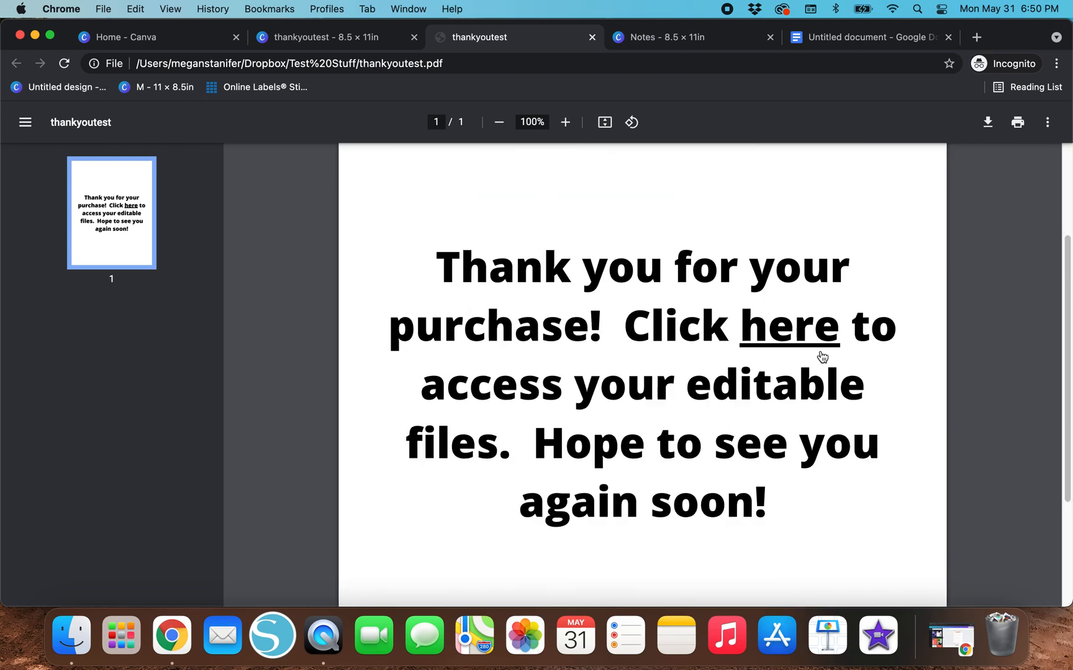
mouse_move(786, 326)
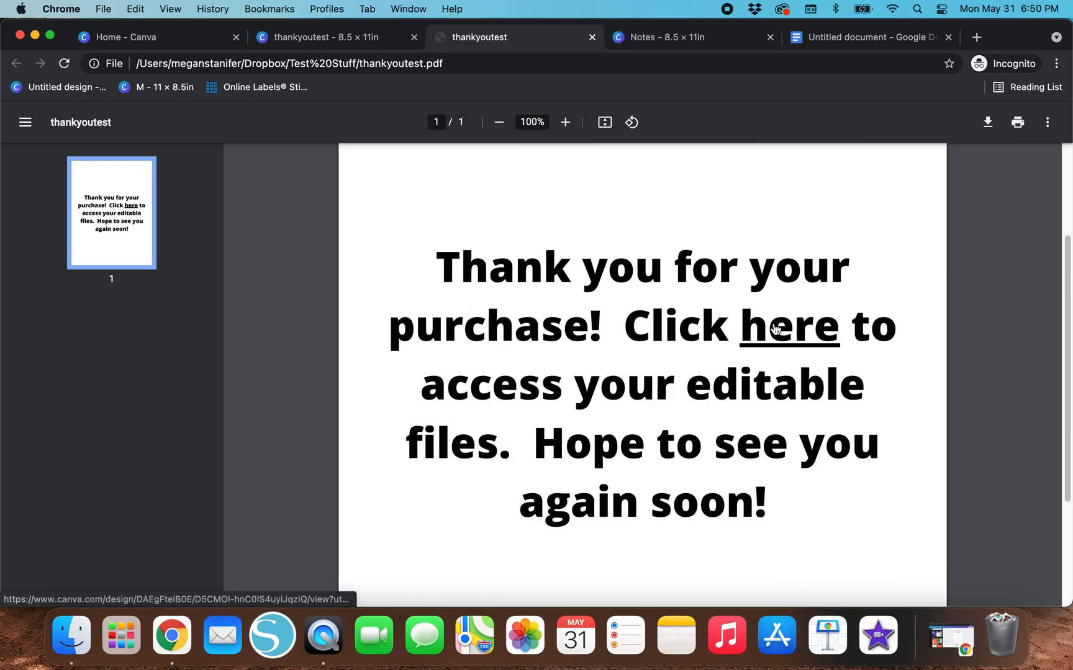
left_click(788, 324)
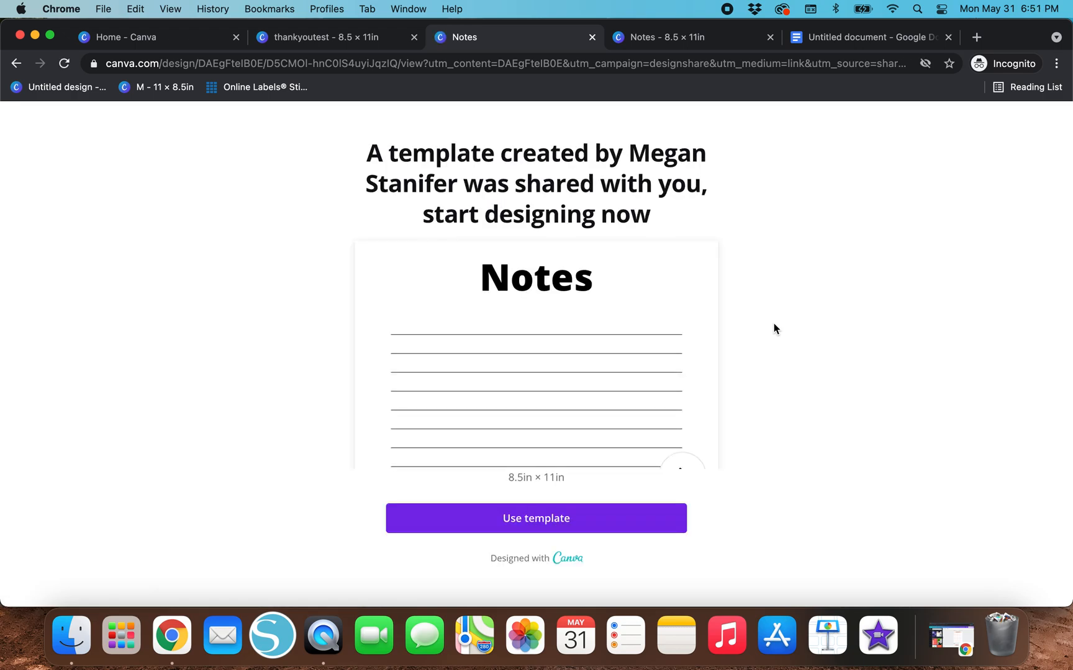
mouse_move(859, 431)
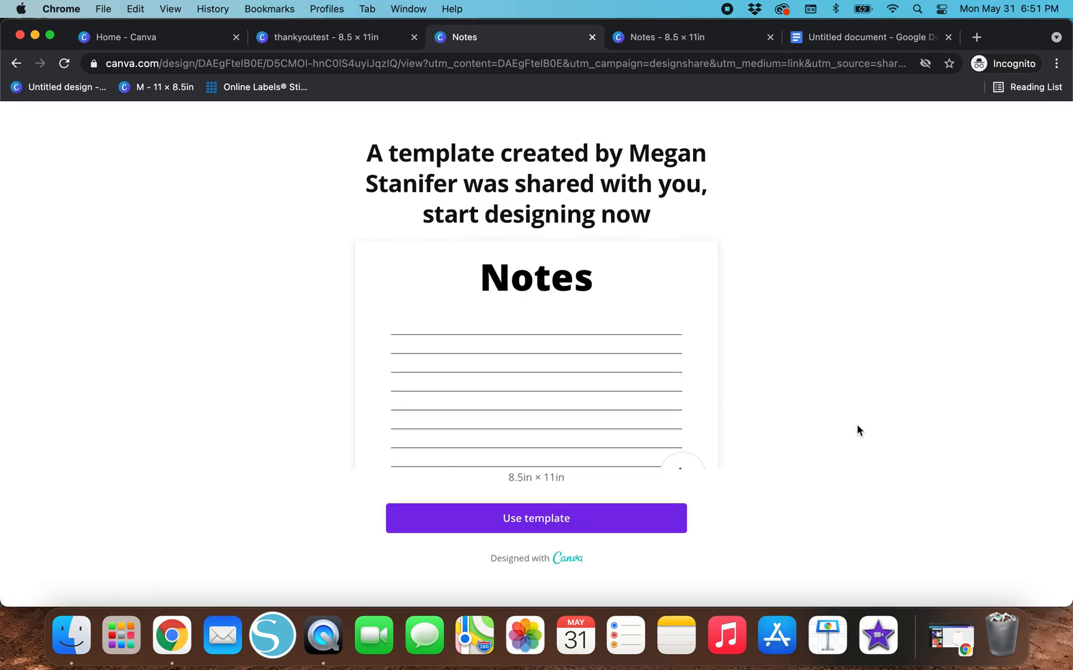
mouse_move(249, 429)
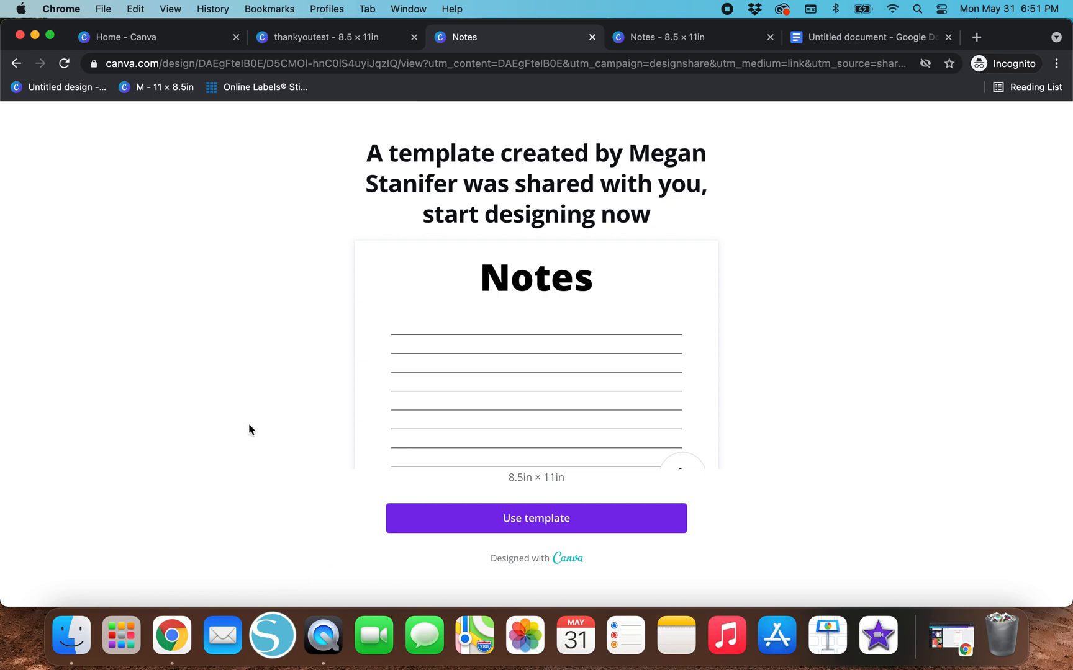
mouse_move(666, 150)
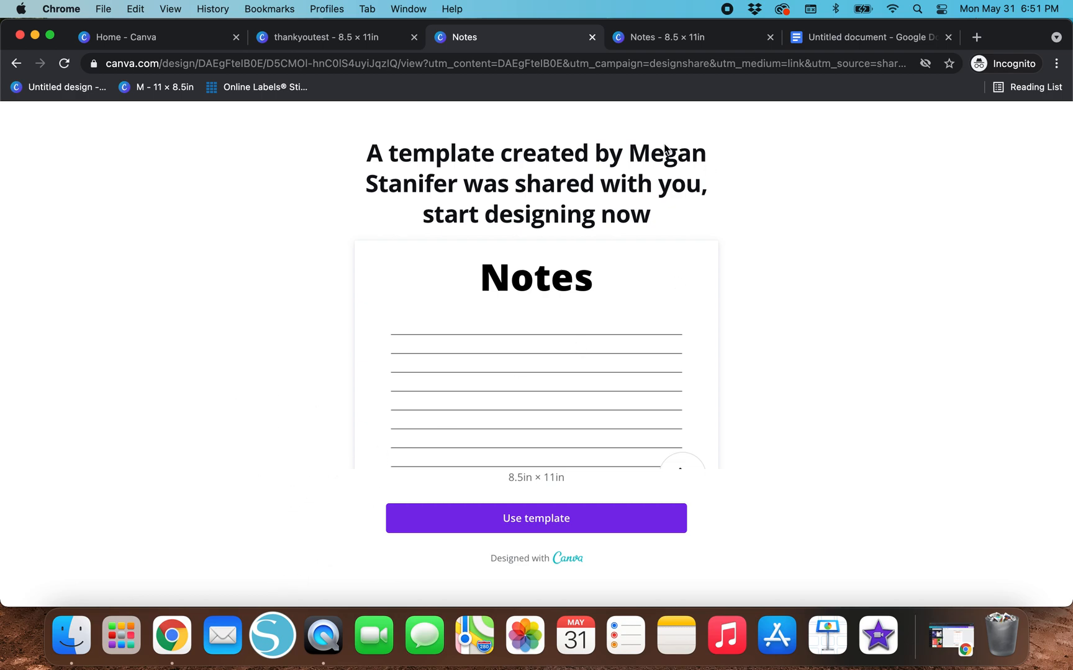
mouse_move(725, 354)
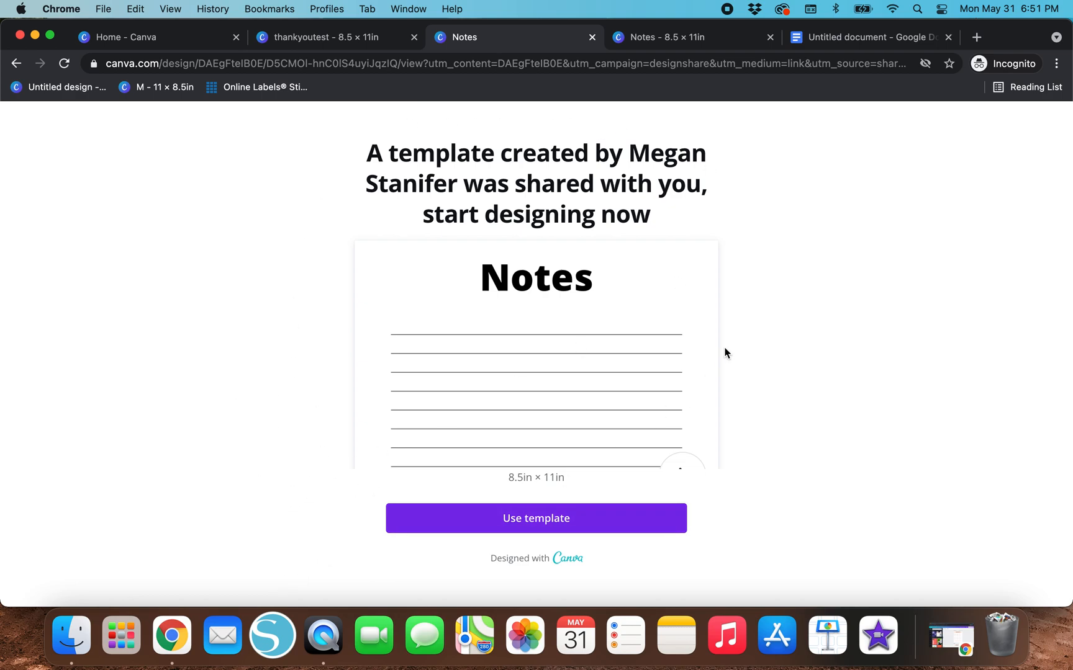
mouse_move(448, 518)
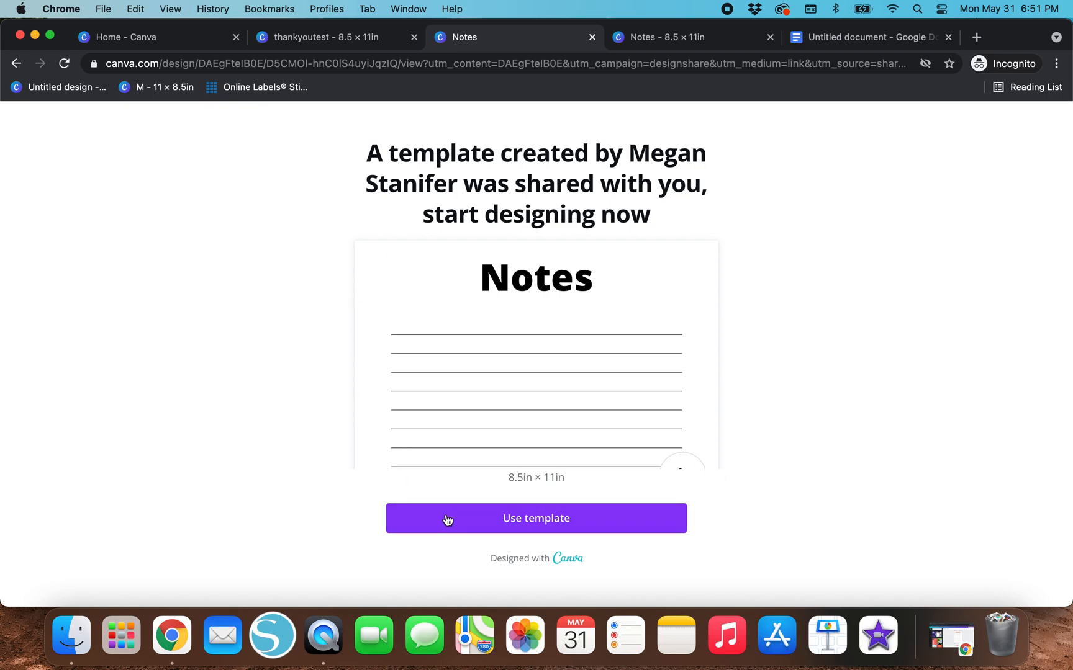
mouse_move(535, 360)
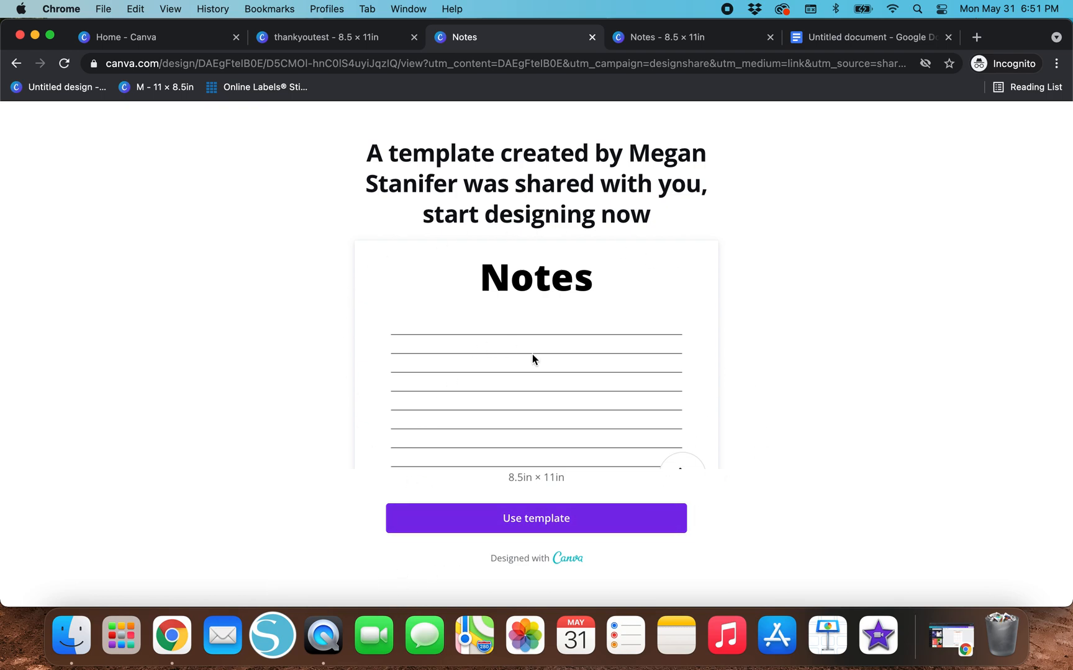
Step: Use the shared Notes template to create a 'Copy of Notes' design
left_click(536, 518)
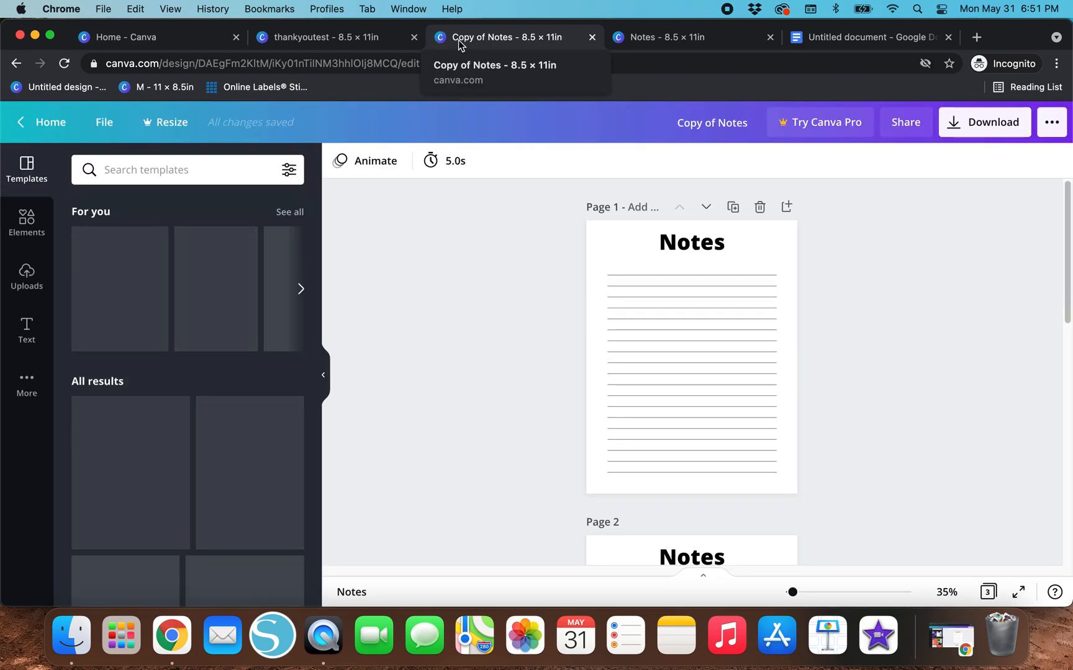
mouse_move(664, 37)
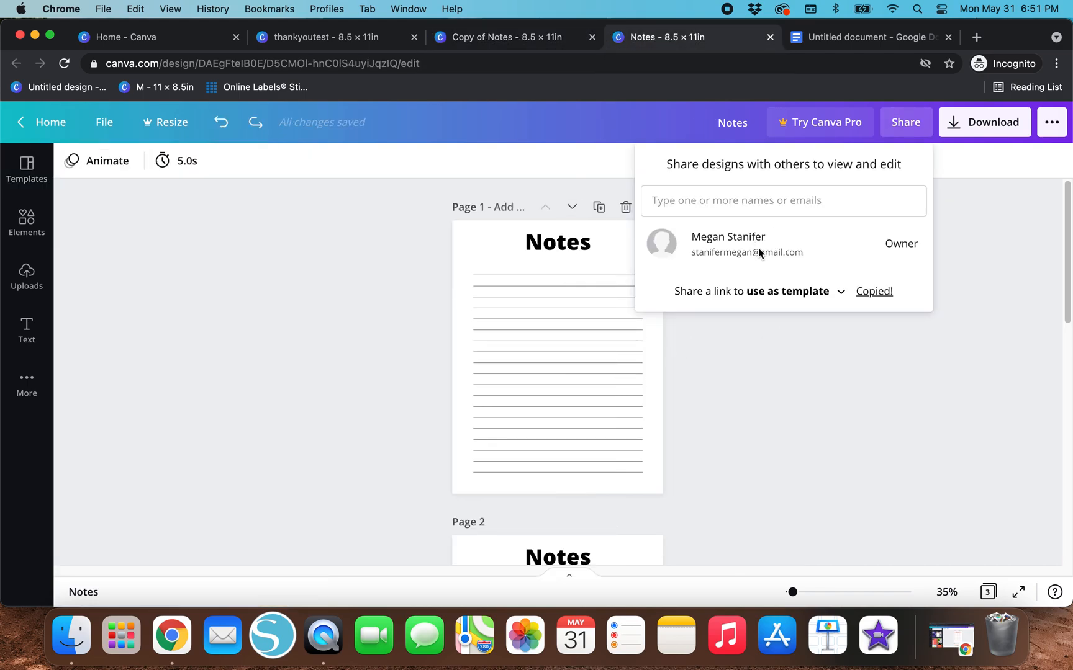
mouse_move(432, 52)
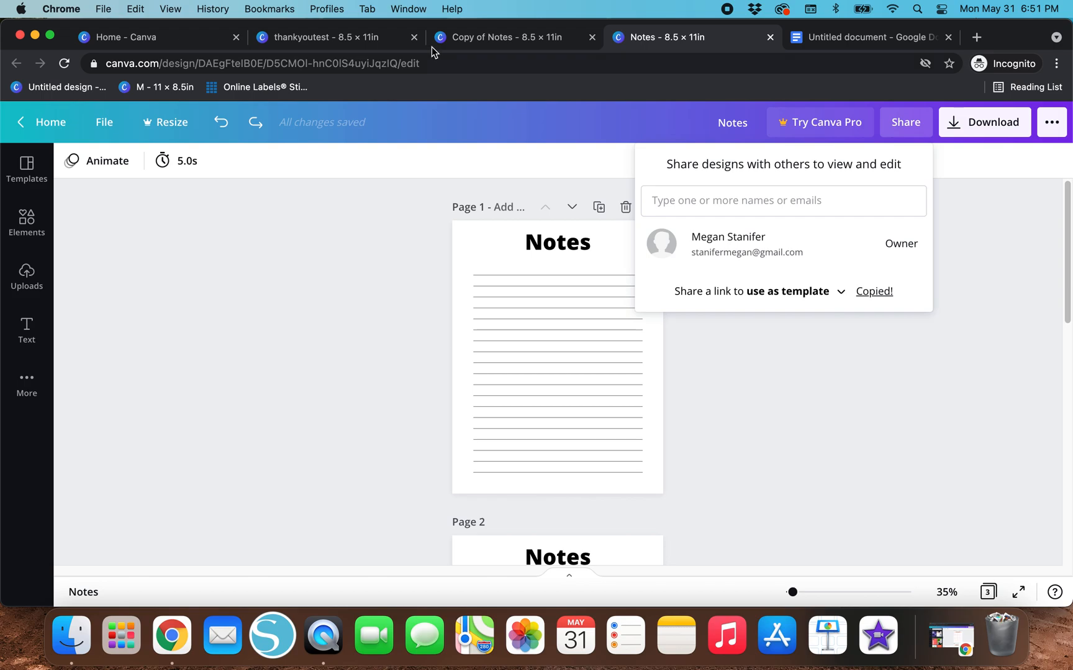
Step: Return to the 'Copy of Notes' design to retitle it TEST
left_click(509, 37)
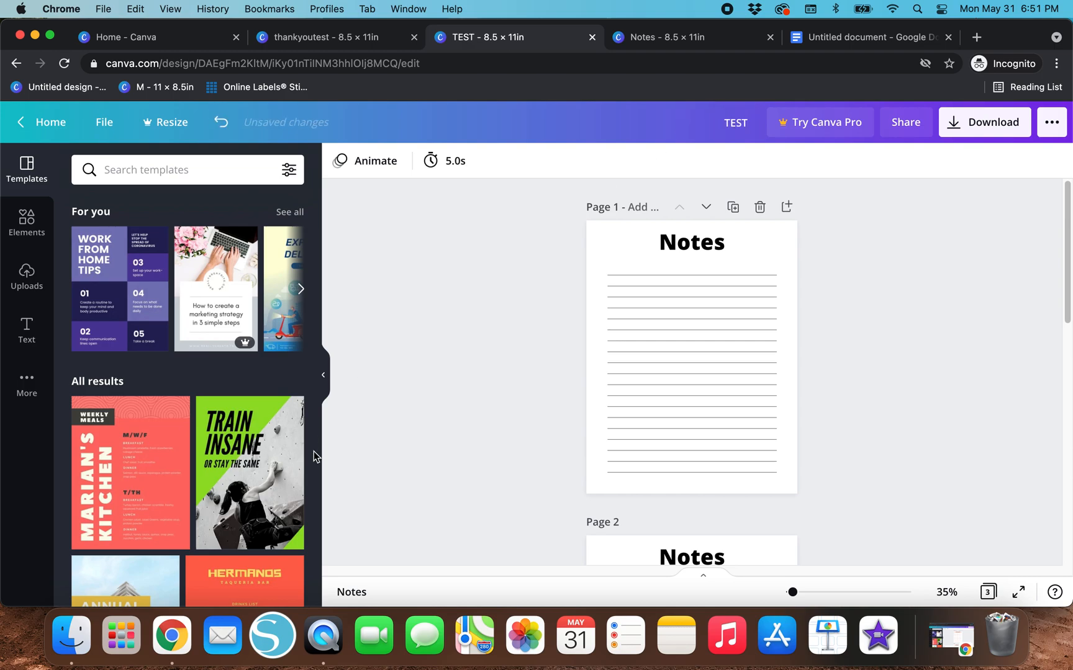
Step: Change page 1's Notes heading to the Cheque font
left_click(691, 242)
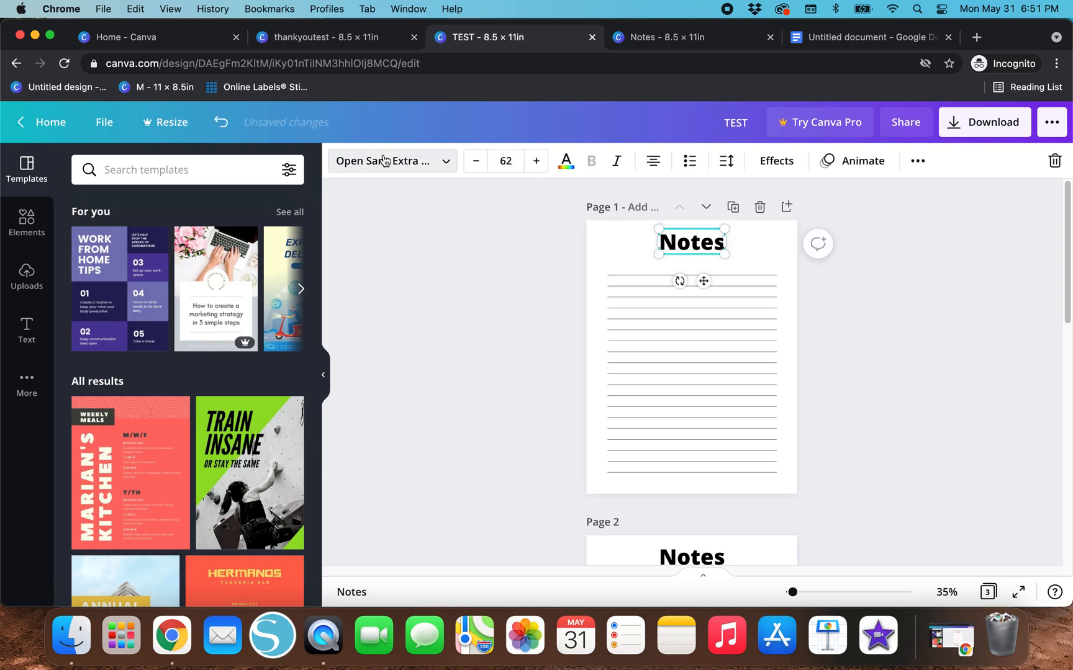
left_click(390, 160)
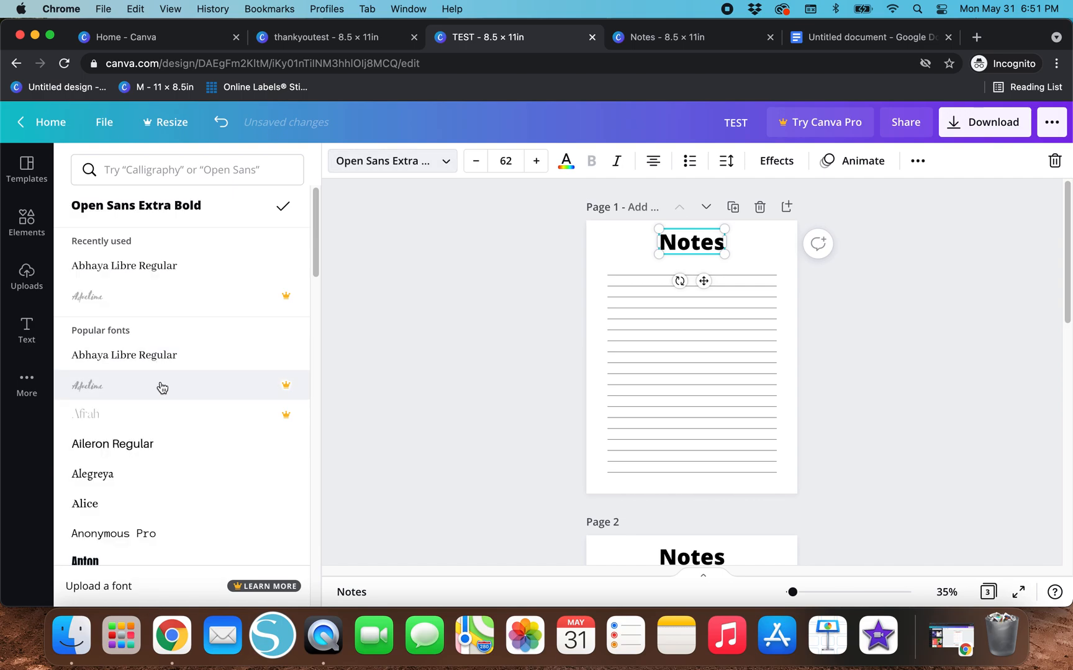
scroll("down", 3)
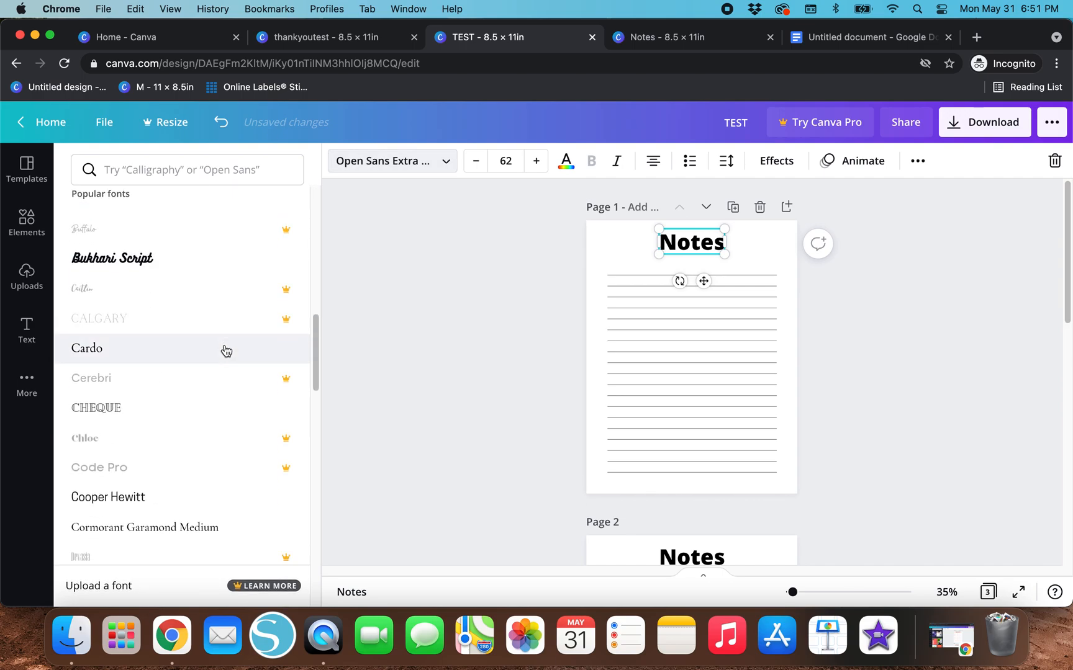
scroll("down", 3)
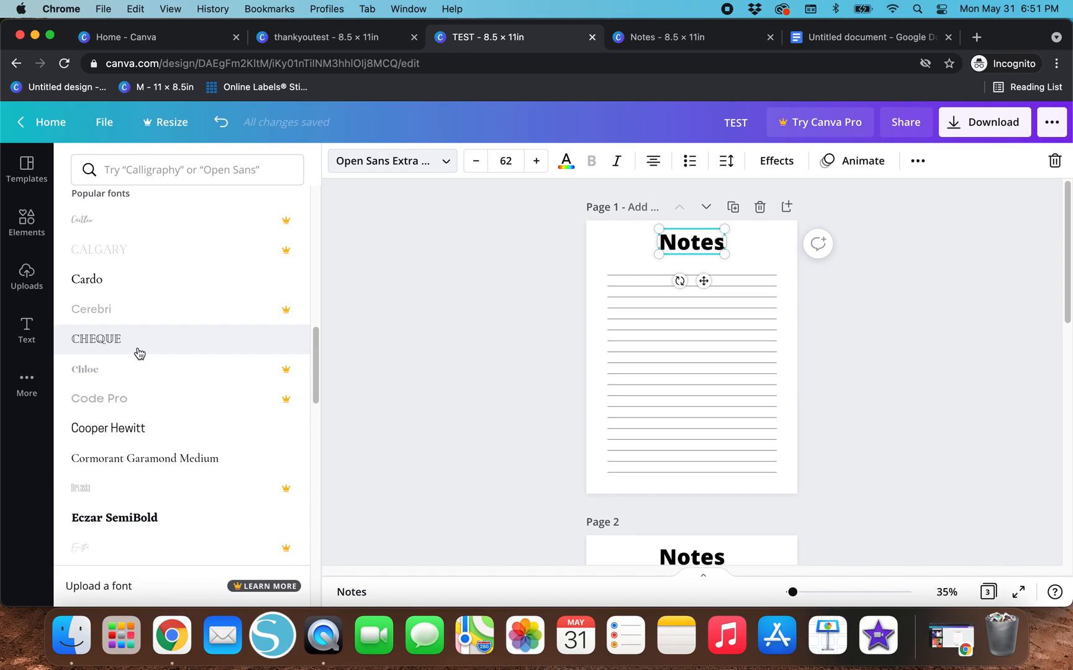
left_click(95, 339)
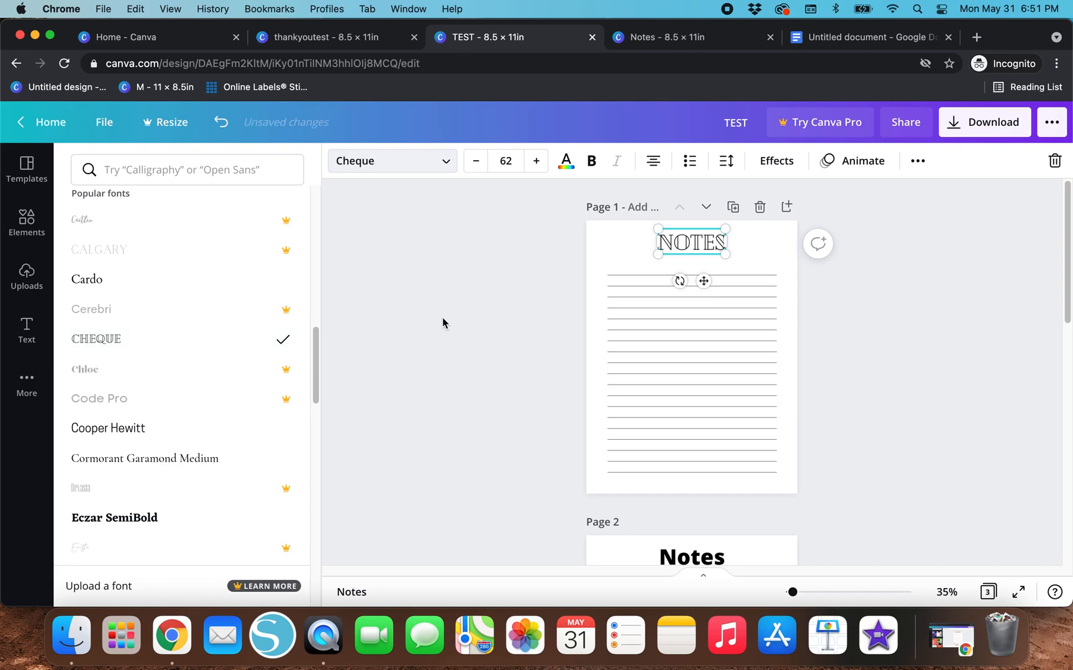
left_click(26, 169)
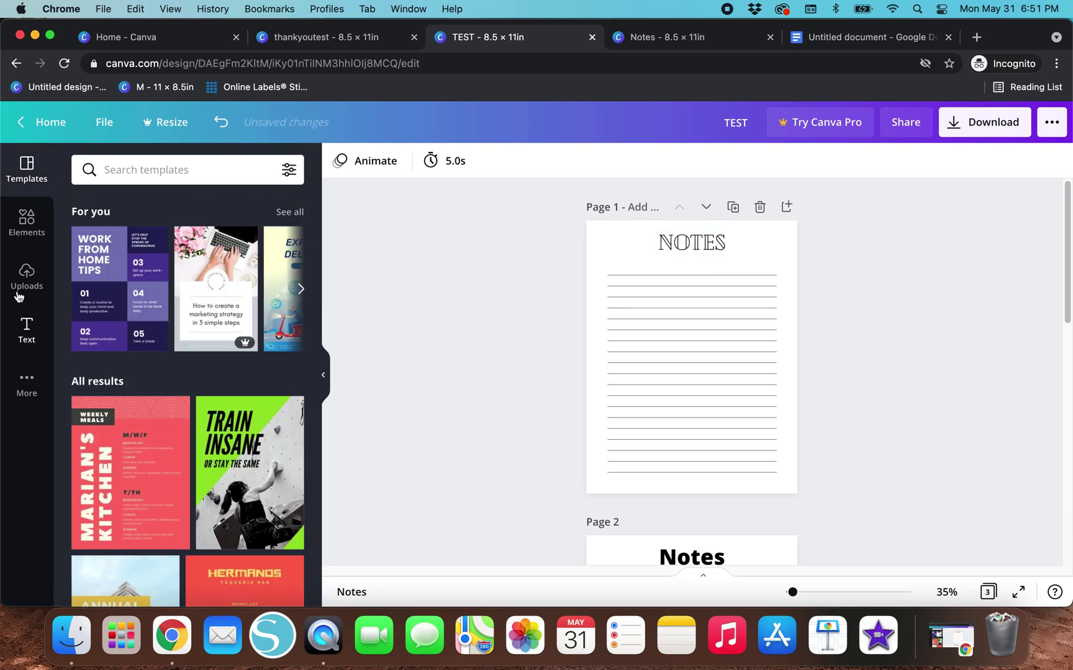
left_click(26, 223)
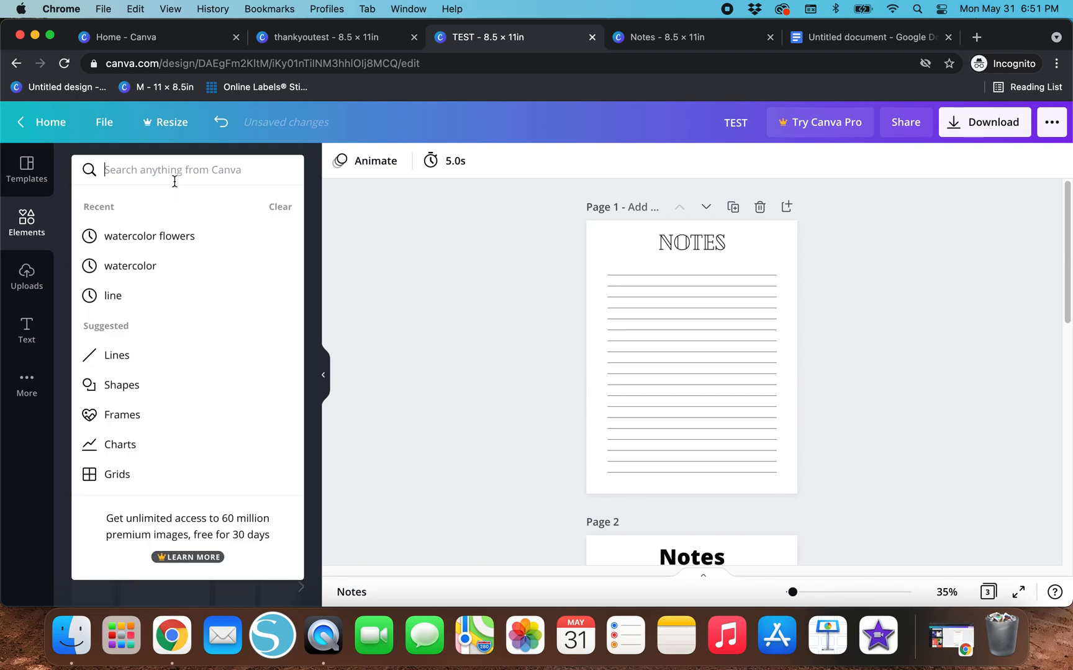
Step: Search 'watercolor flowers' and add the blue flower to page 1
type("waterco")
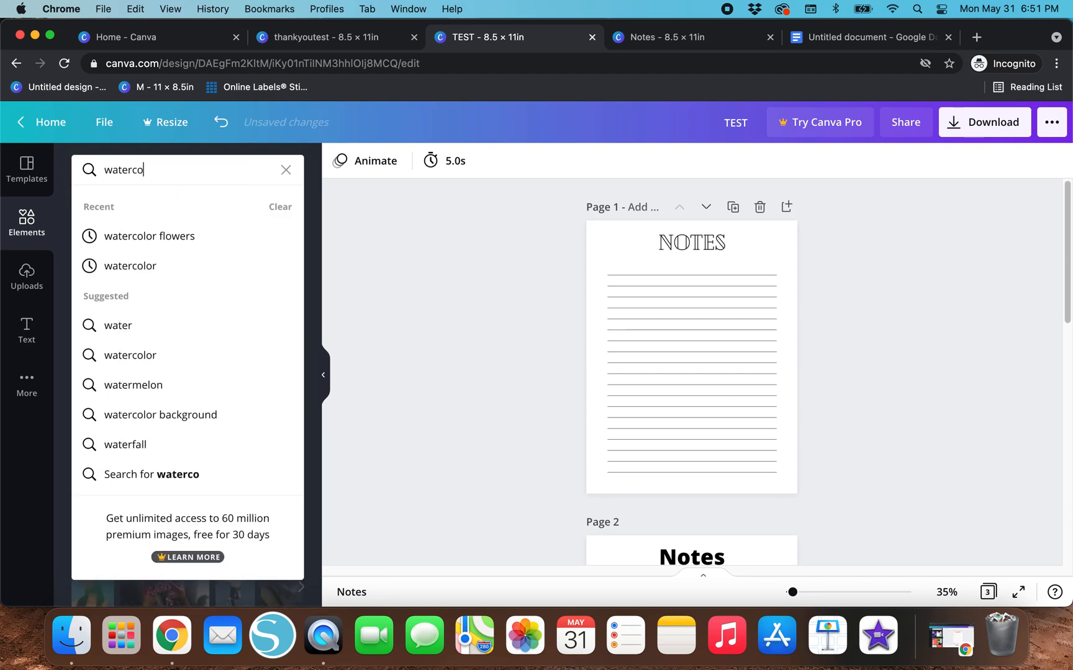
left_click(149, 236)
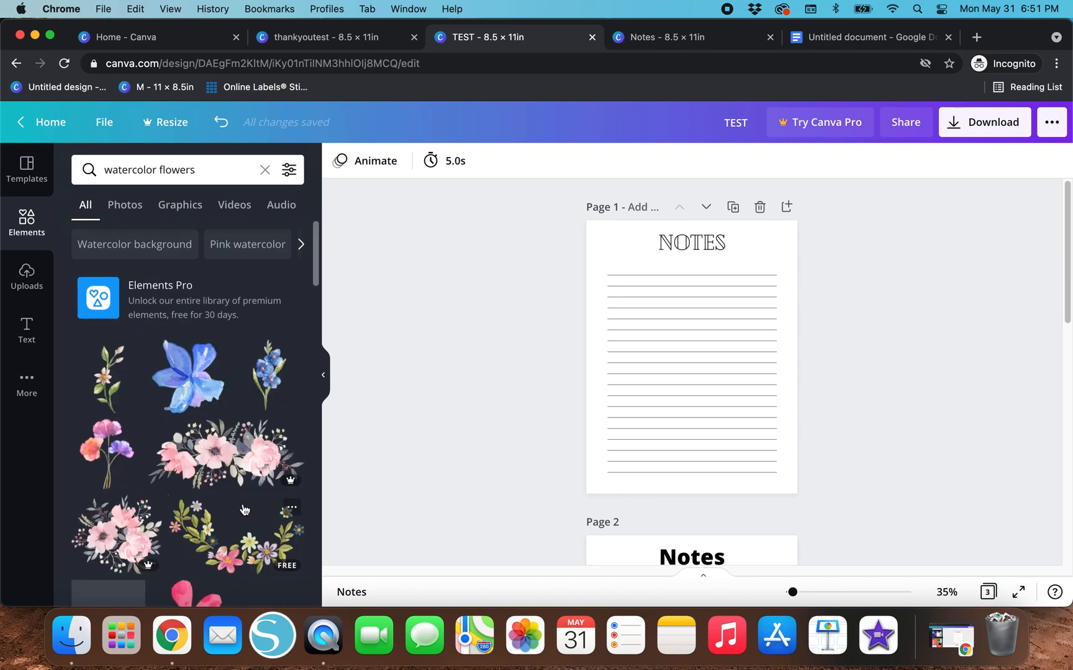
scroll("down", 3)
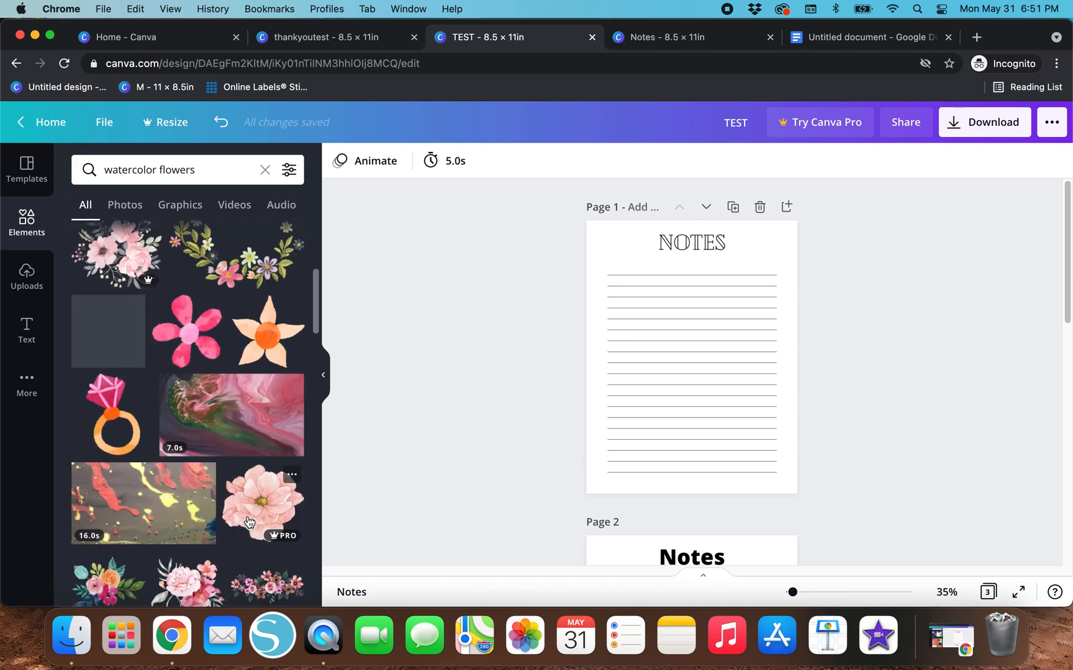
scroll("down", 3)
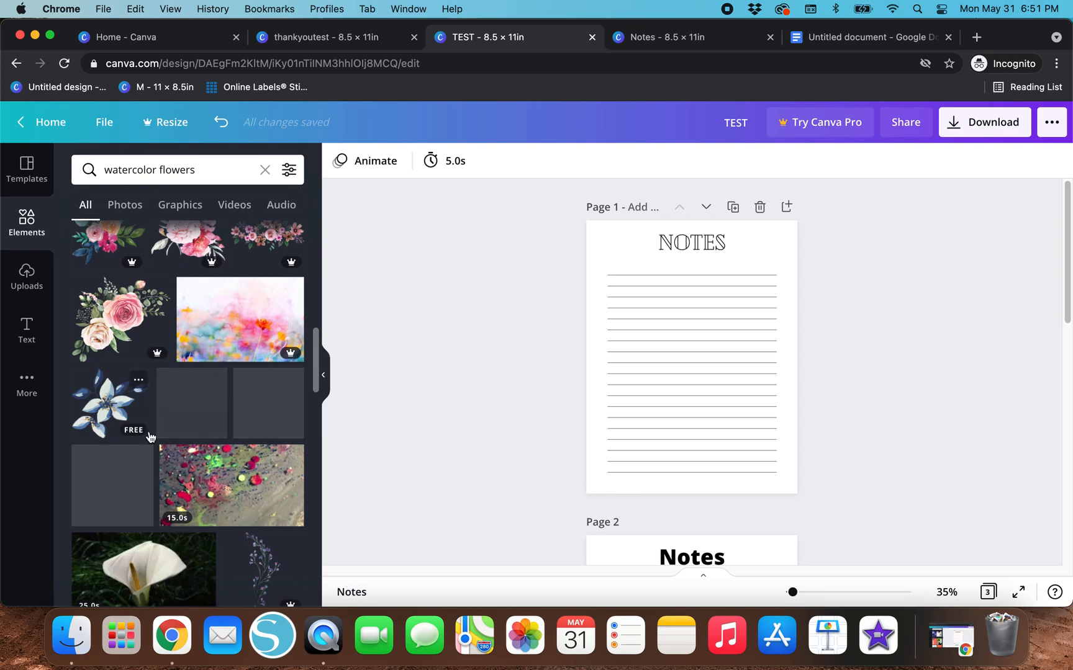
left_click(691, 356)
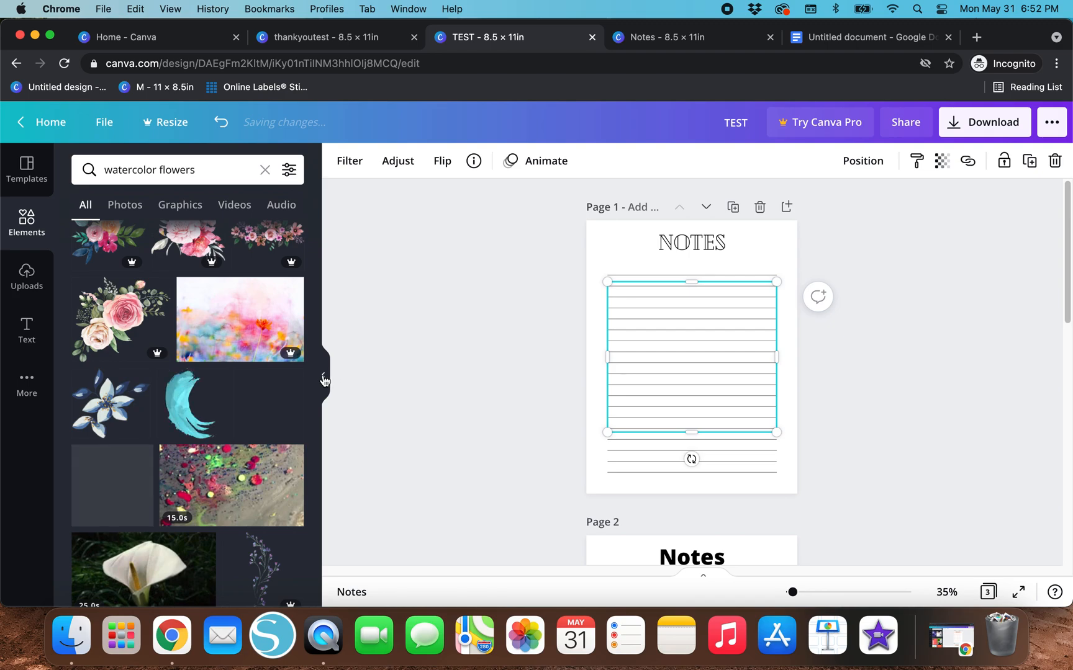
Step: Set the flower's transparency to 44
left_click(109, 403)
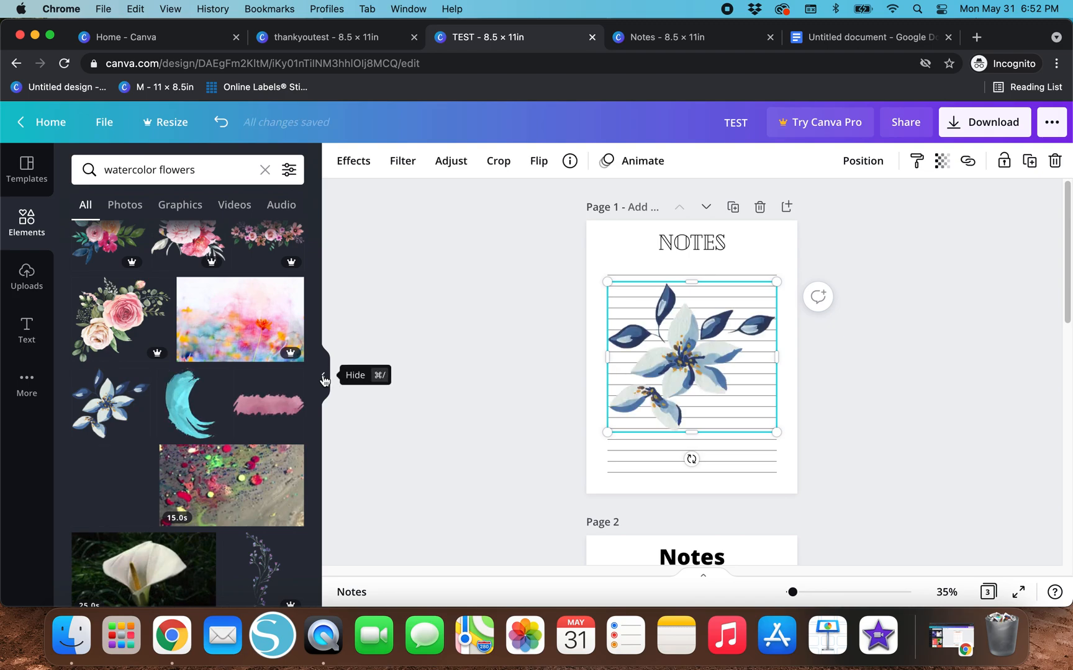
left_click(863, 161)
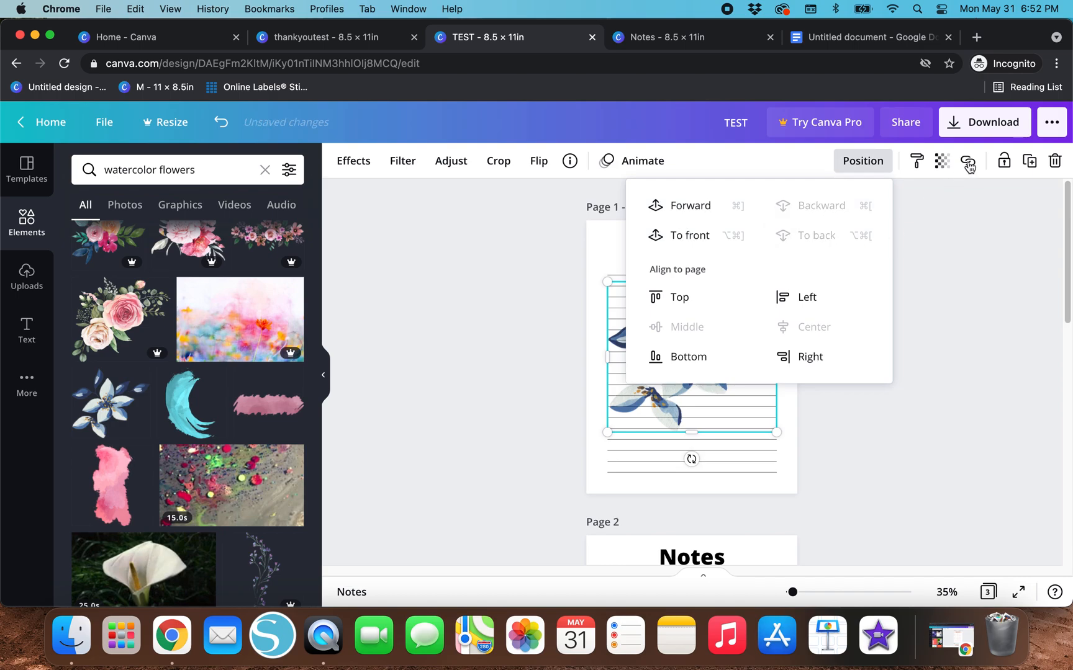
left_click(943, 160)
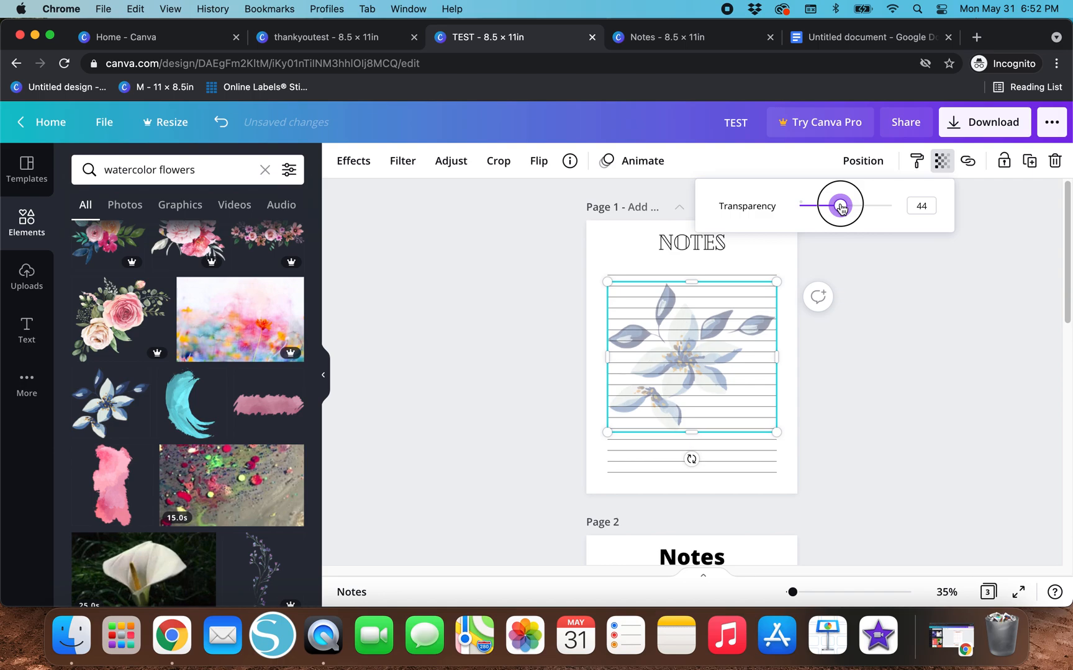
mouse_move(479, 390)
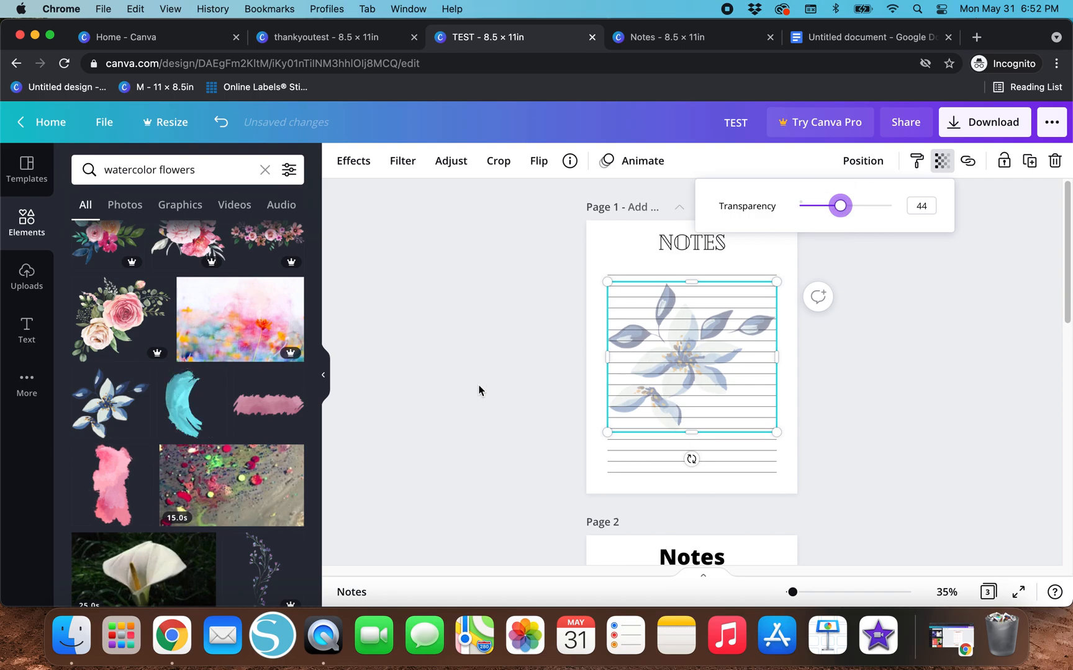
scroll("down", 3)
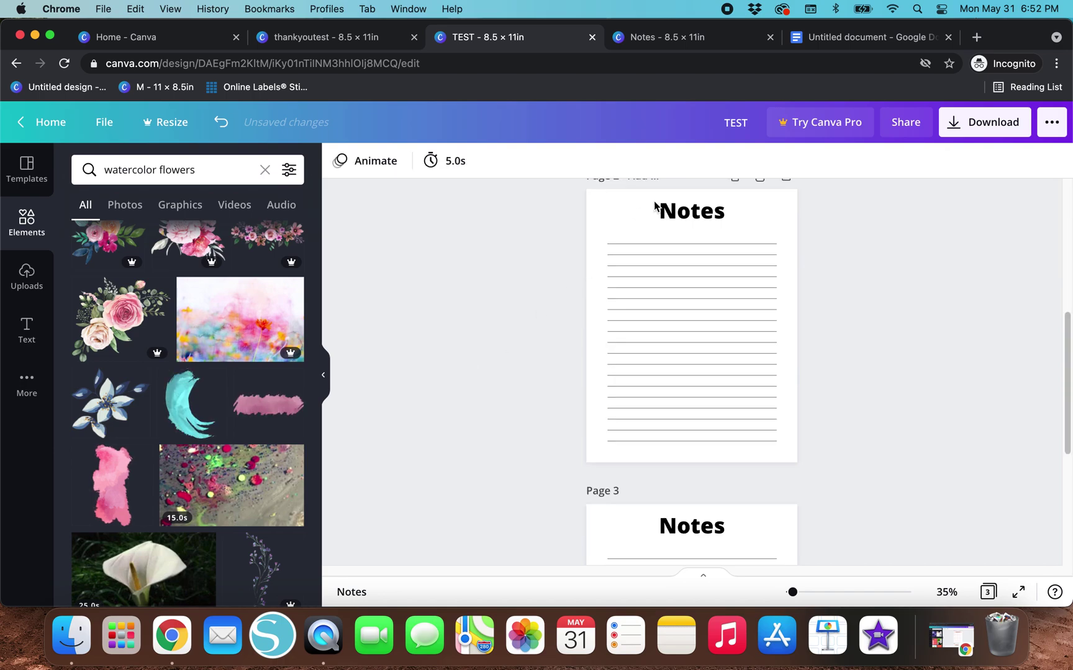
Step: Give page 2's Notes heading a script font and make the page background blue-gray
left_click(690, 210)
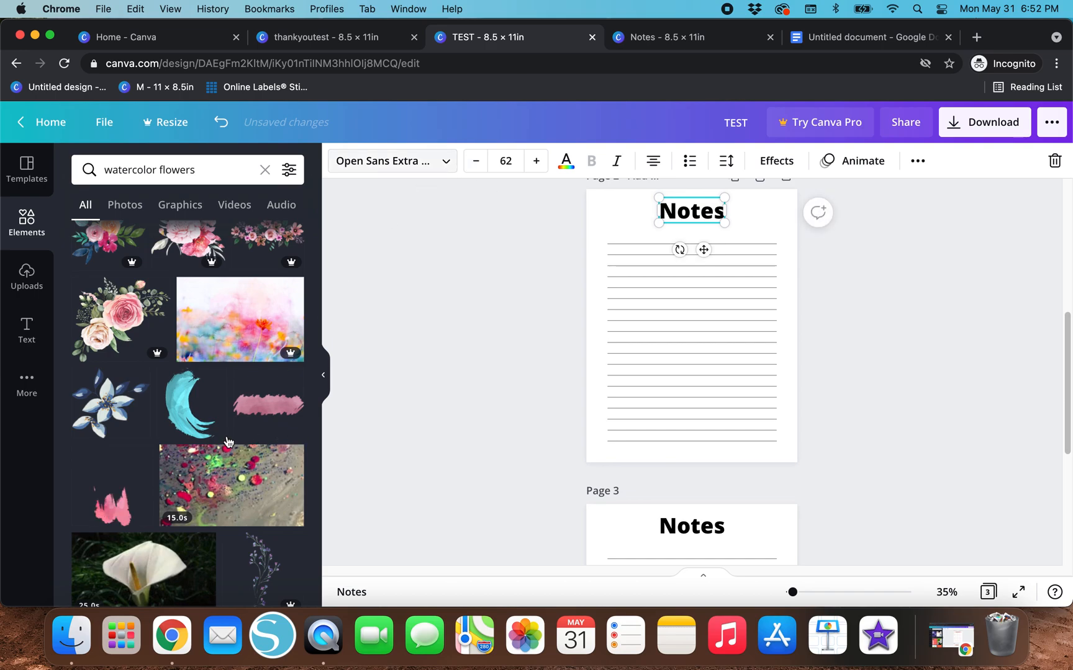
left_click(390, 161)
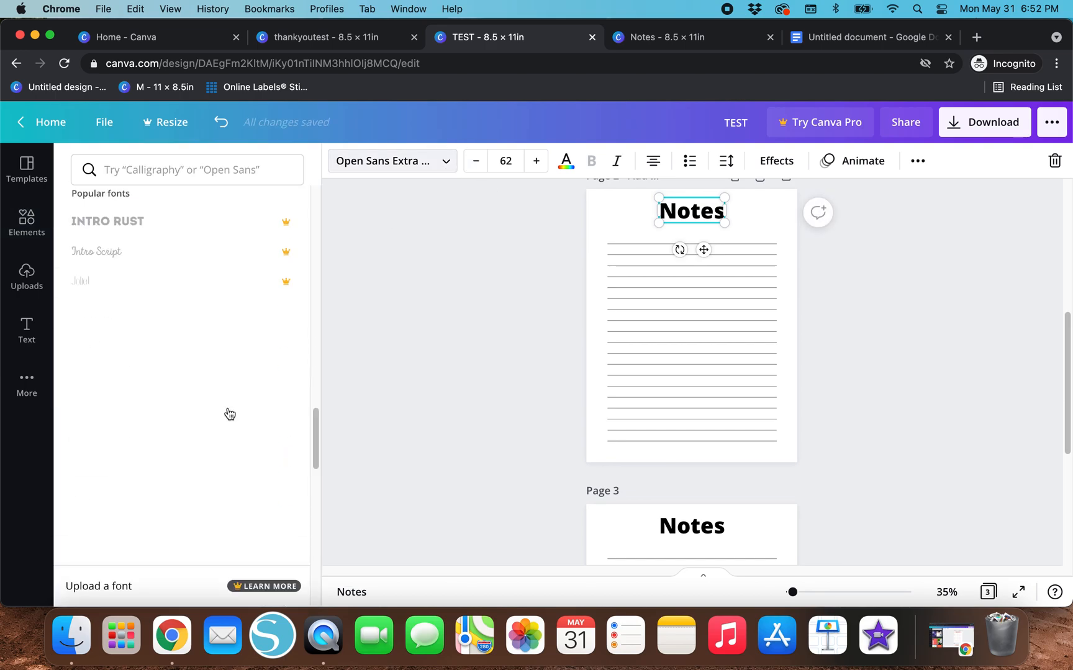
scroll("down", 3)
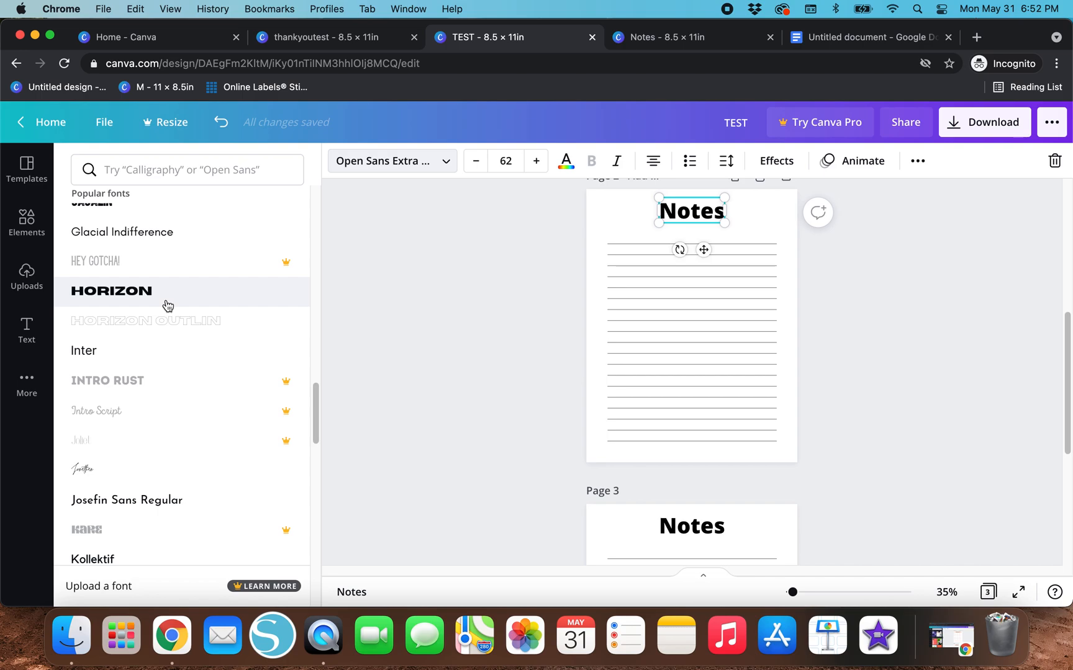
scroll("down", 3)
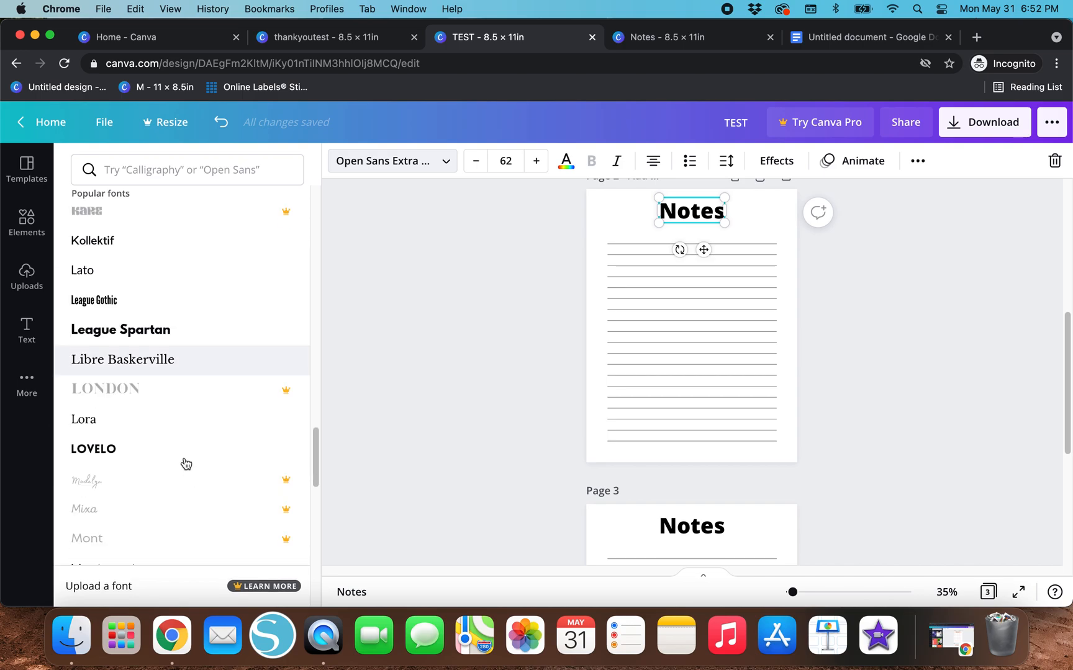
scroll("down", 3)
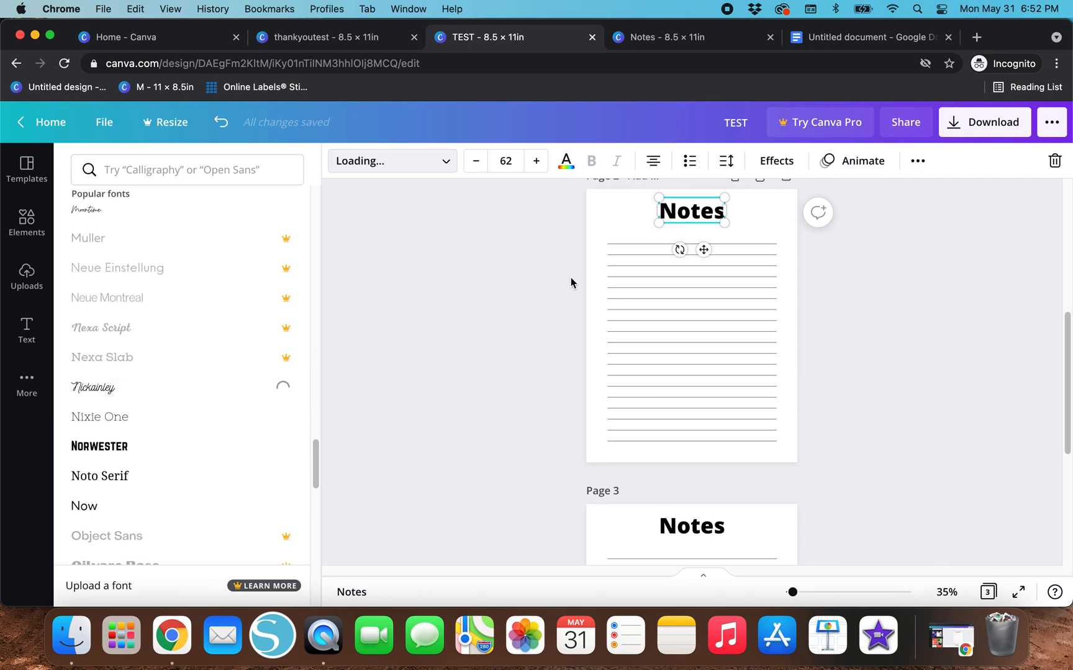
left_click(93, 387)
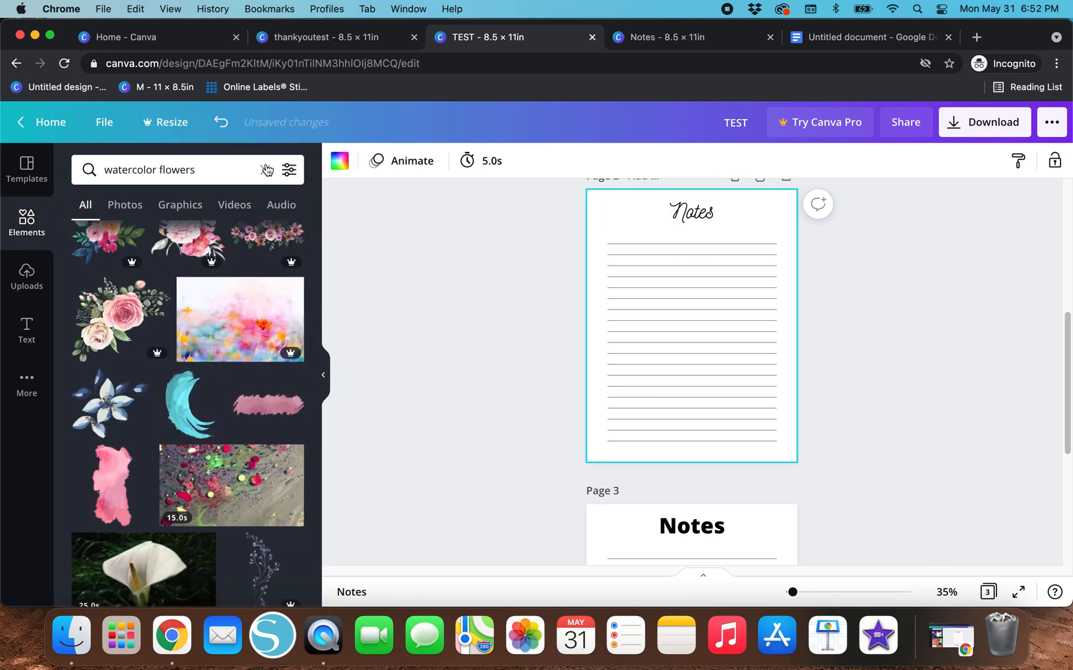
left_click(339, 161)
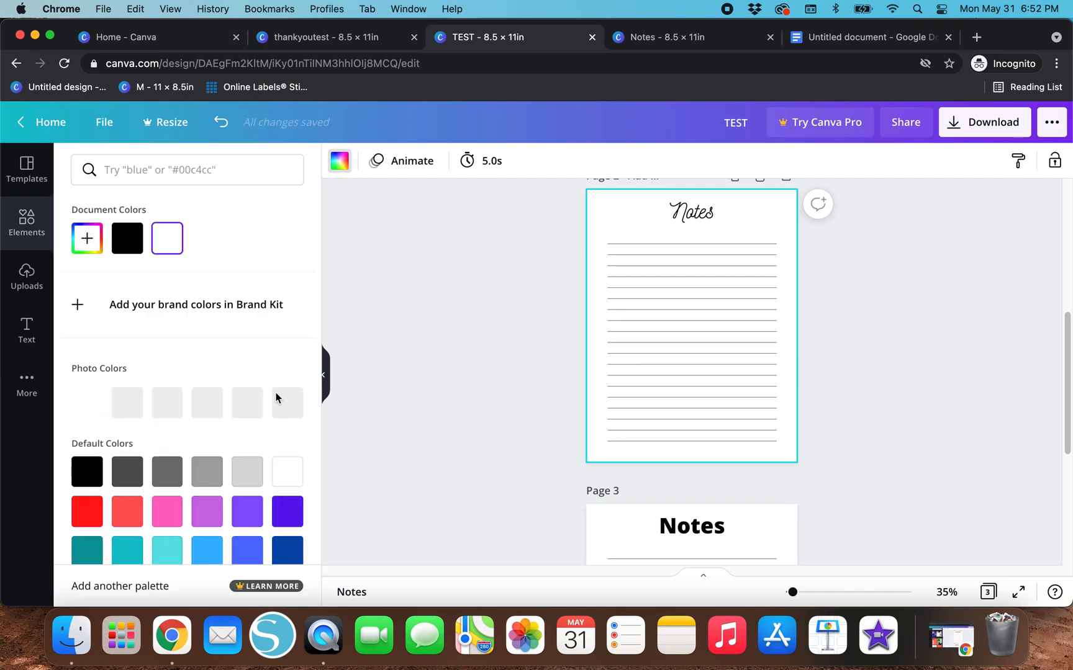
left_click(127, 402)
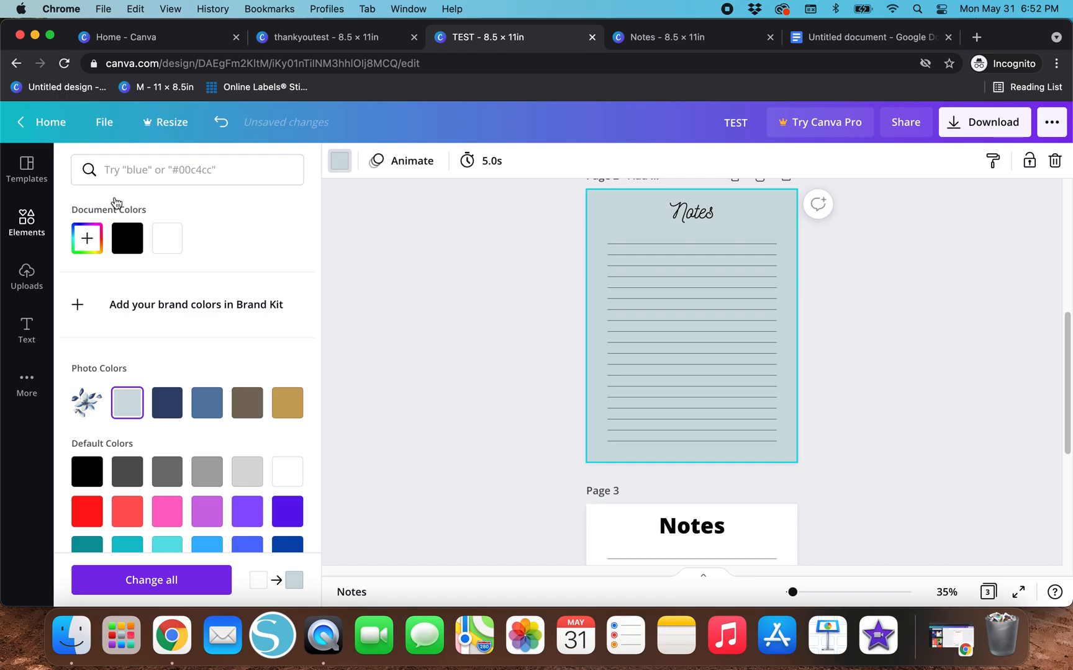
Step: Search 'cats' and place the gray cat illustration beside the Notes title
left_click(26, 222)
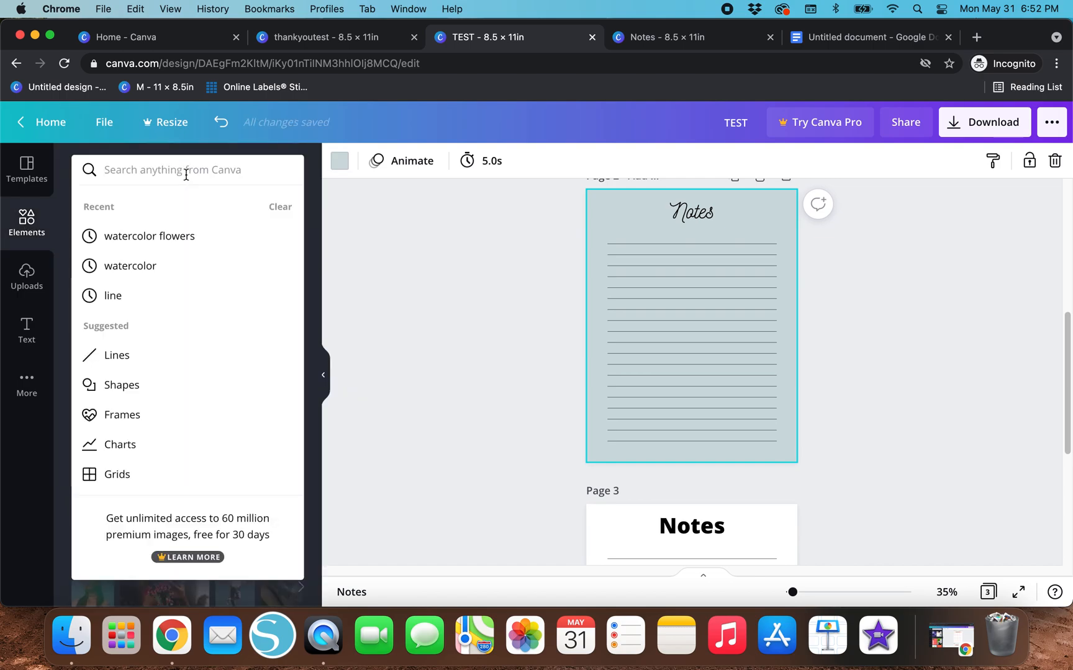
type("cats")
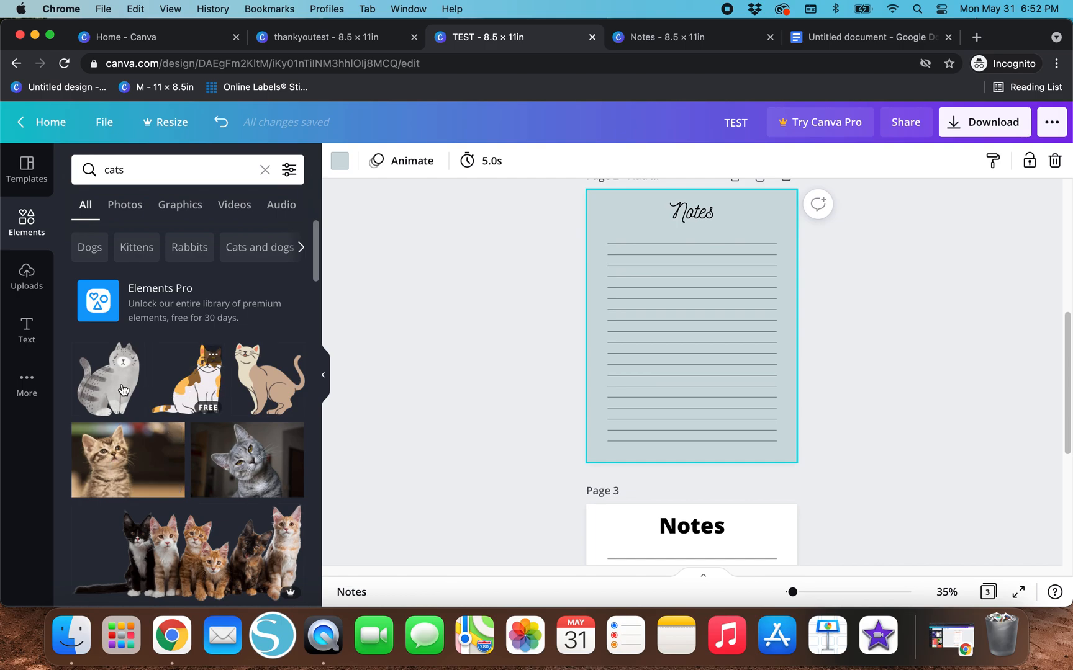
left_click(108, 379)
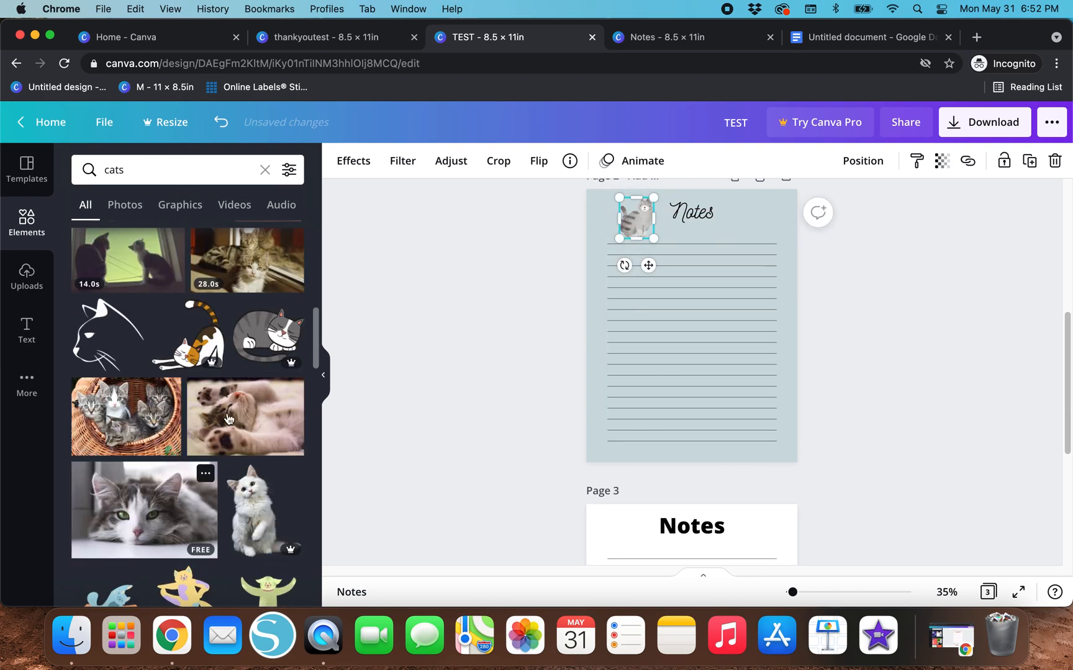
scroll("down", 3)
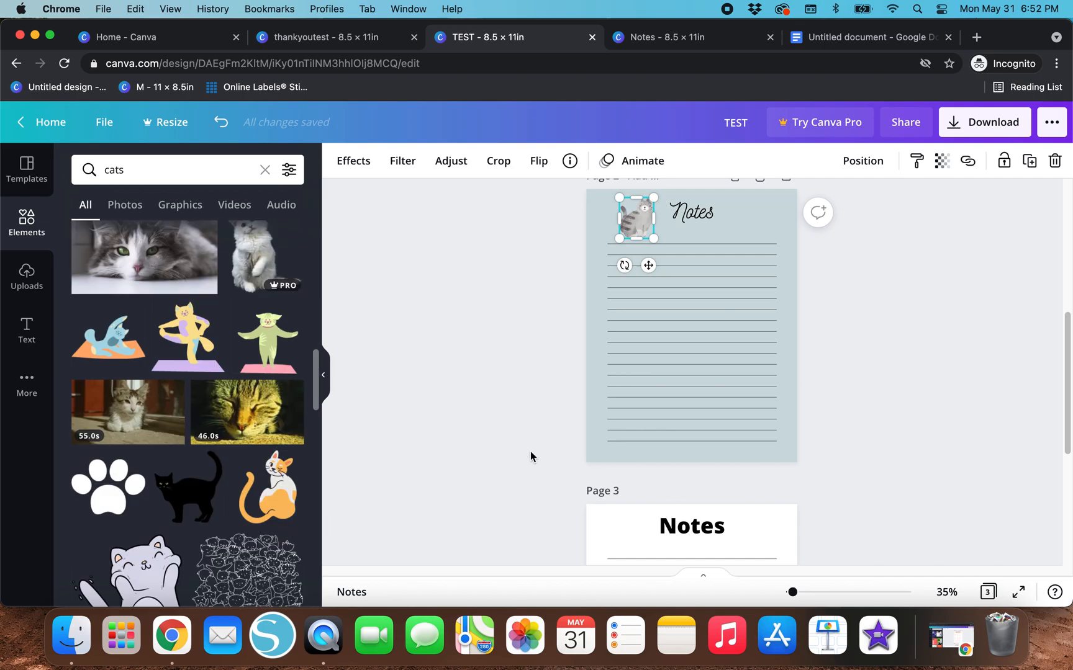
scroll("down", 3)
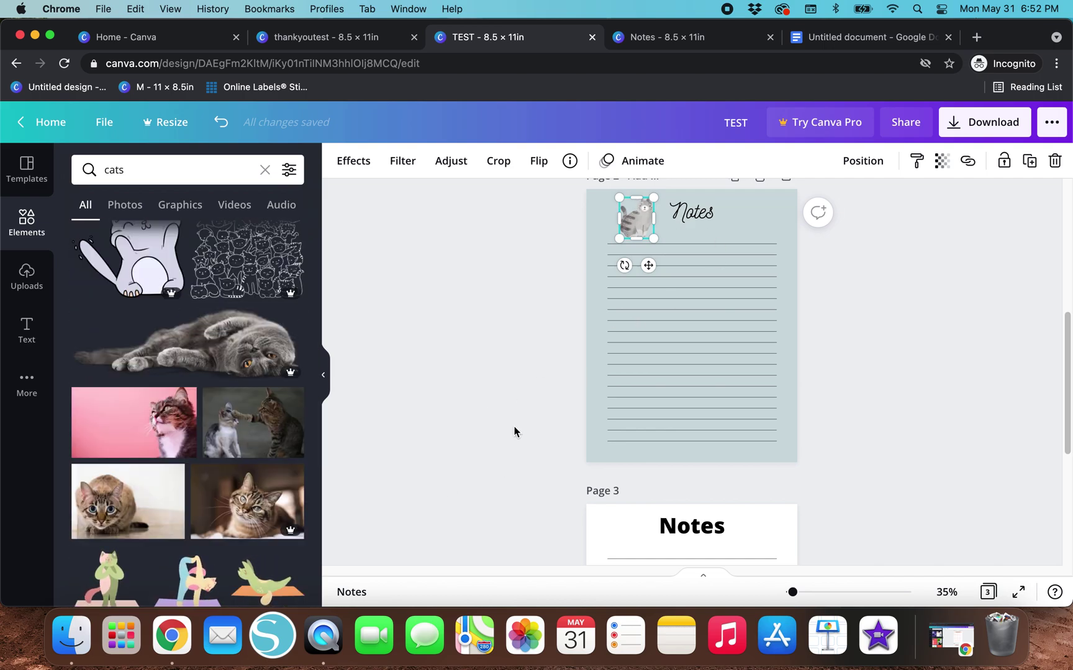
scroll("up", 3)
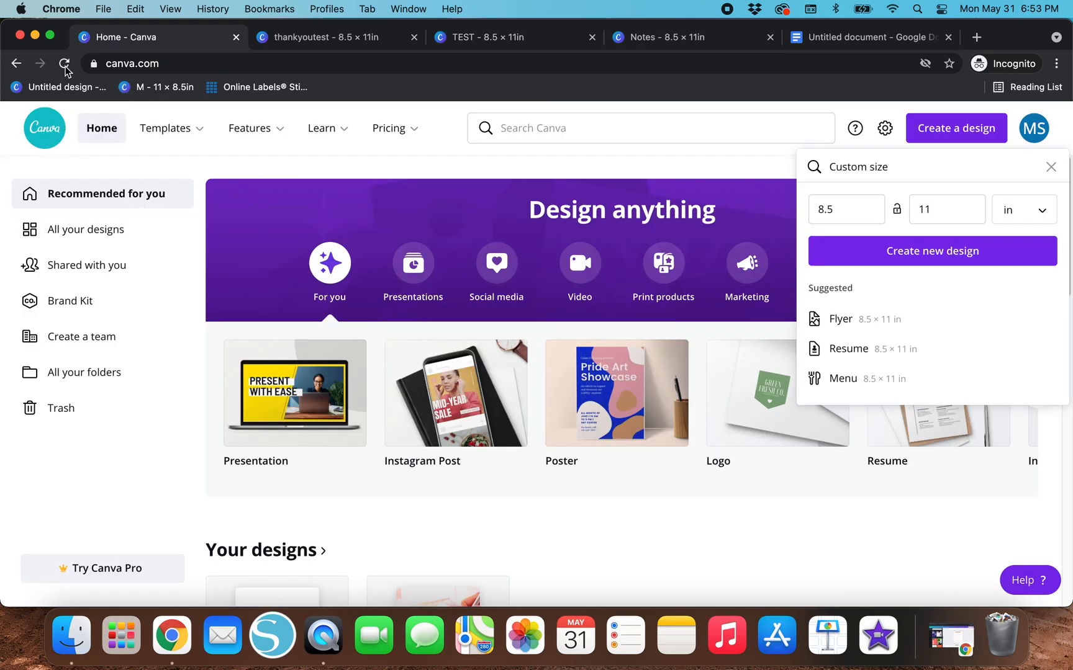
Step: Reload Canva home and scroll to find TEST among recent designs
left_click(64, 63)
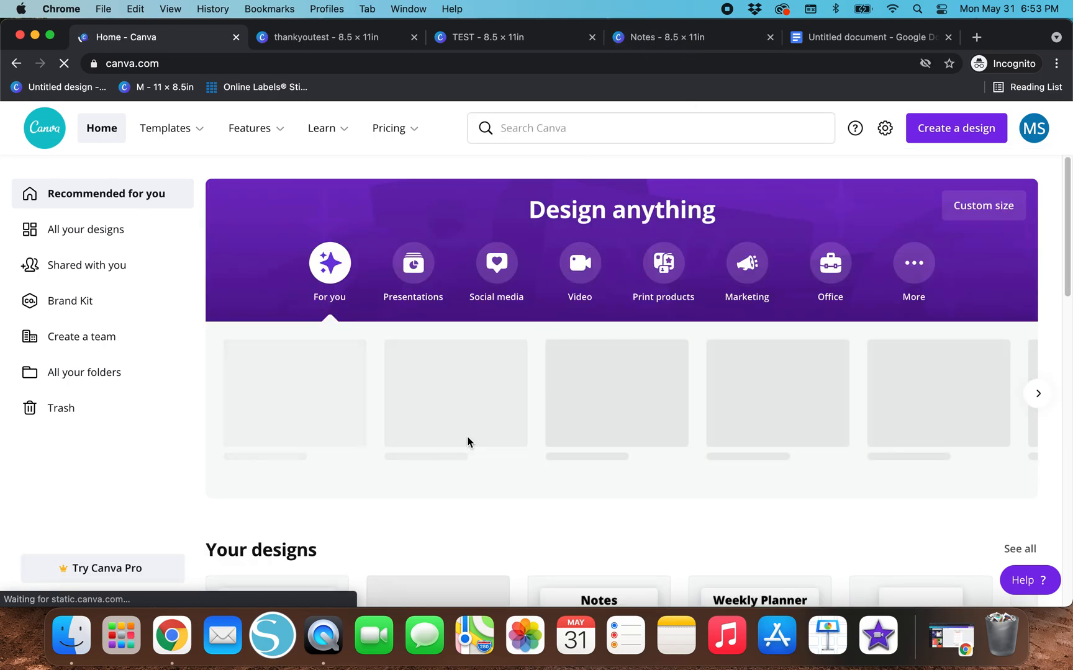
scroll("down", 3)
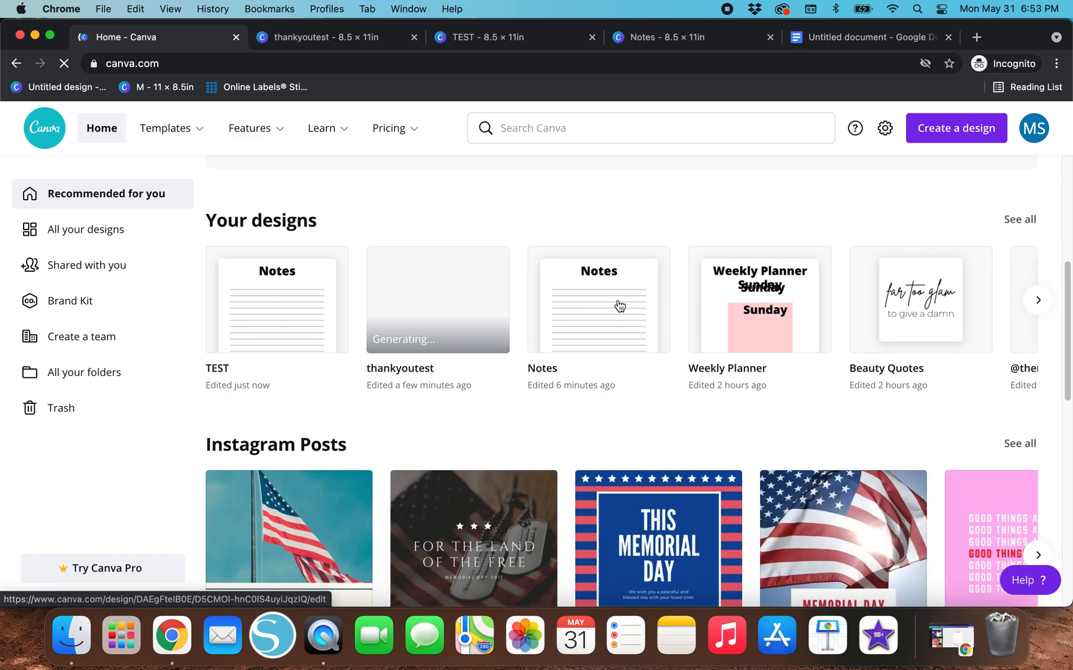
mouse_move(249, 295)
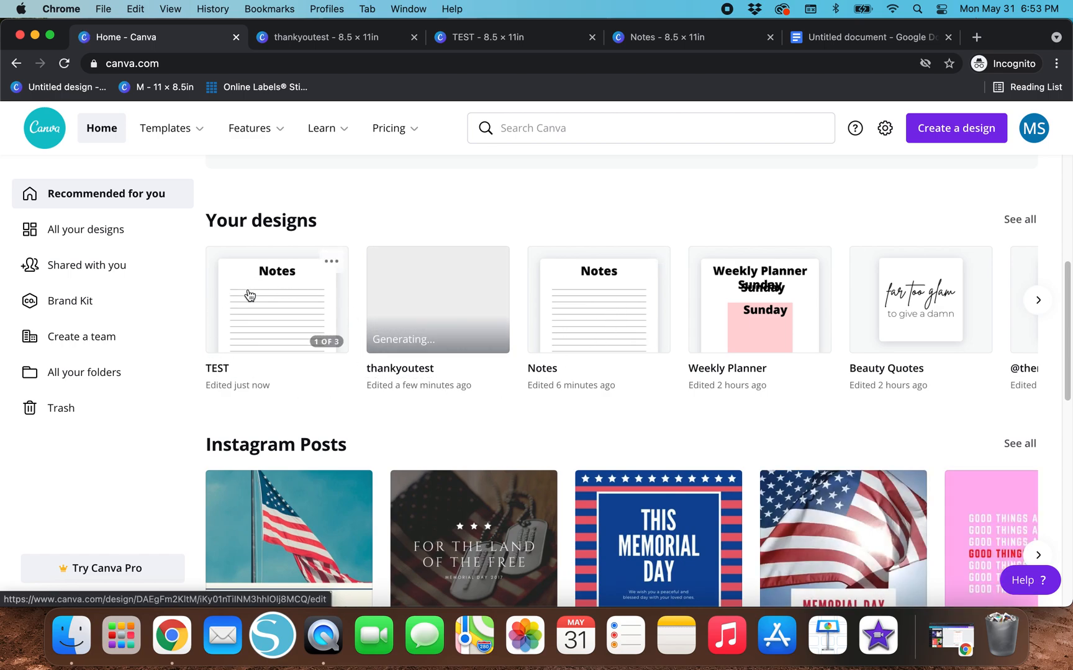
scroll("up", 3)
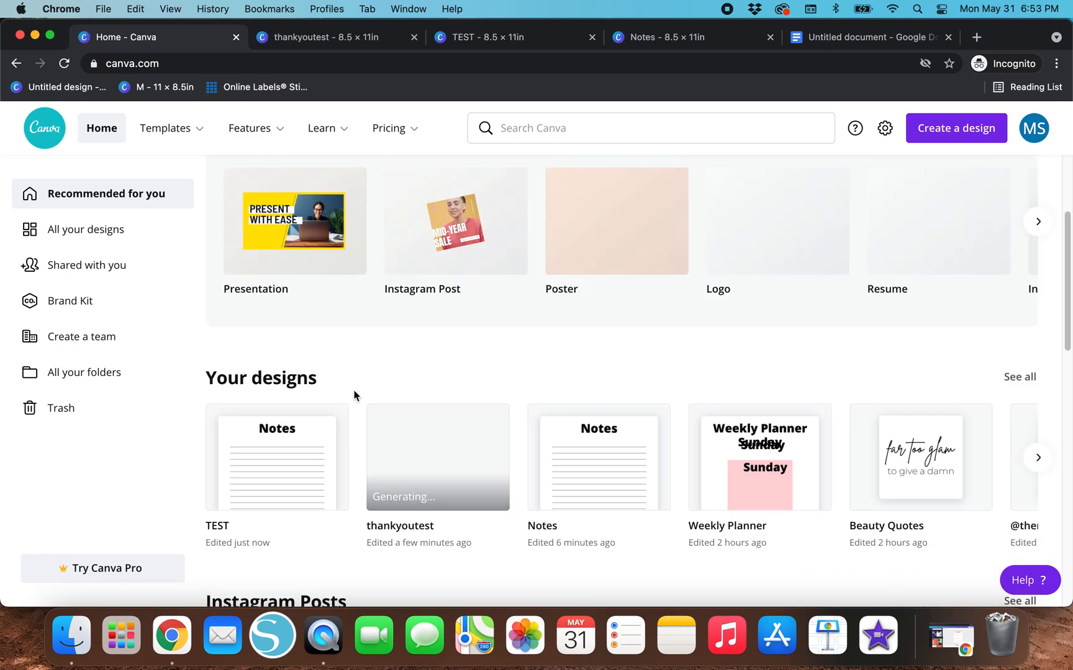
scroll("down", 3)
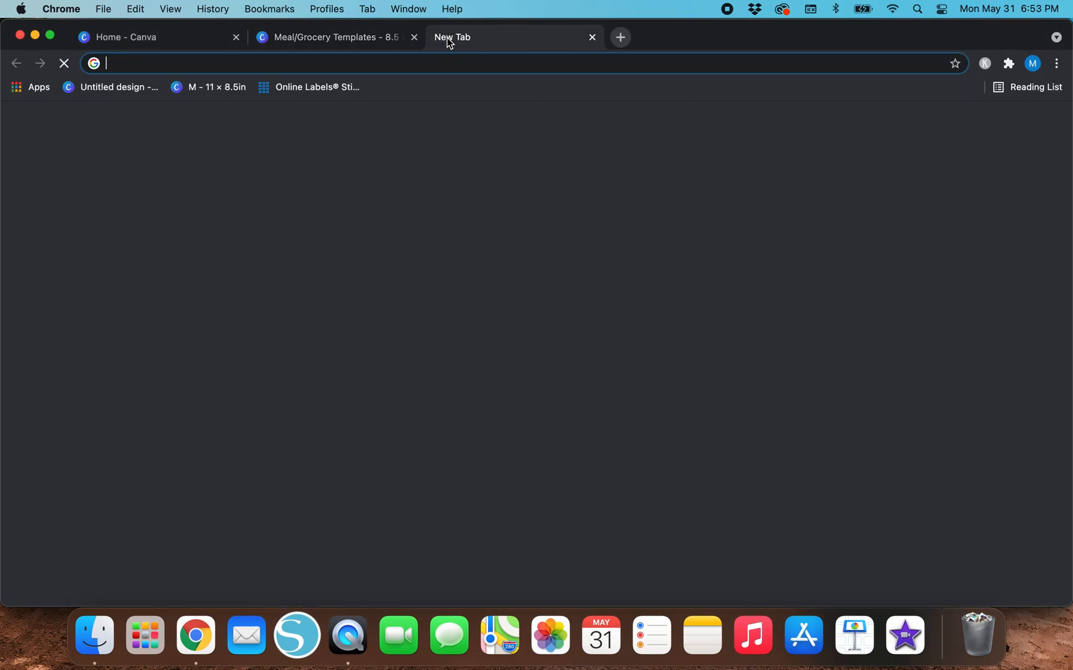
Step: Go to etsy.com and open the Shop Manager's listings page
type("etsy.com")
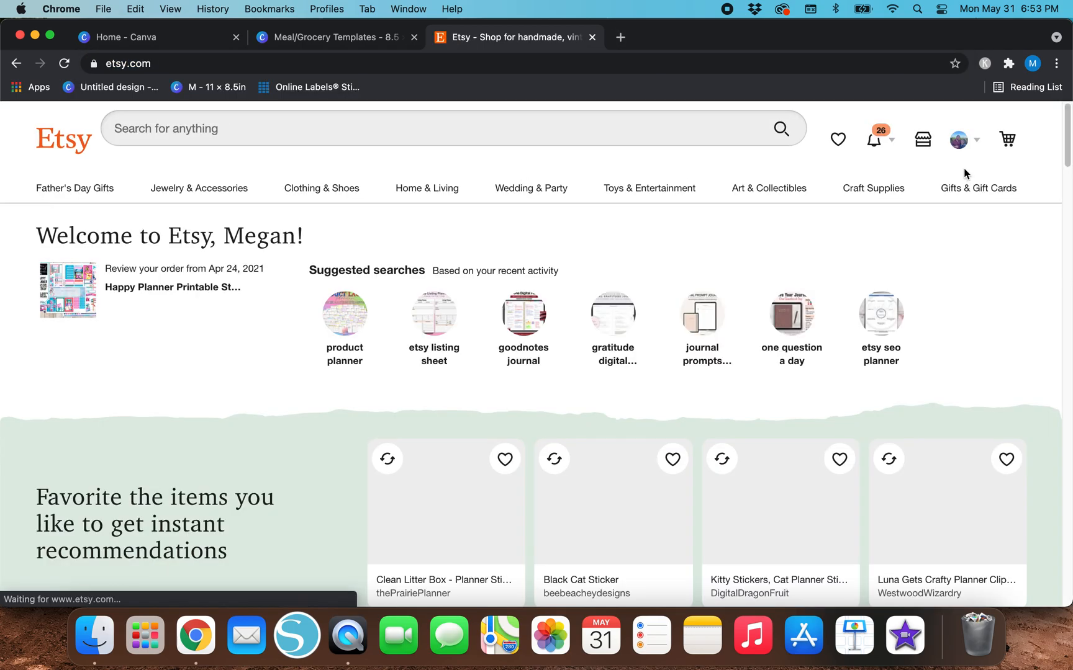
mouse_move(923, 140)
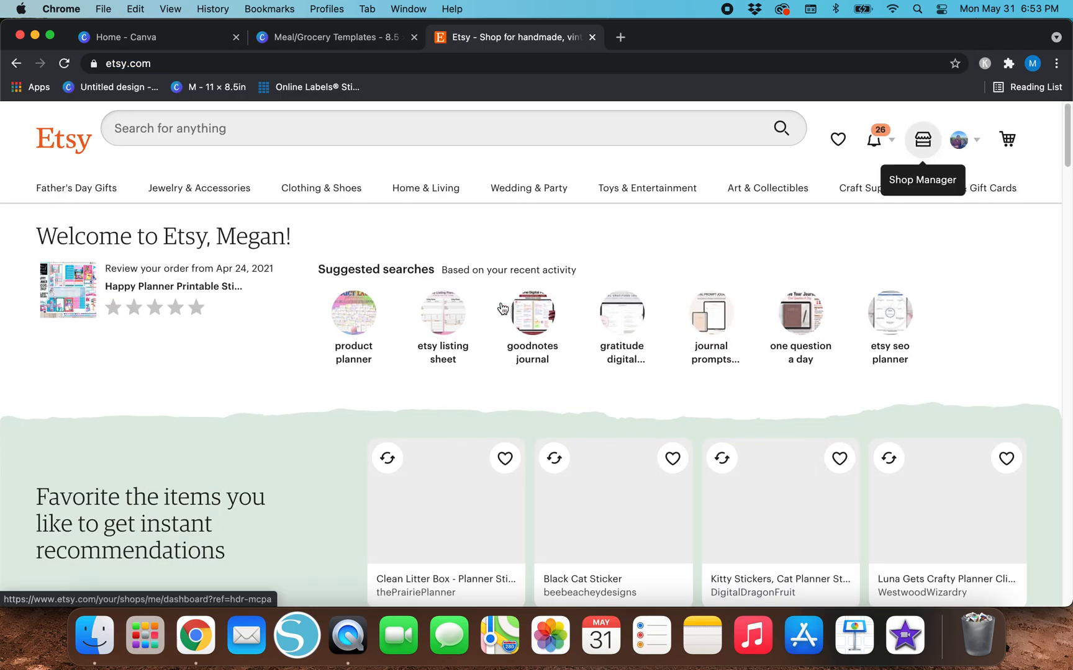
left_click(922, 140)
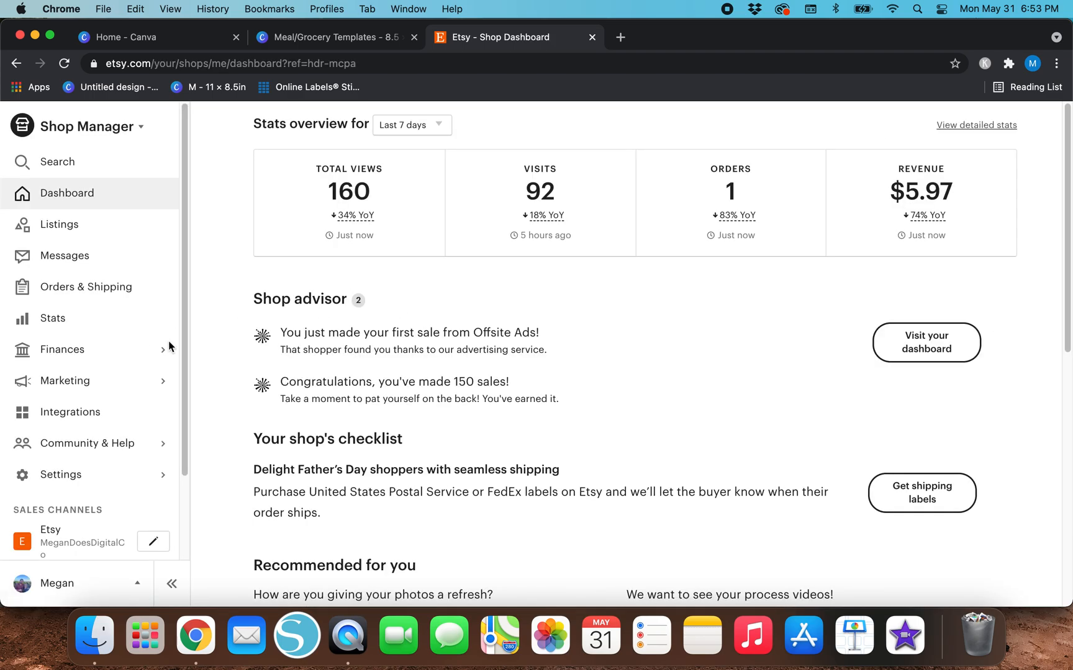
left_click(60, 224)
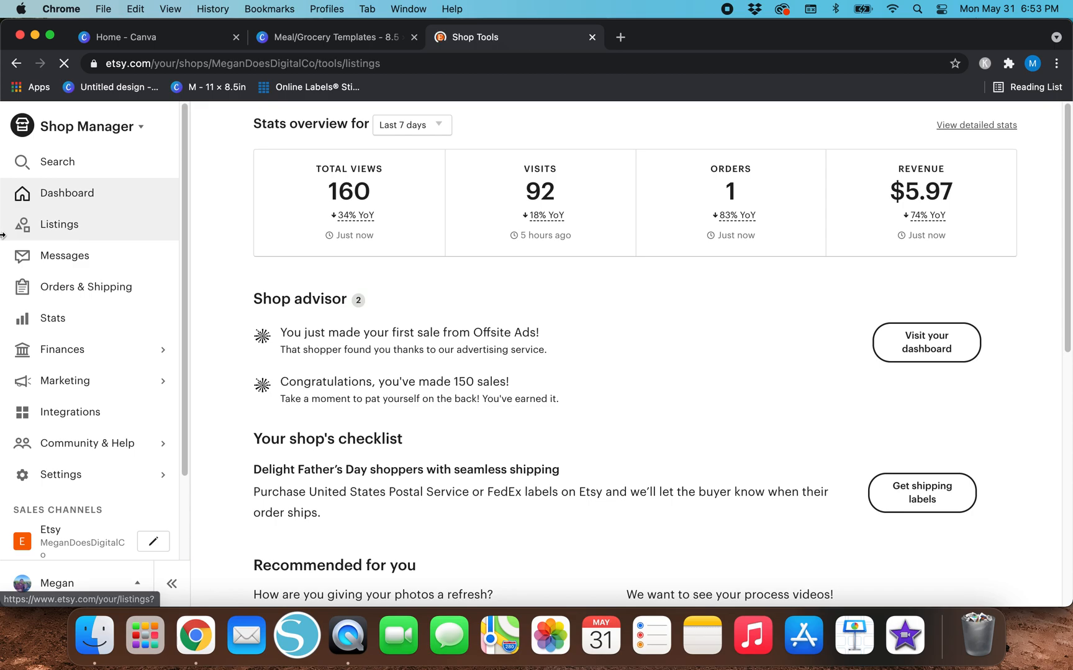
left_click(59, 225)
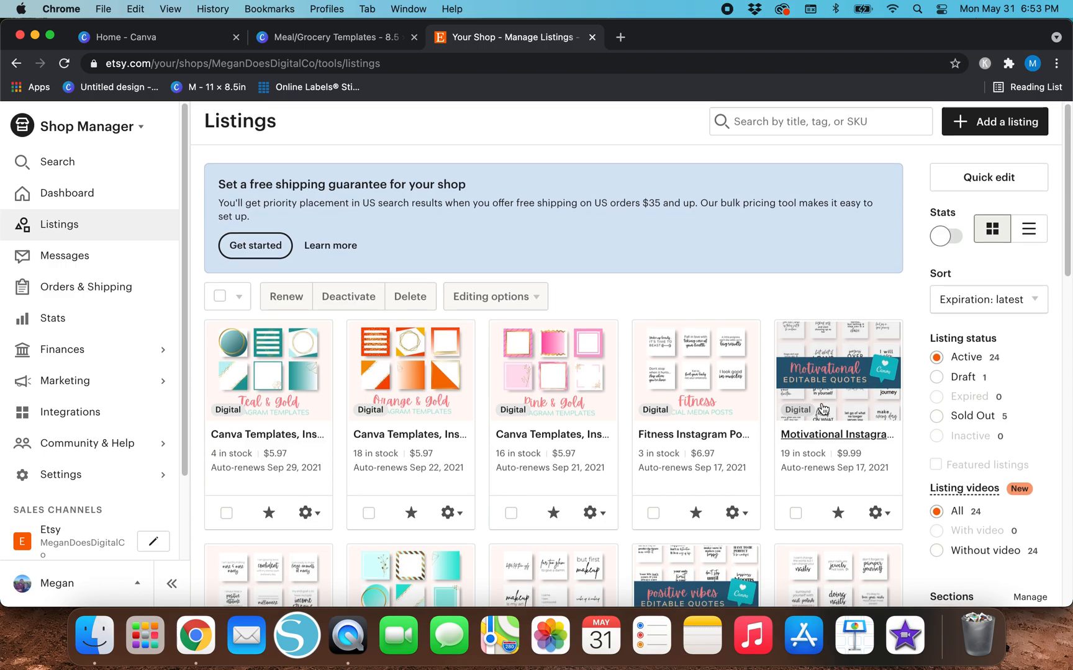
Step: Open the Motivational Instagram Quotes listing and scroll down to its digital files
scroll("down", 3)
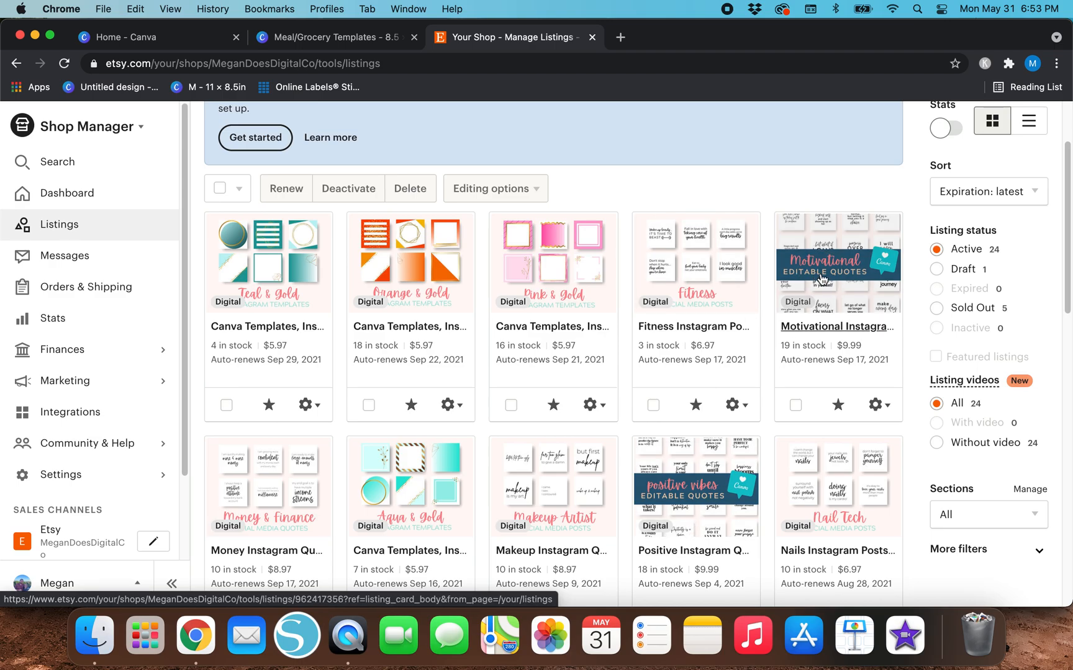
left_click(837, 327)
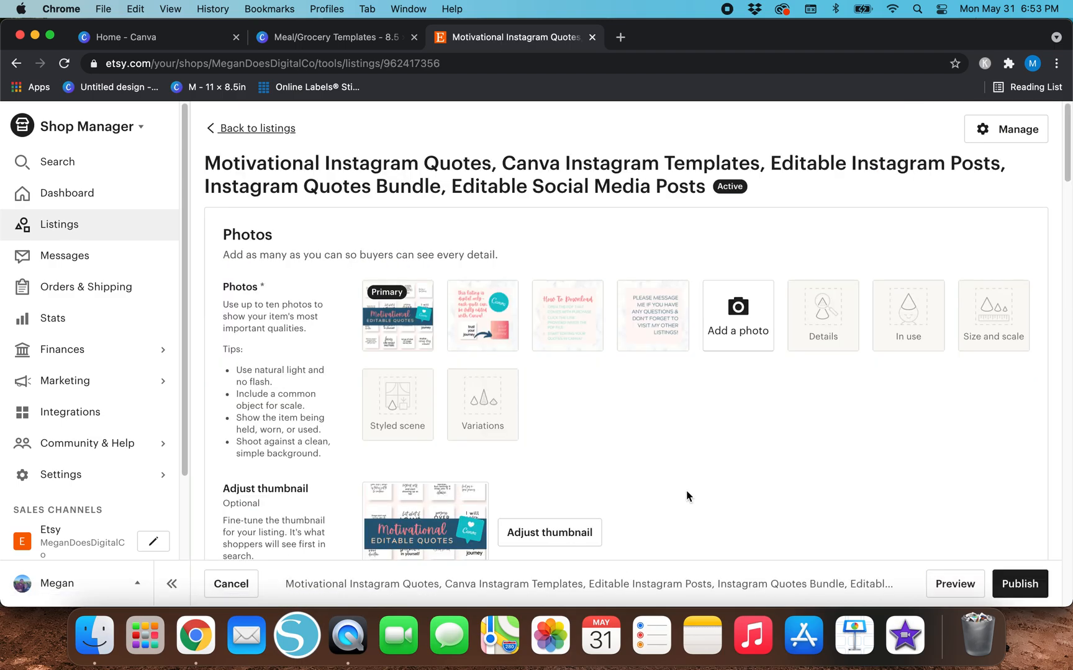
scroll("down", 3)
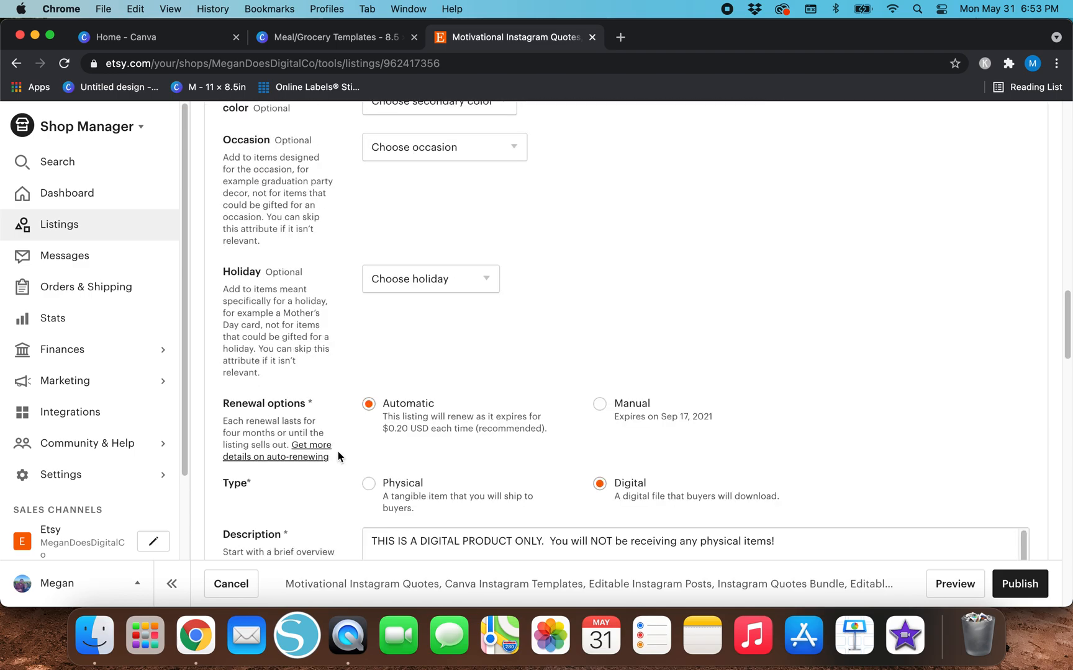
scroll("down", 3)
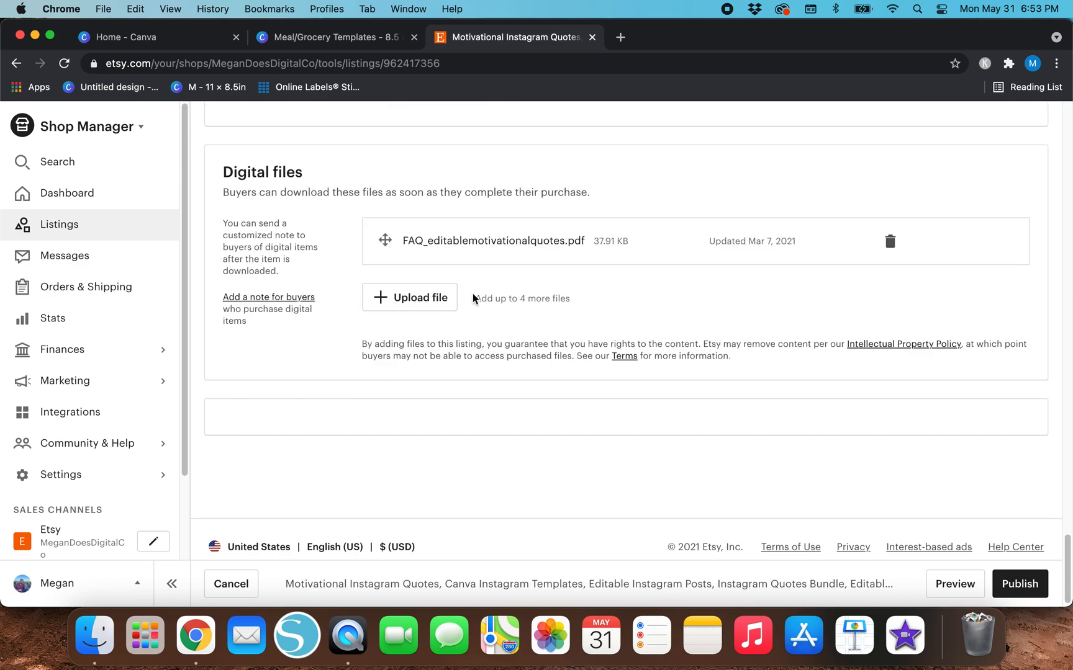
mouse_move(954, 583)
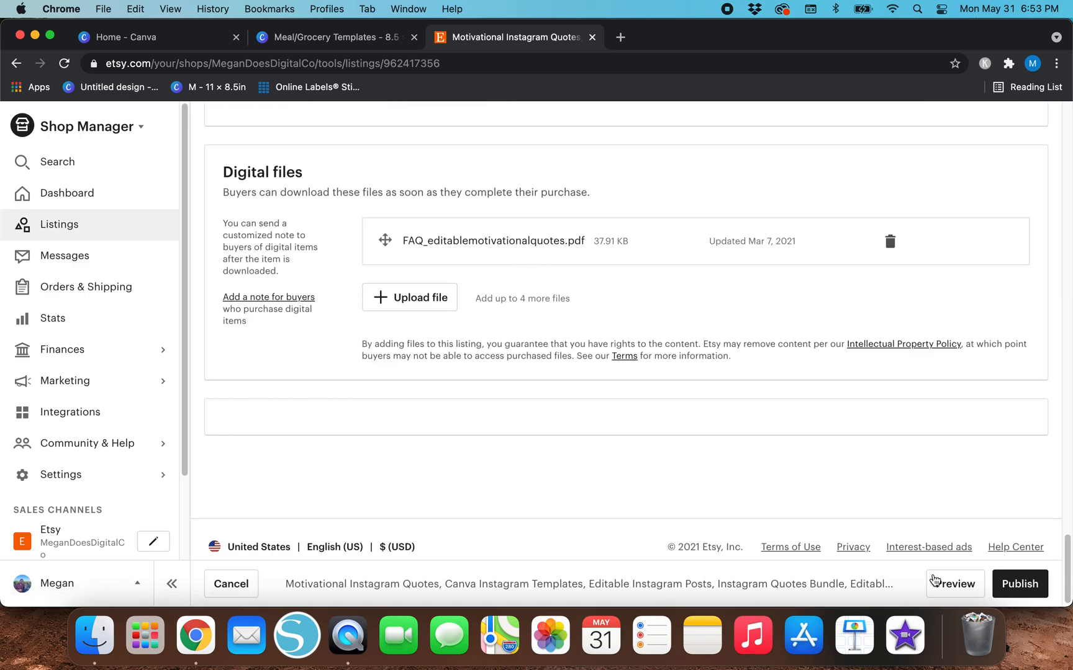
mouse_move(32, 36)
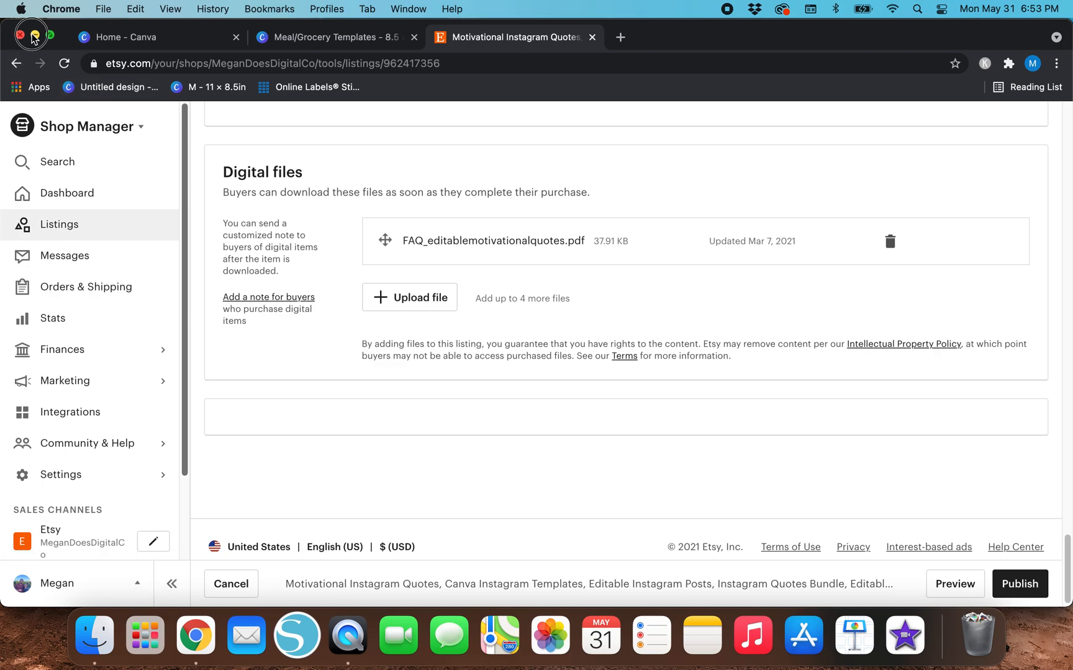
Step: Minimize Etsy, select the thankyoutest message text, then return to the TEST design
left_click(486, 37)
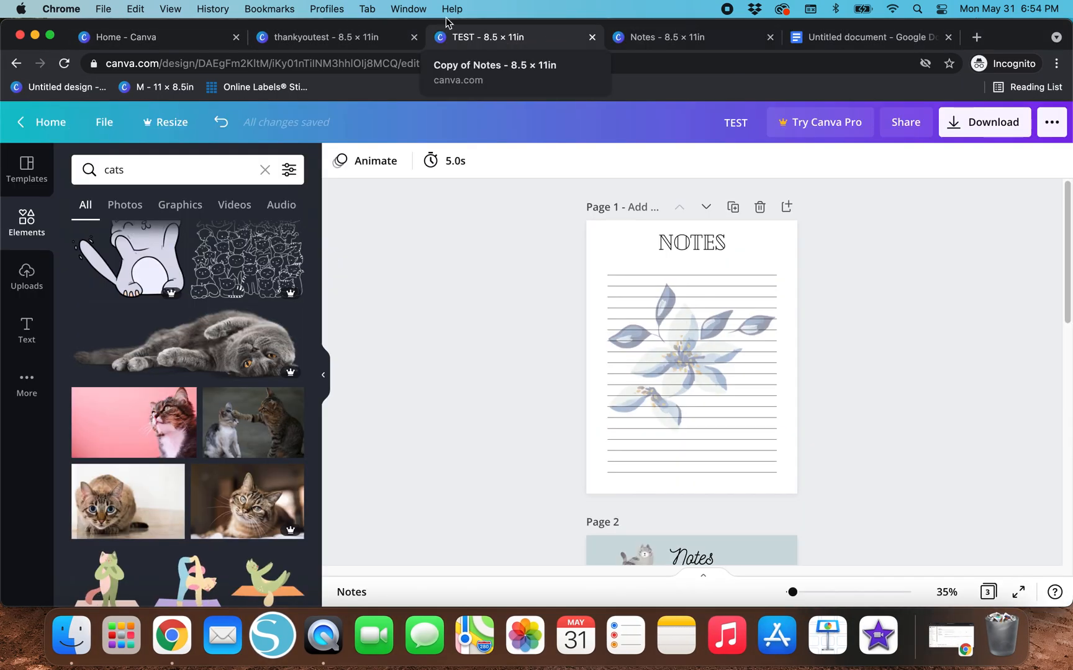
left_click(315, 37)
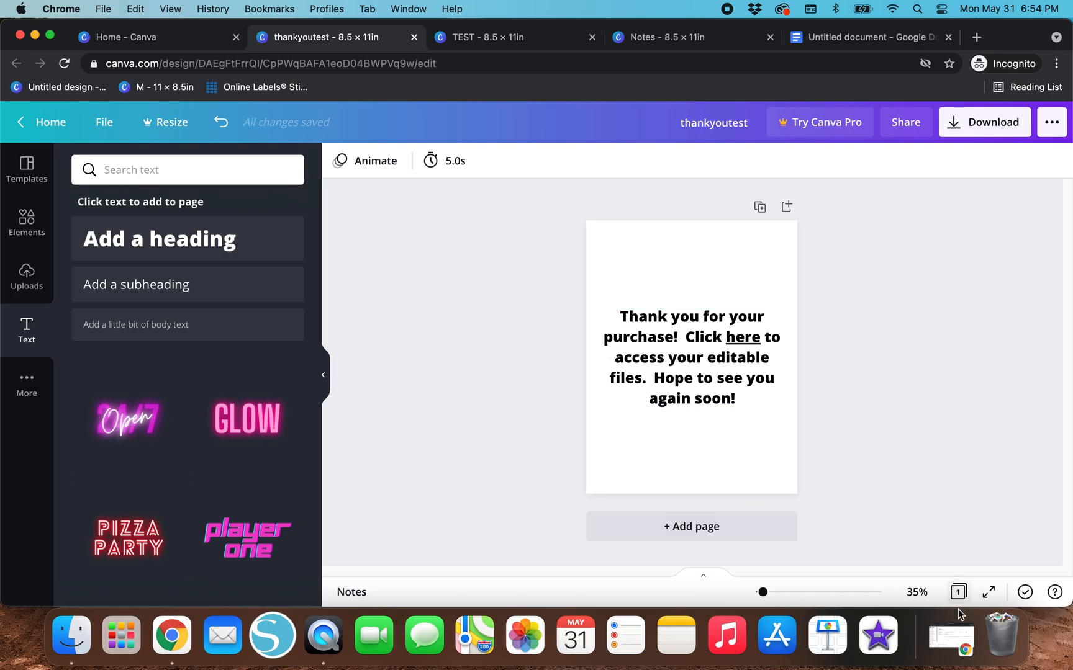
left_click(516, 37)
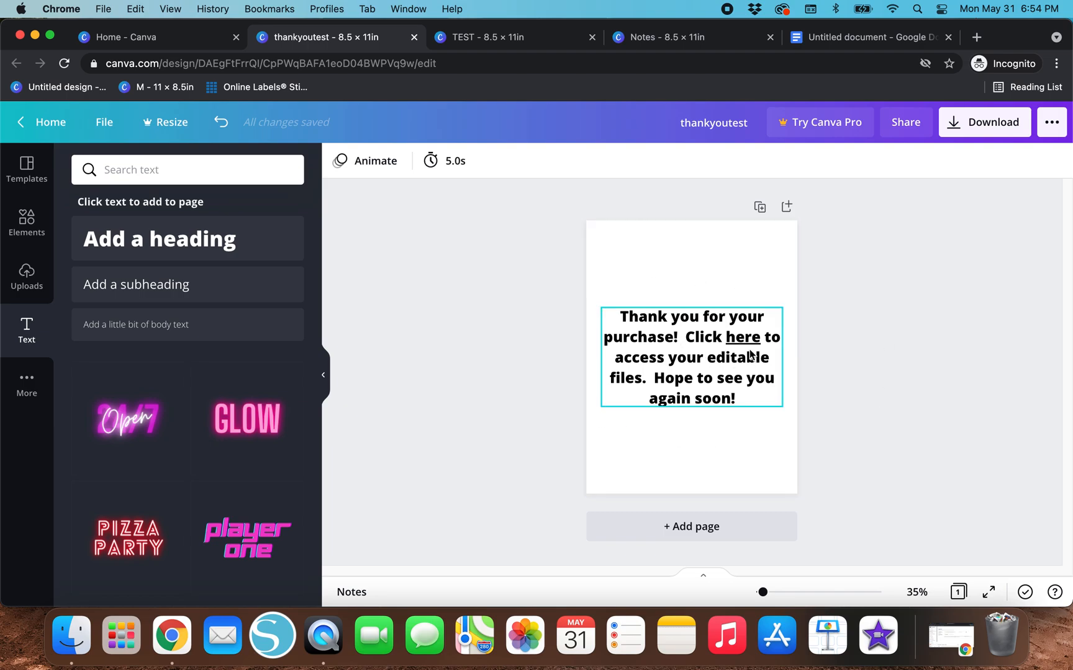
mouse_move(704, 347)
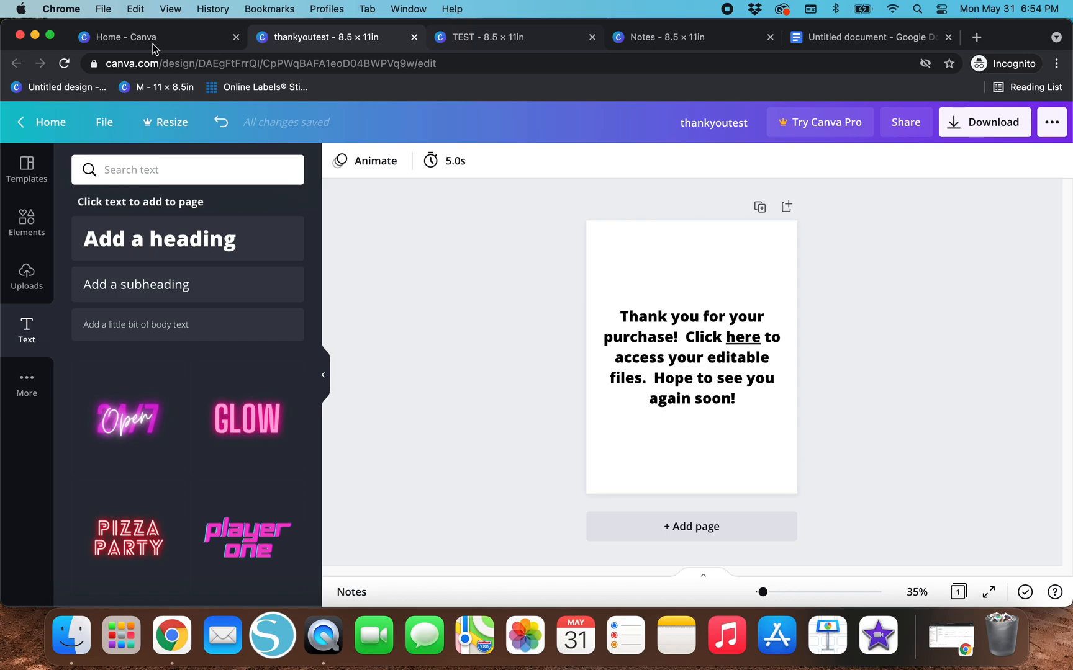
left_click(489, 37)
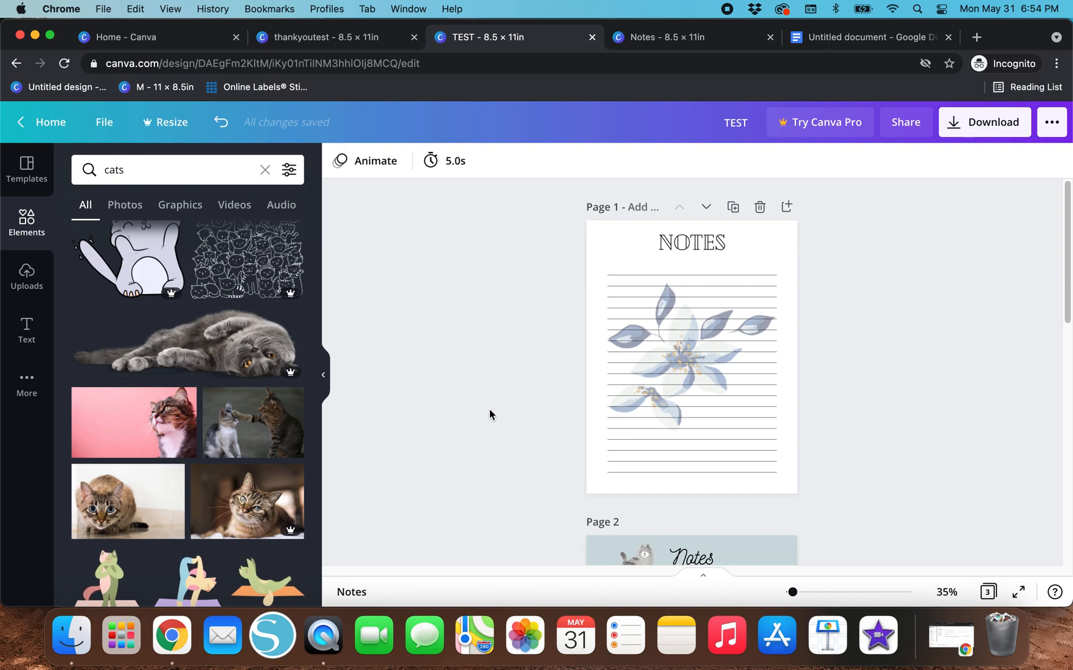
mouse_move(476, 400)
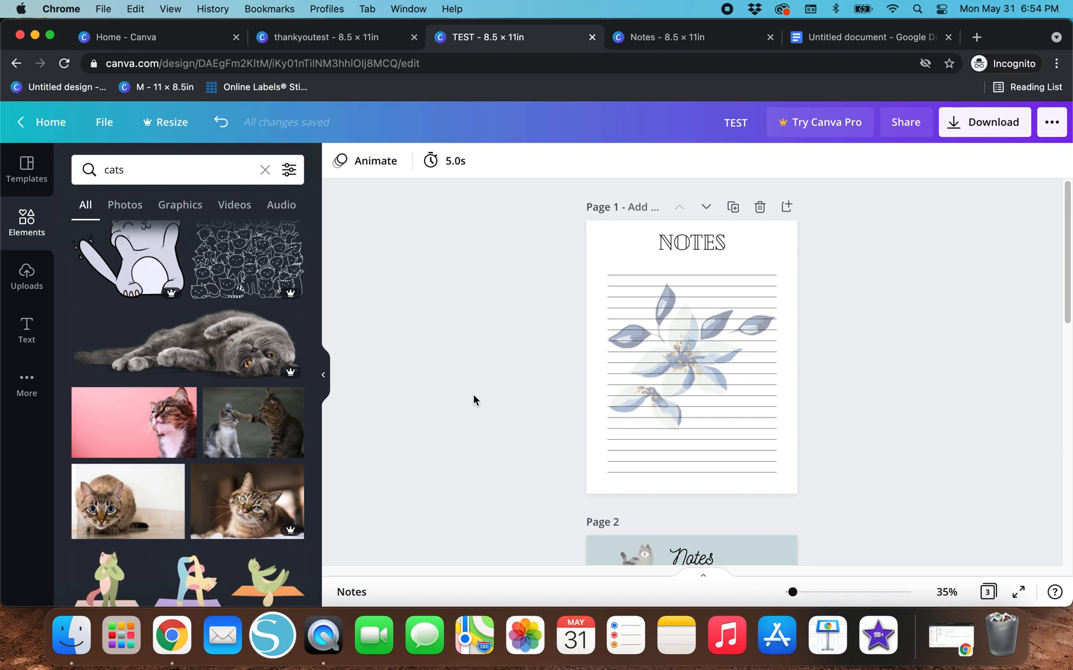
mouse_move(482, 399)
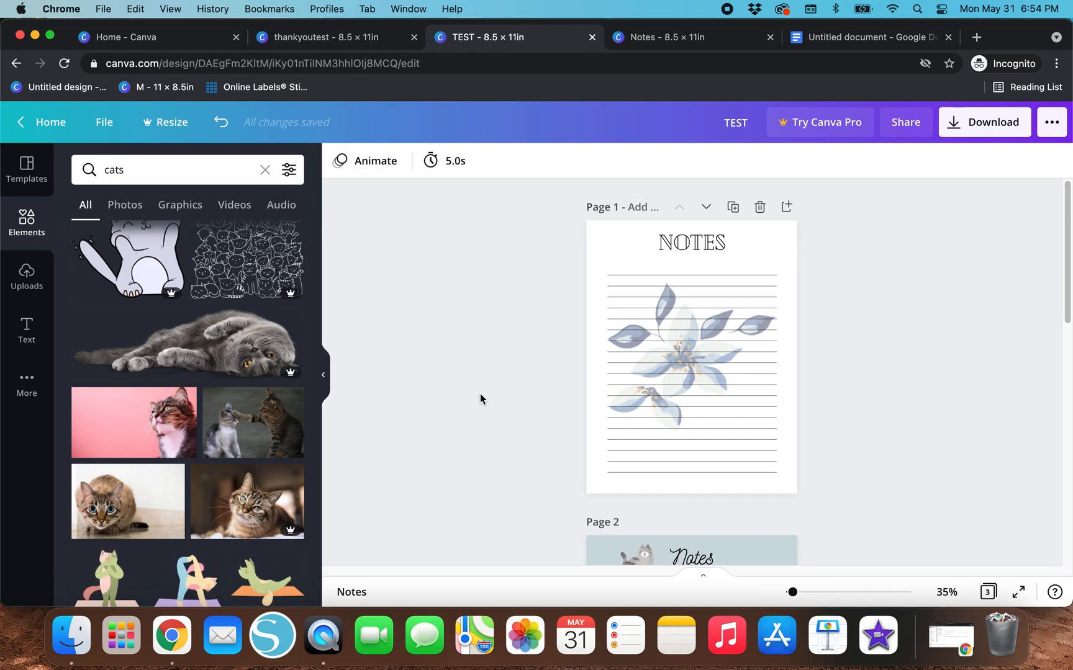